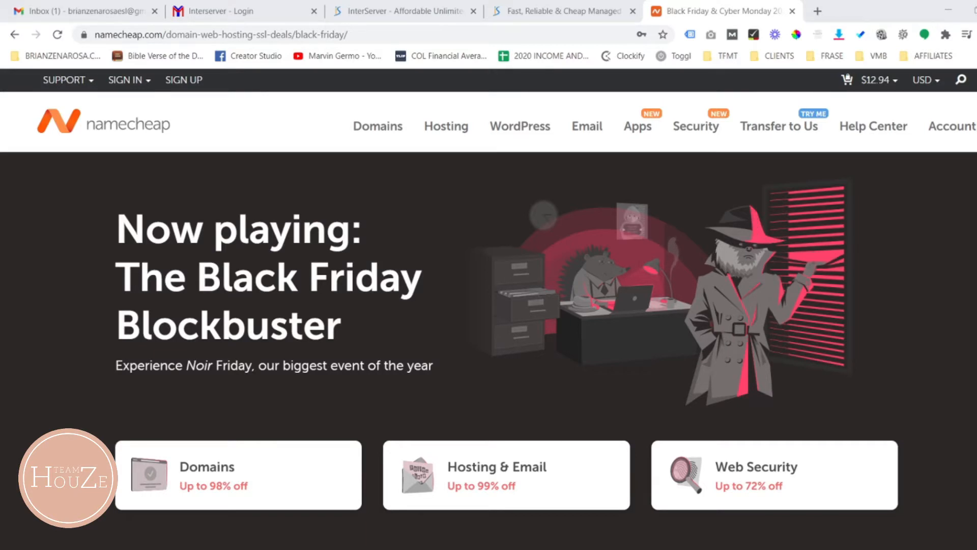
{"action": "mouse_move", "coordinate": [788, 353]}
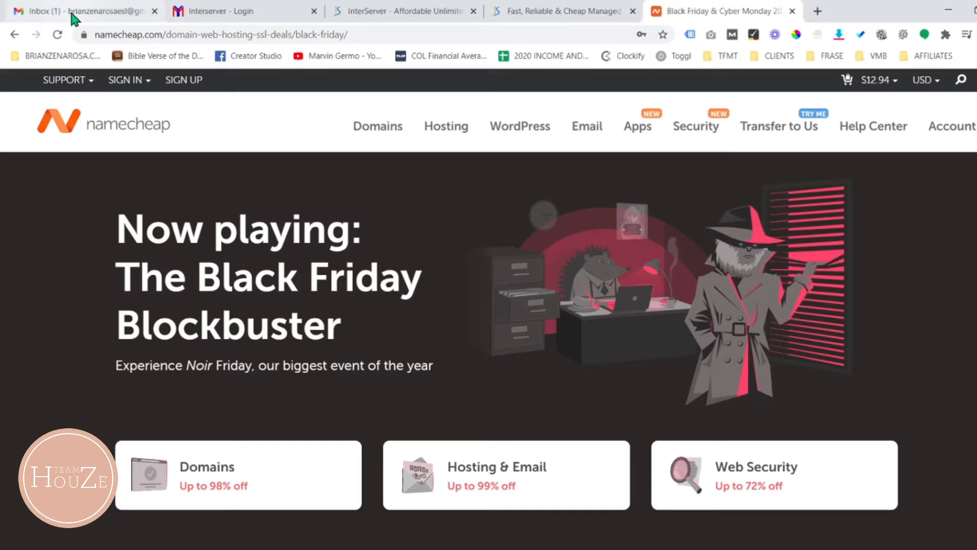
{"action": "mouse_move", "coordinate": [271, 22]}
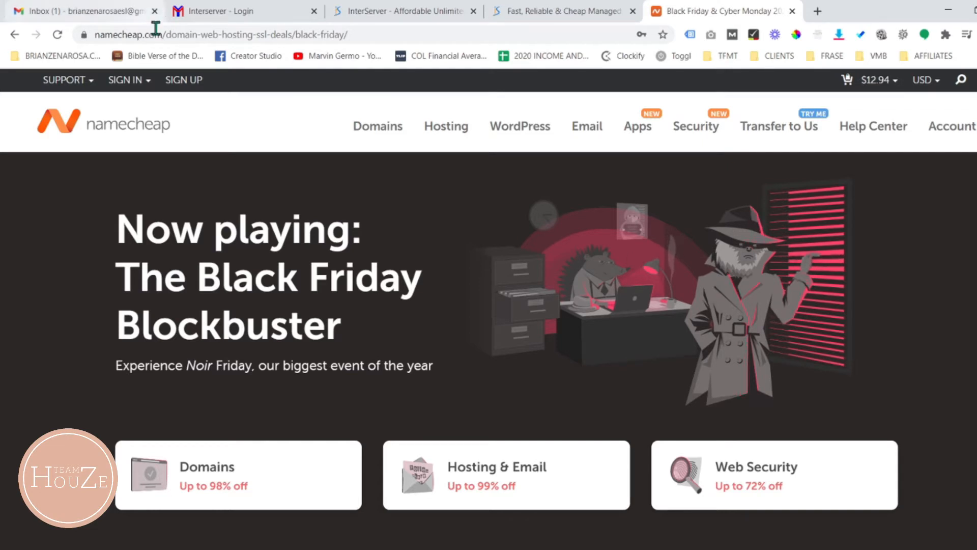
- Open the Namecheap account sign-in form
{"action": "left_click", "coordinate": [125, 80]}
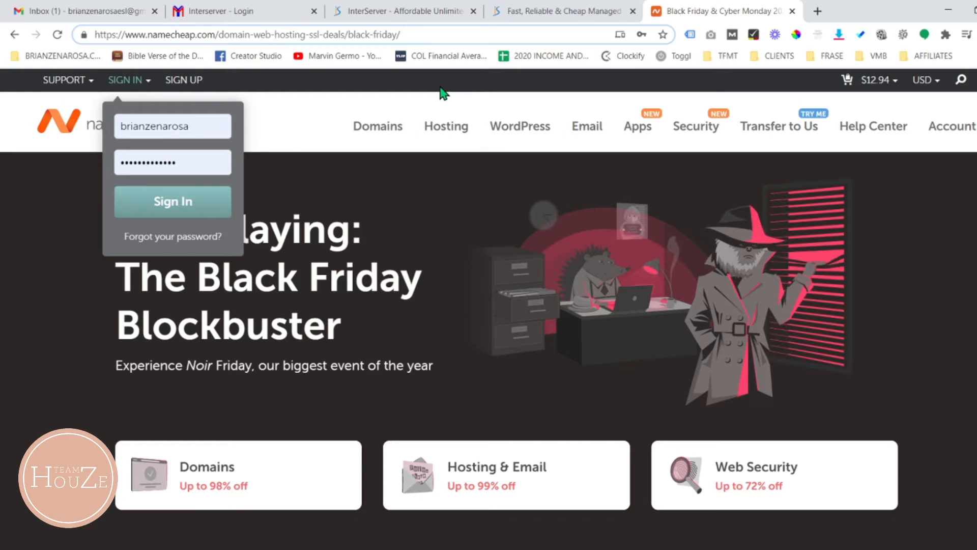
{"action": "mouse_move", "coordinate": [446, 126]}
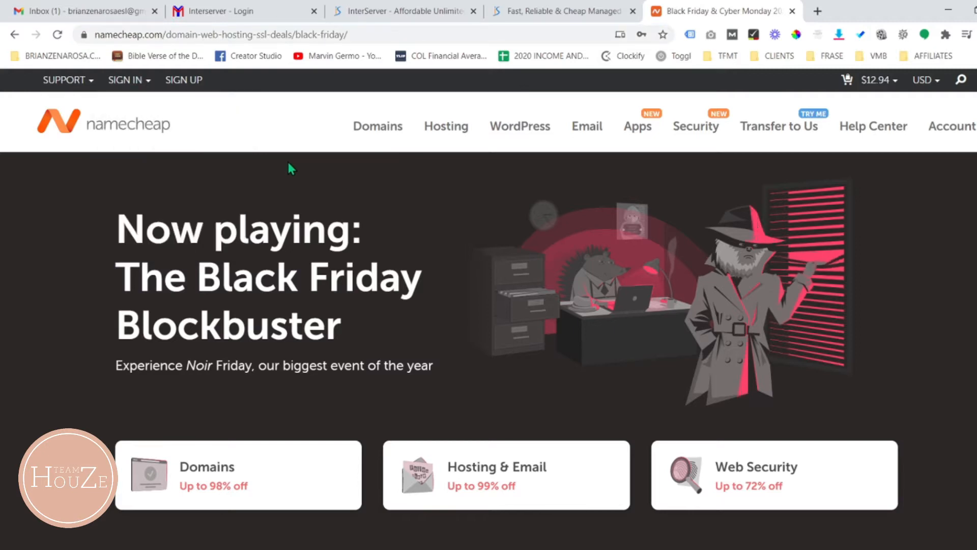
{"action": "mouse_move", "coordinate": [206, 59]}
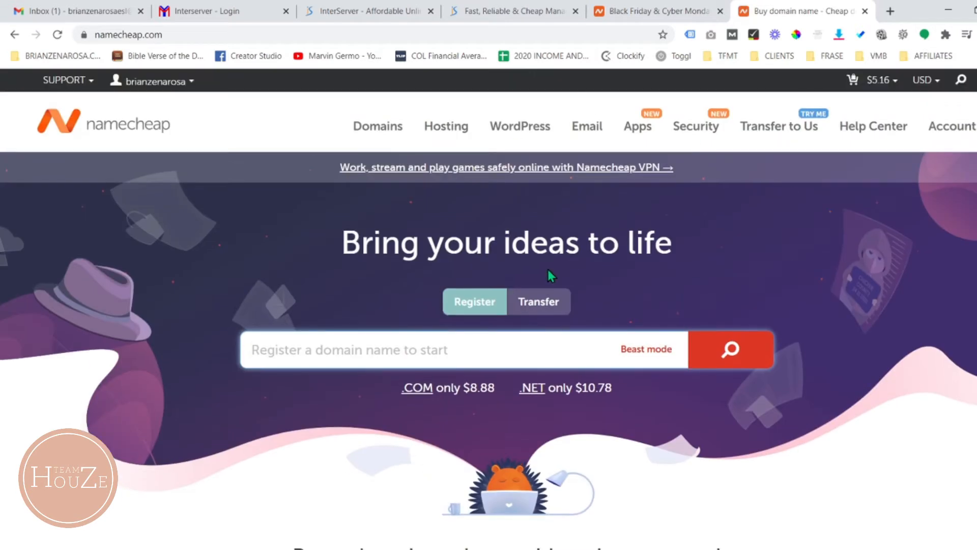
- Close the extra 'Buy domain name' tab and scroll to the Black Friday Domains deals
{"action": "left_click", "coordinate": [791, 11]}
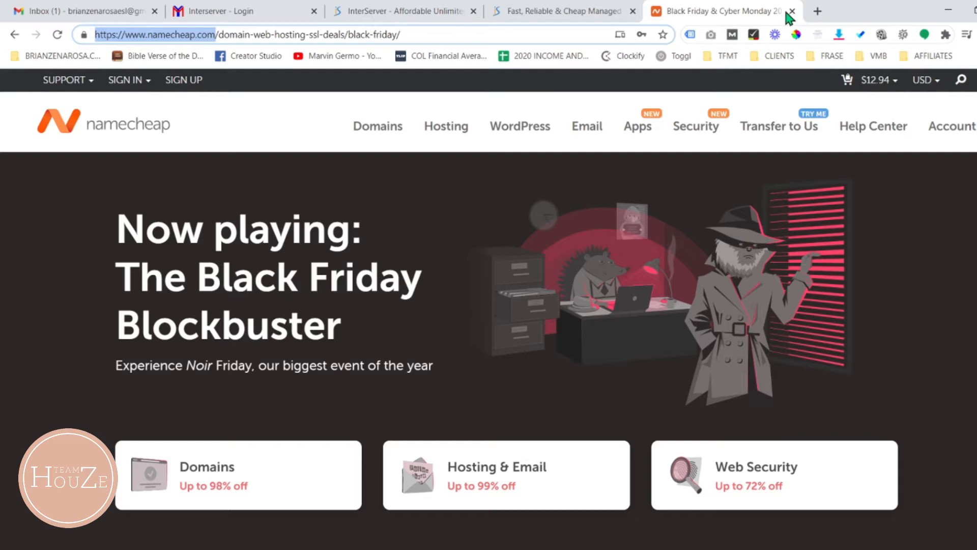
{"action": "mouse_move", "coordinate": [672, 209]}
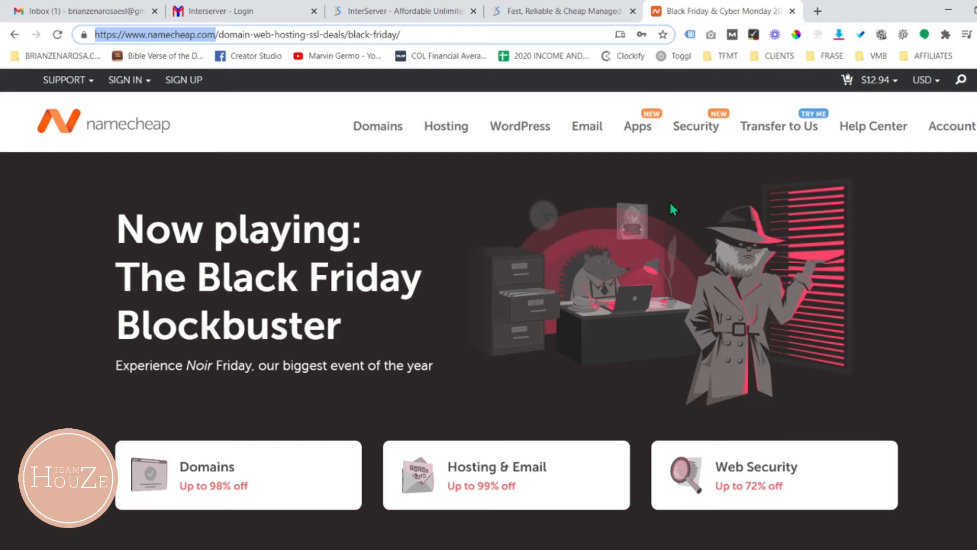
{"action": "scroll", "scroll_direction": "down", "scroll_amount": 3}
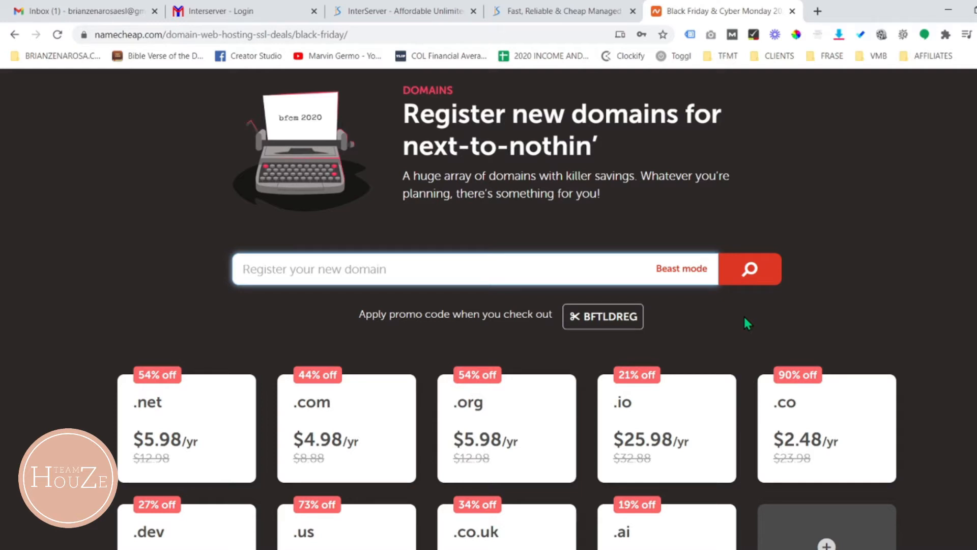
- Enter brizendigital.com in the Black Friday domain search and copy promo code BFTLDREG
{"action": "type", "text": "yourcomapn"}
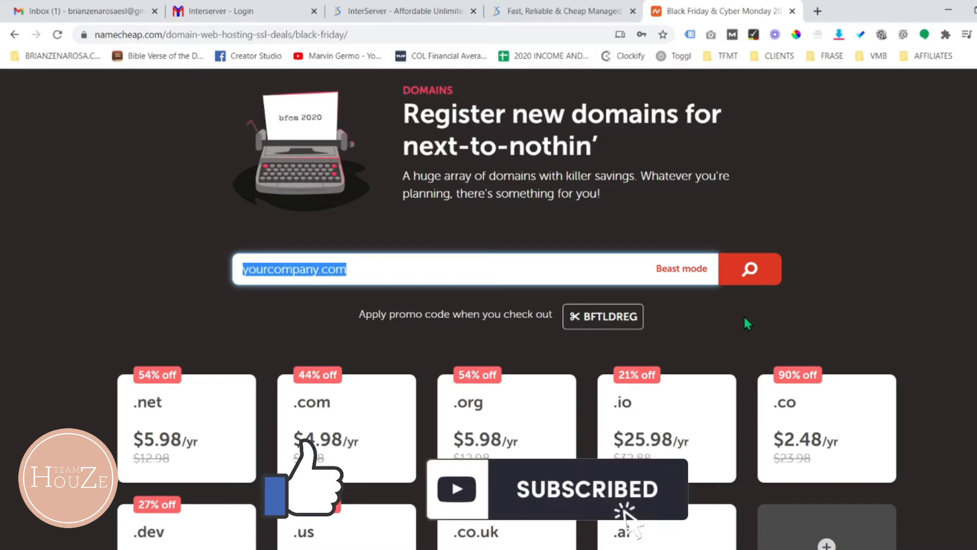
{"action": "type", "text": "brizen"}
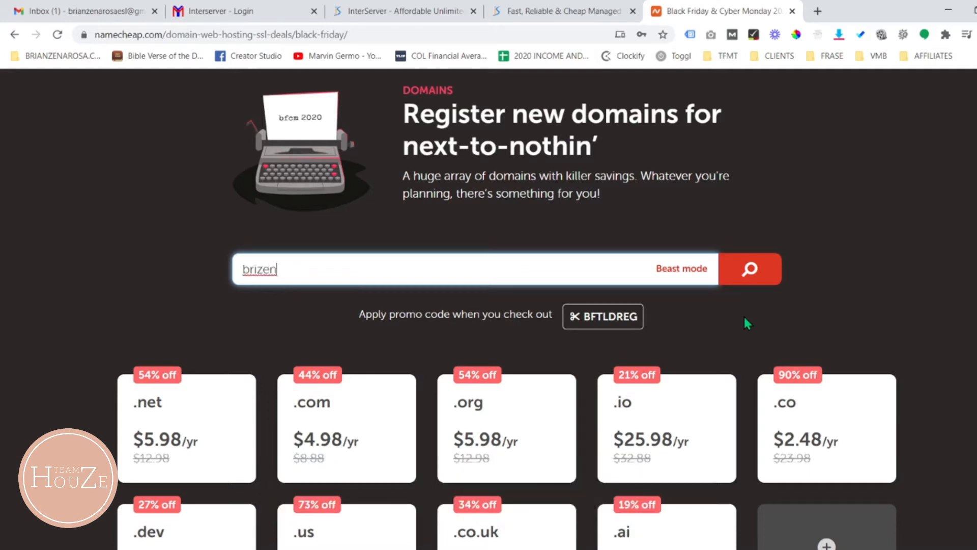
{"action": "type", "text": "digital."}
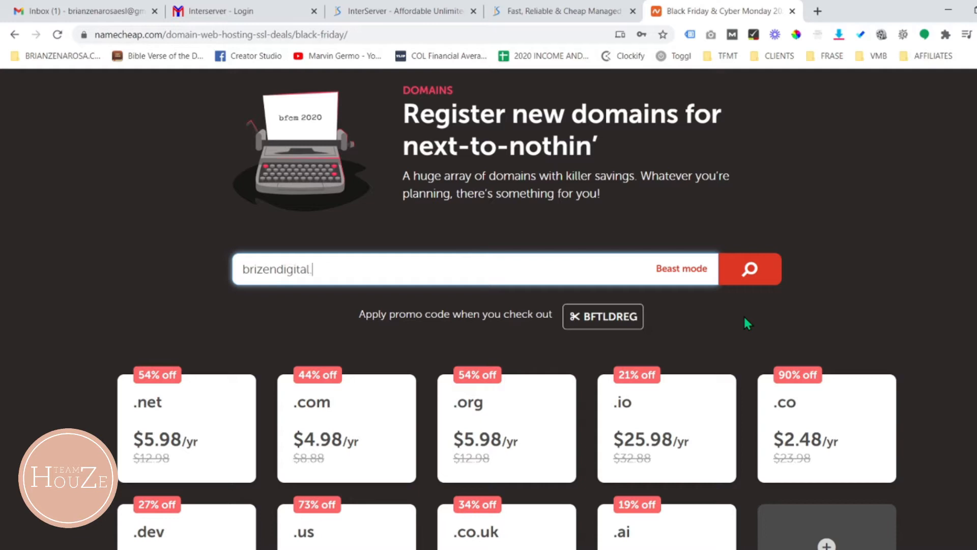
{"action": "type", "text": "com"}
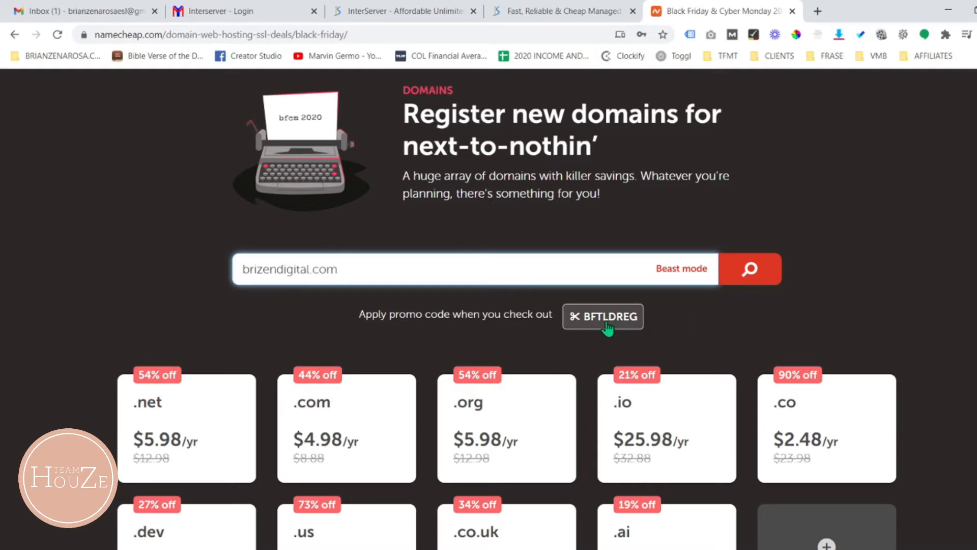
{"action": "left_click", "coordinate": [602, 316]}
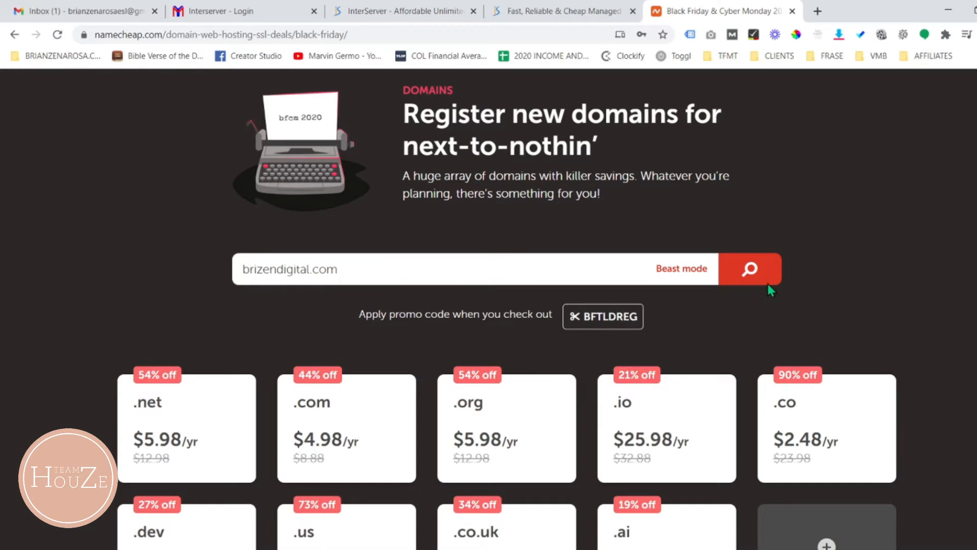
- Check availability of brizendigital.com, found at $8.88/yr with the BFTLDREG coupon
{"action": "left_click", "coordinate": [749, 268]}
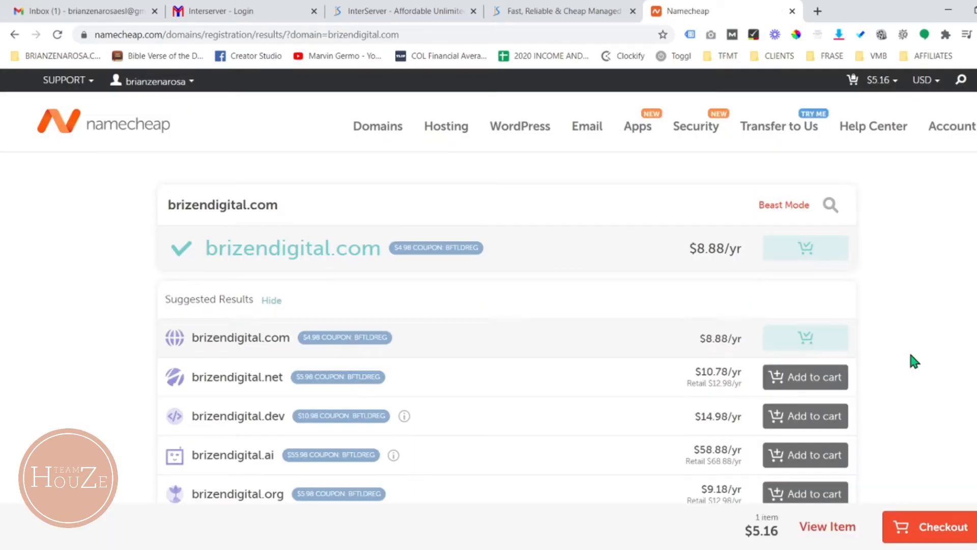
{"action": "mouse_move", "coordinate": [806, 265]}
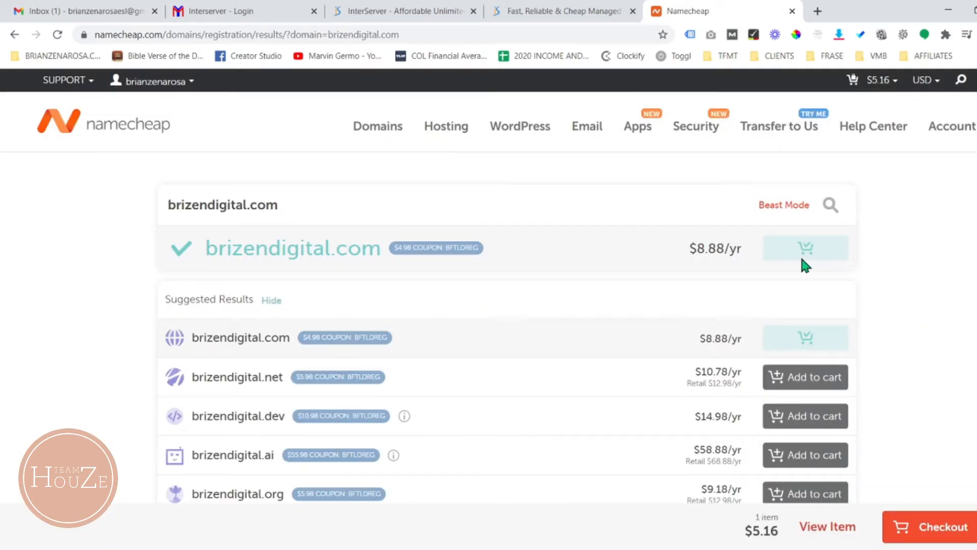
{"action": "mouse_move", "coordinate": [688, 259]}
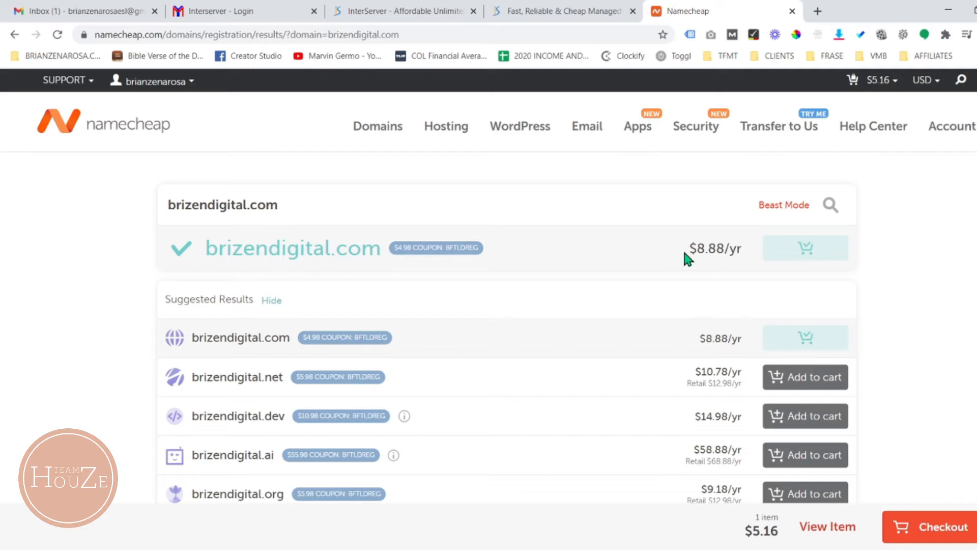
{"action": "mouse_move", "coordinate": [728, 268]}
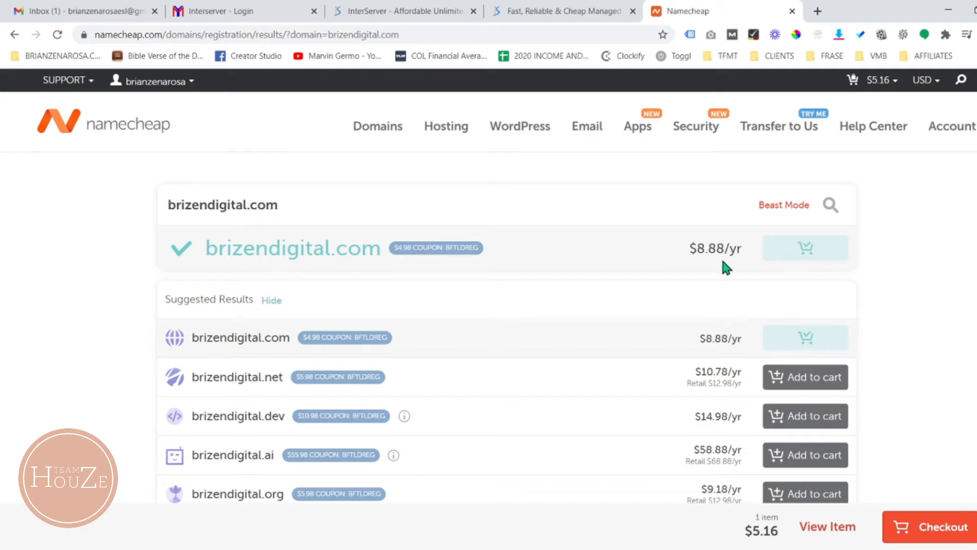
{"action": "mouse_move", "coordinate": [737, 272]}
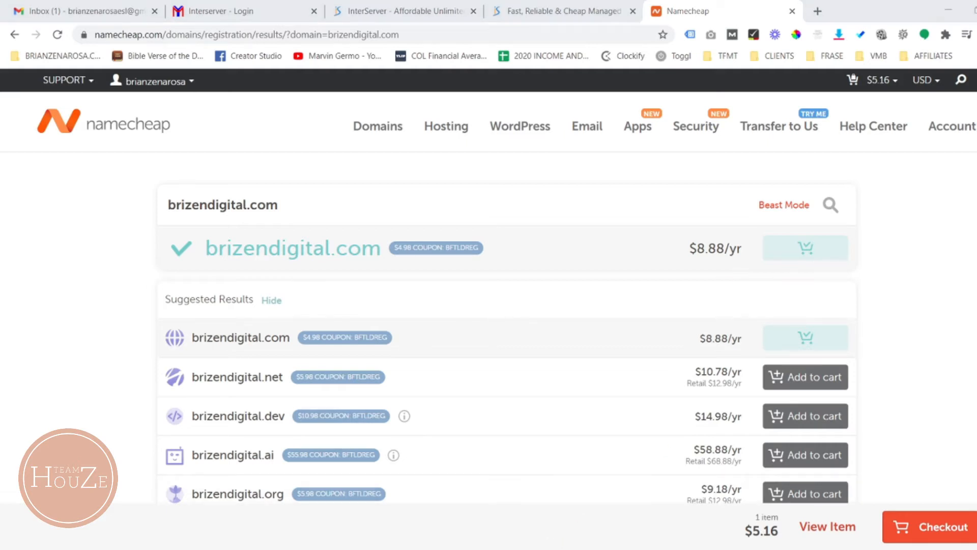
{"action": "mouse_move", "coordinate": [335, 164]}
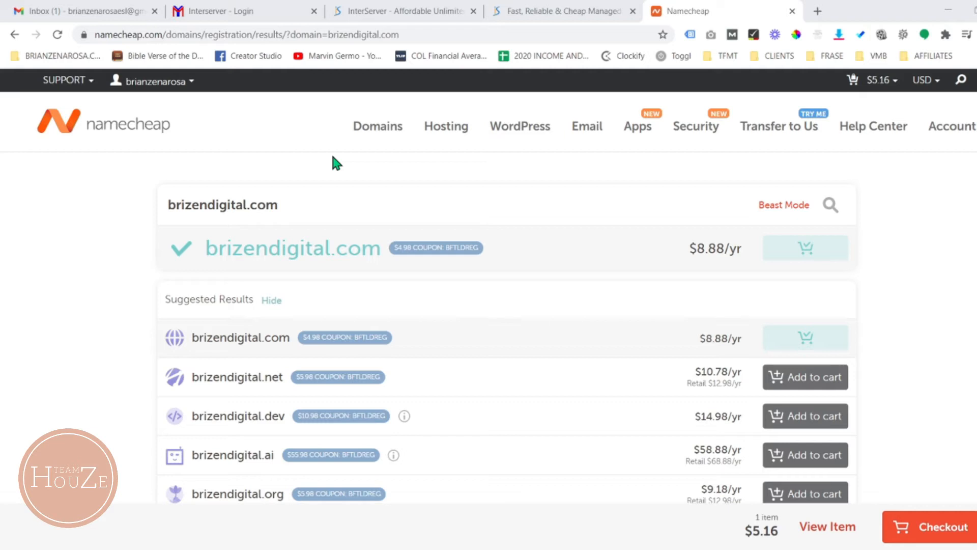
{"action": "mouse_move", "coordinate": [434, 290]}
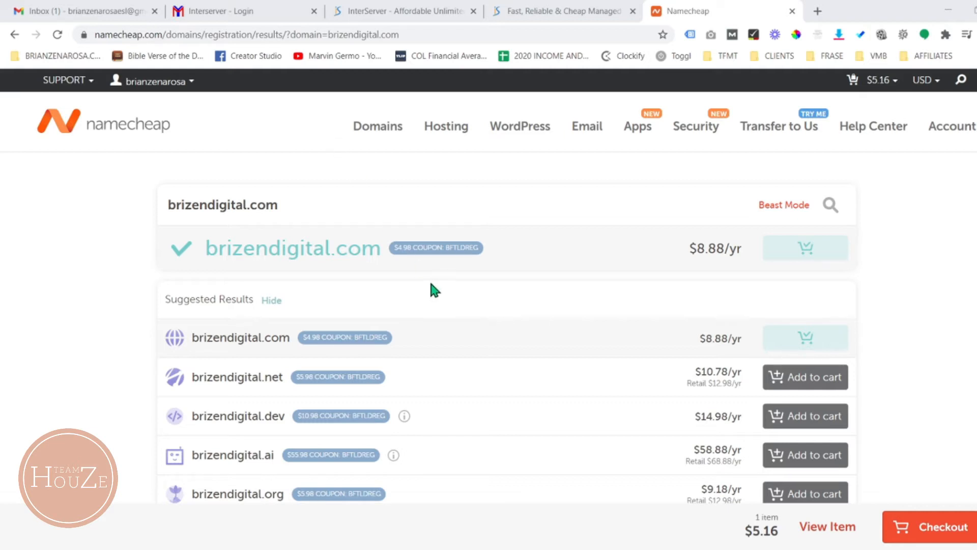
{"action": "mouse_move", "coordinate": [477, 327]}
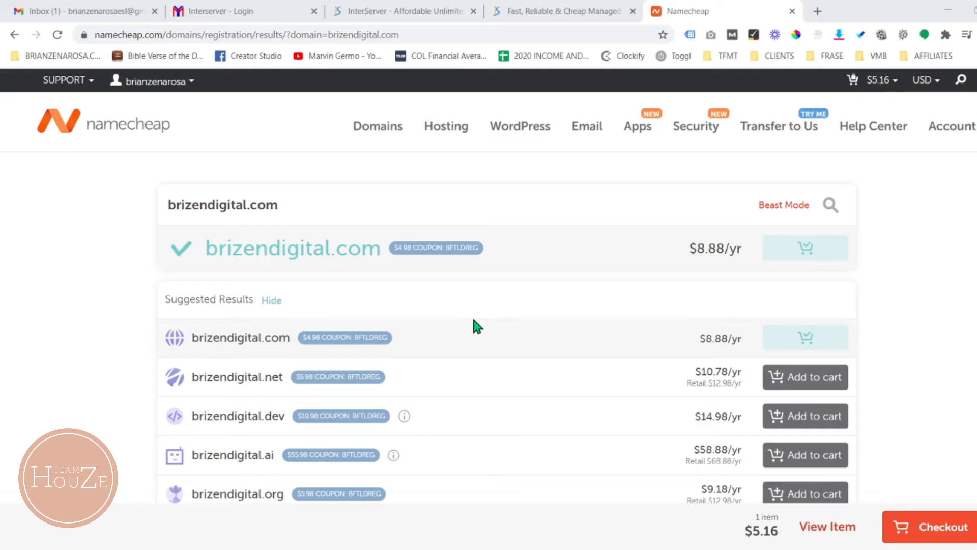
{"action": "mouse_move", "coordinate": [734, 173]}
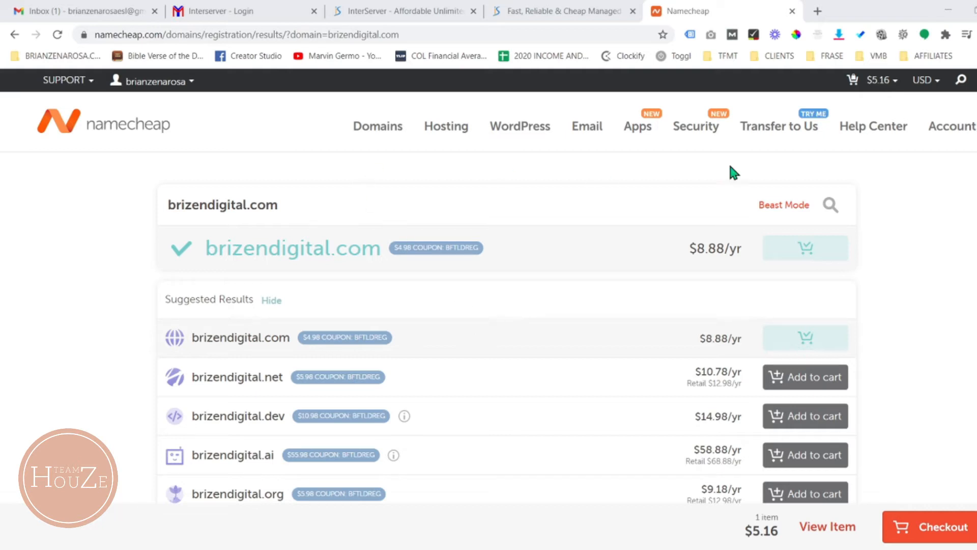
{"action": "mouse_move", "coordinate": [392, 186]}
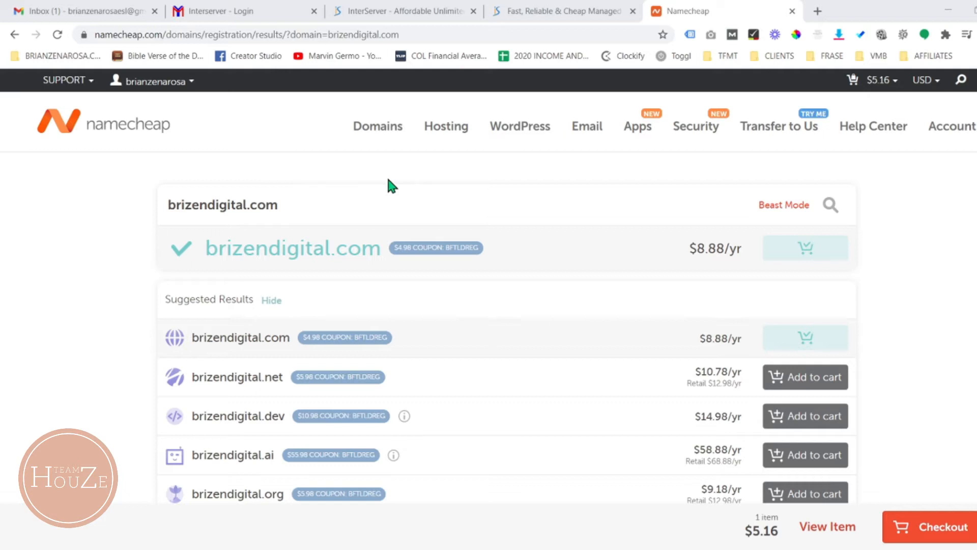
{"action": "mouse_move", "coordinate": [675, 197]}
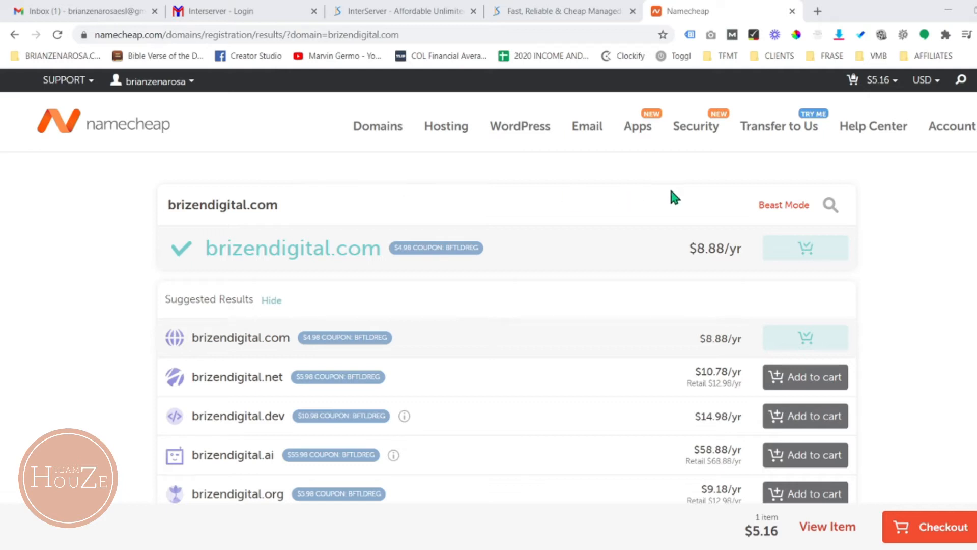
{"action": "mouse_move", "coordinate": [700, 198]}
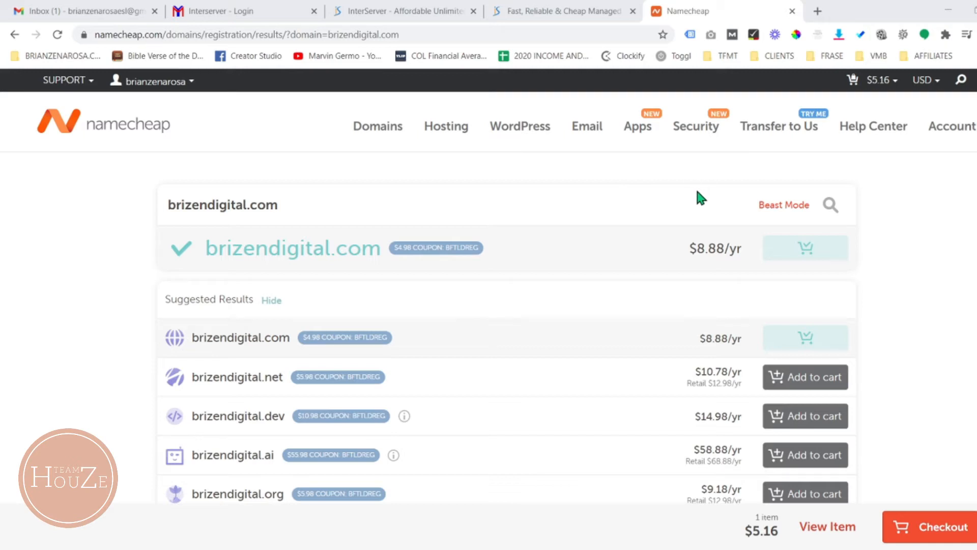
{"action": "mouse_move", "coordinate": [122, 143]}
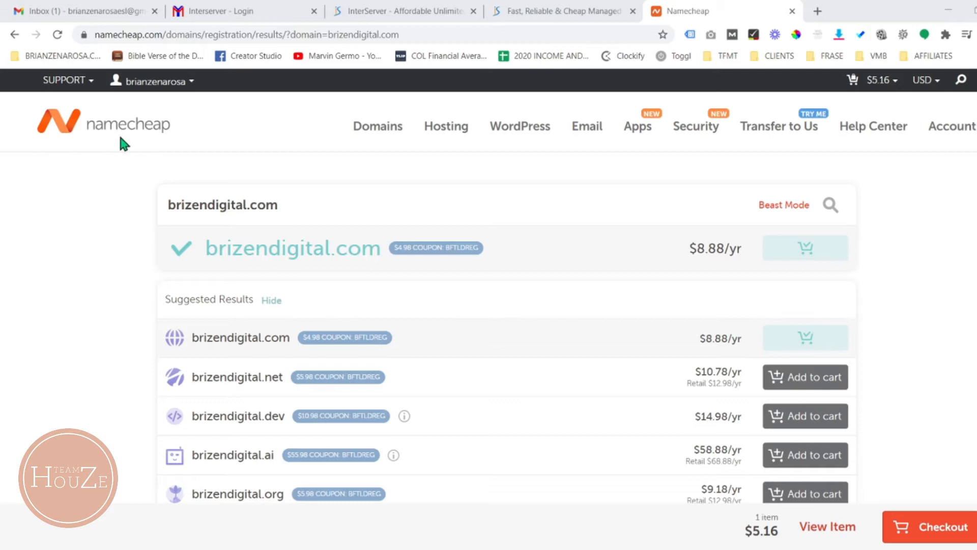
{"action": "mouse_move", "coordinate": [692, 202]}
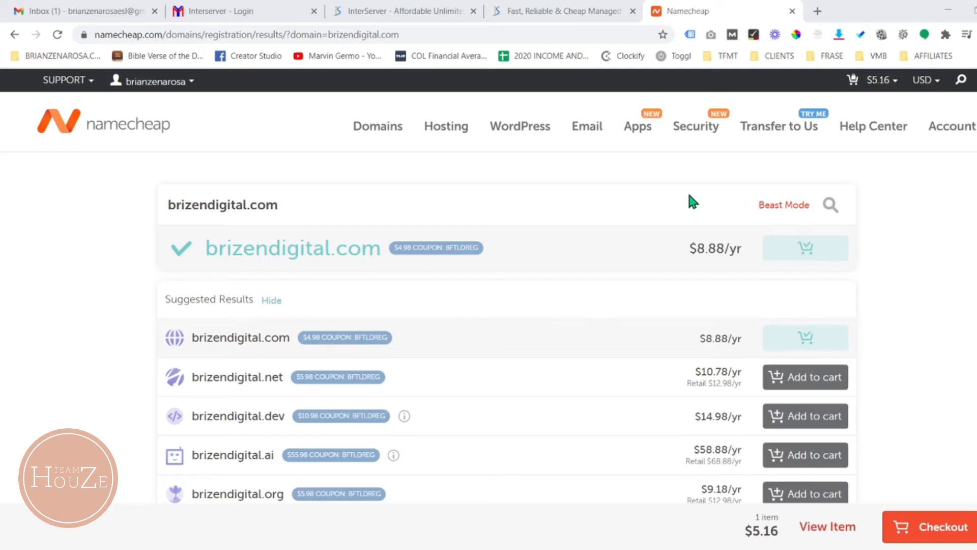
{"action": "mouse_move", "coordinate": [696, 198]}
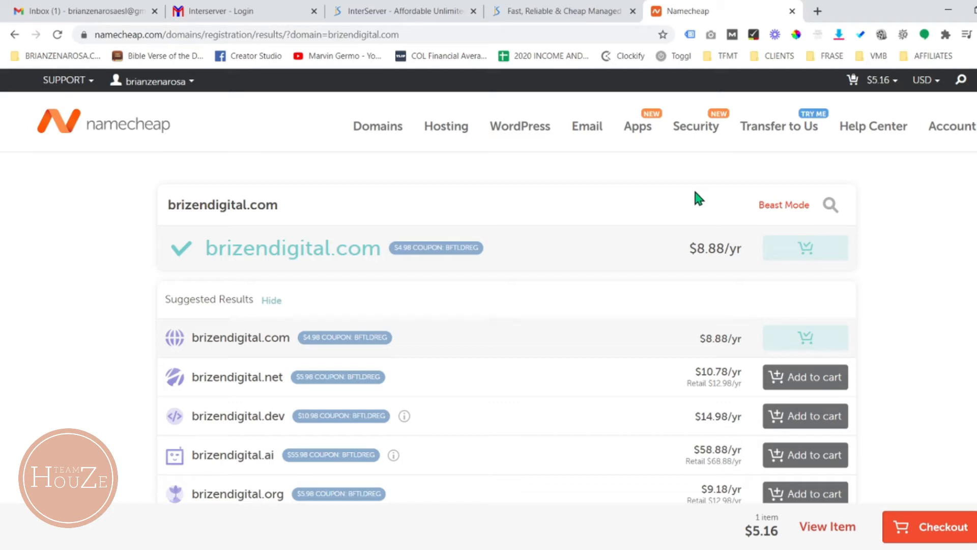
{"action": "mouse_move", "coordinate": [819, 263]}
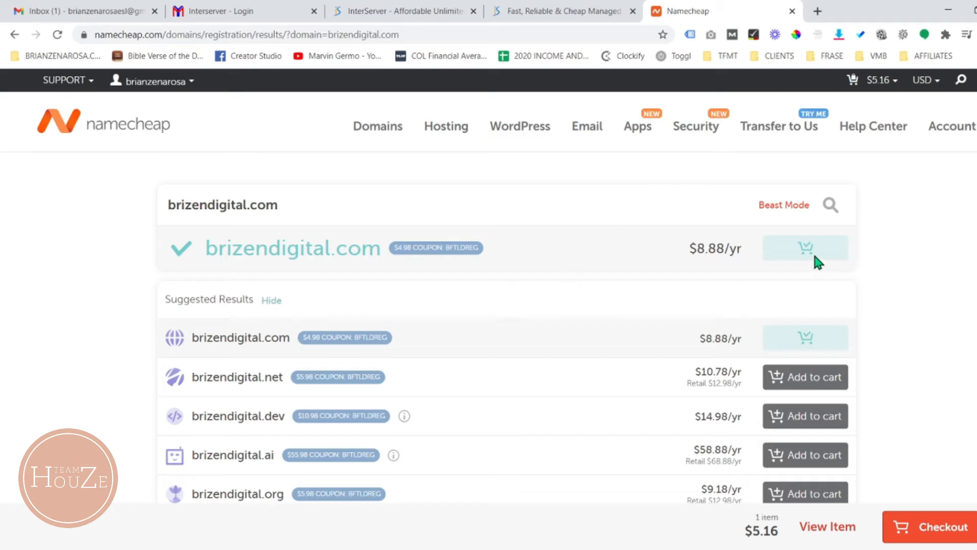
{"action": "mouse_move", "coordinate": [926, 248]}
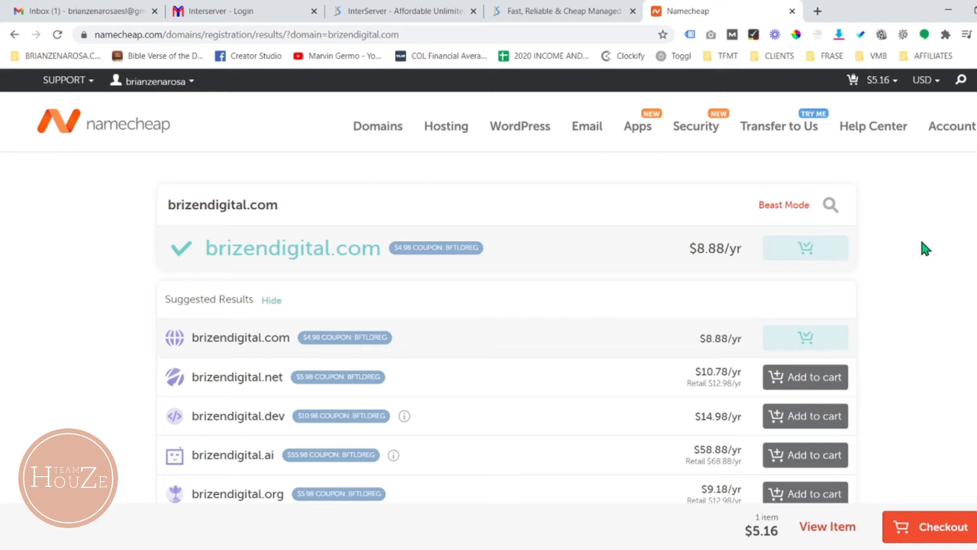
{"action": "mouse_move", "coordinate": [958, 270]}
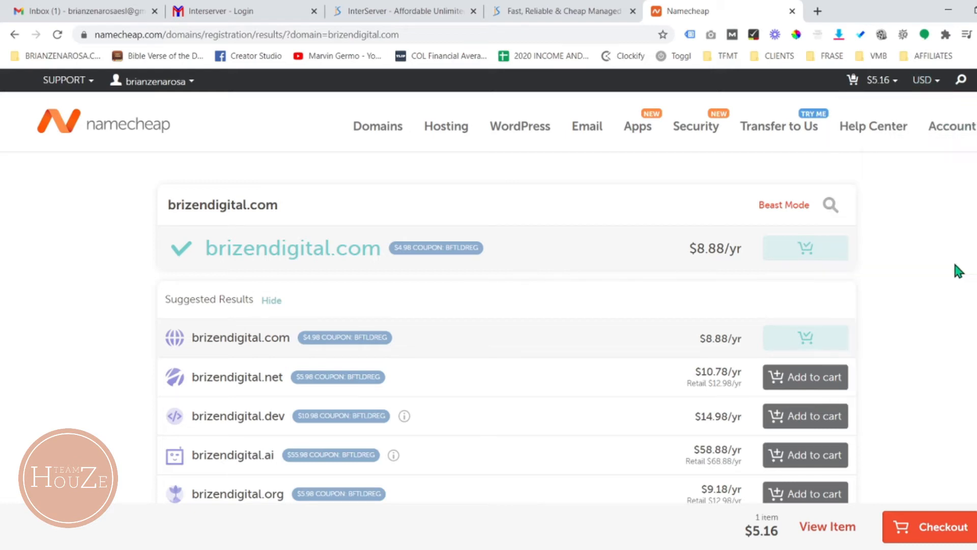
{"action": "mouse_move", "coordinate": [962, 340]}
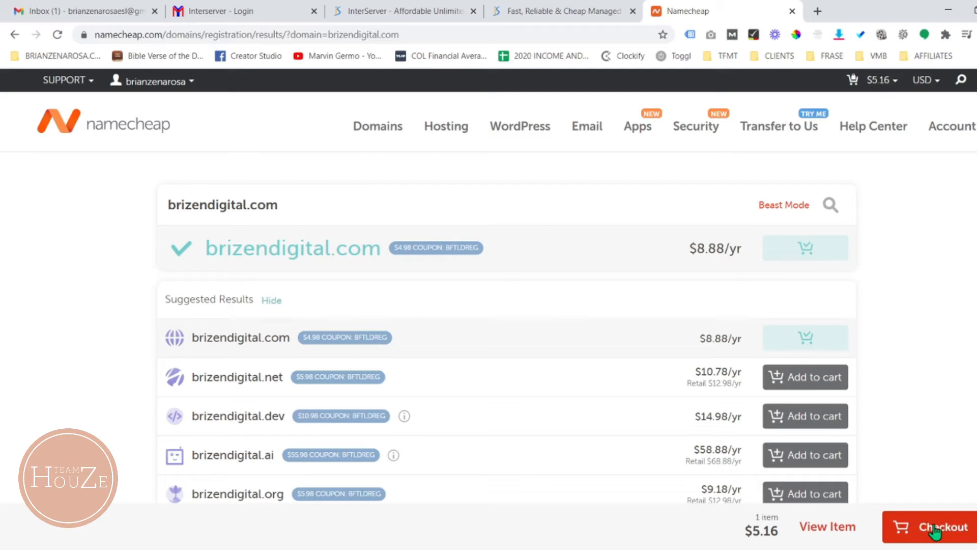
- In the cart, keep brizendigital.com at a 1-year registration with free WhoisGuard
{"action": "left_click", "coordinate": [937, 526]}
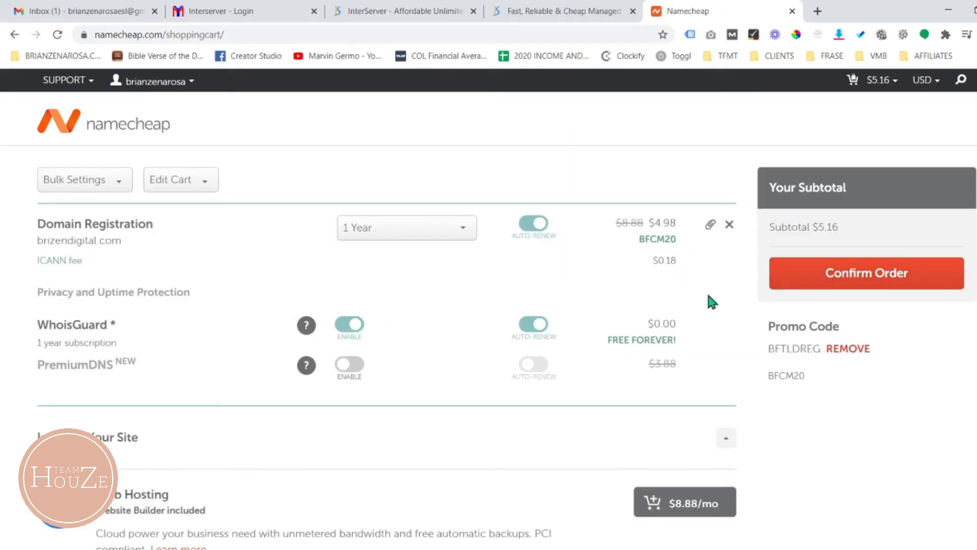
{"action": "mouse_move", "coordinate": [713, 286]}
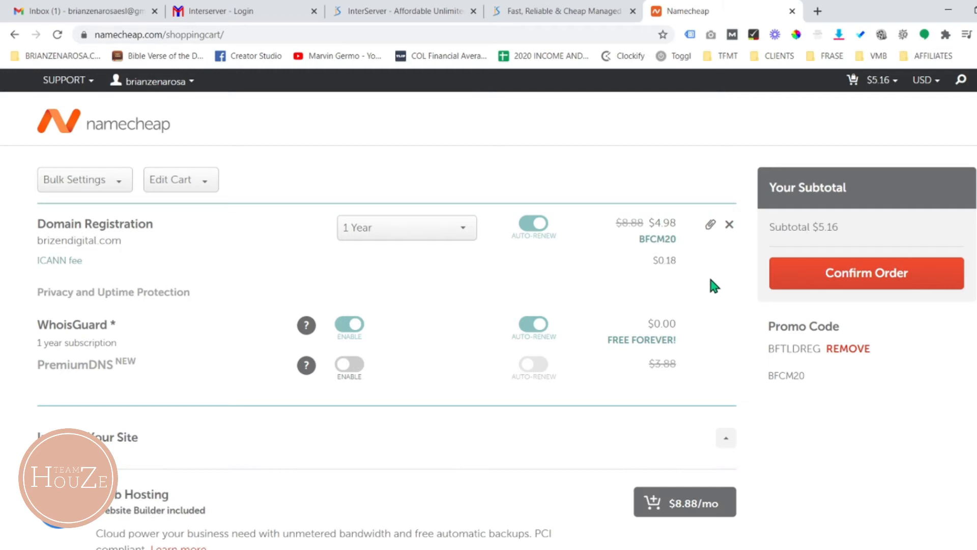
{"action": "mouse_move", "coordinate": [597, 271]}
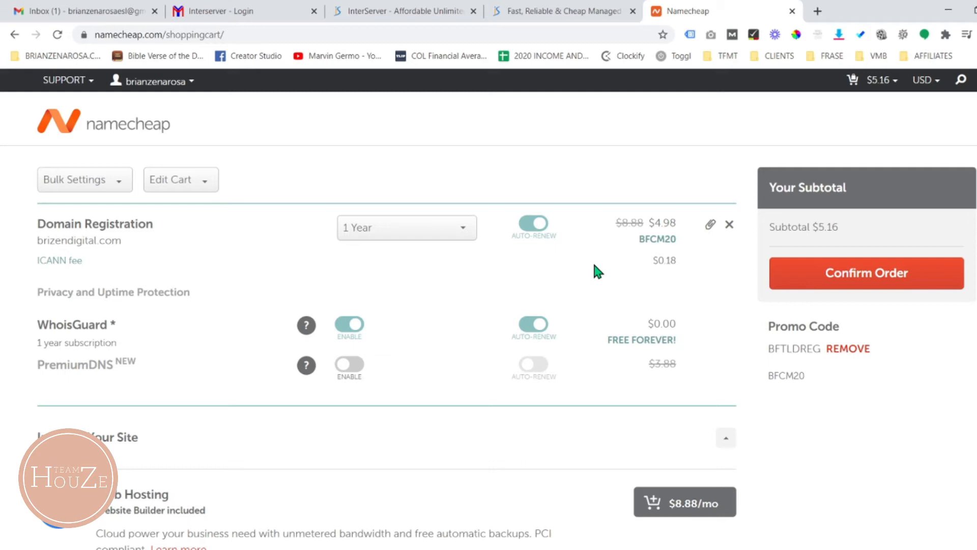
{"action": "mouse_move", "coordinate": [460, 243]}
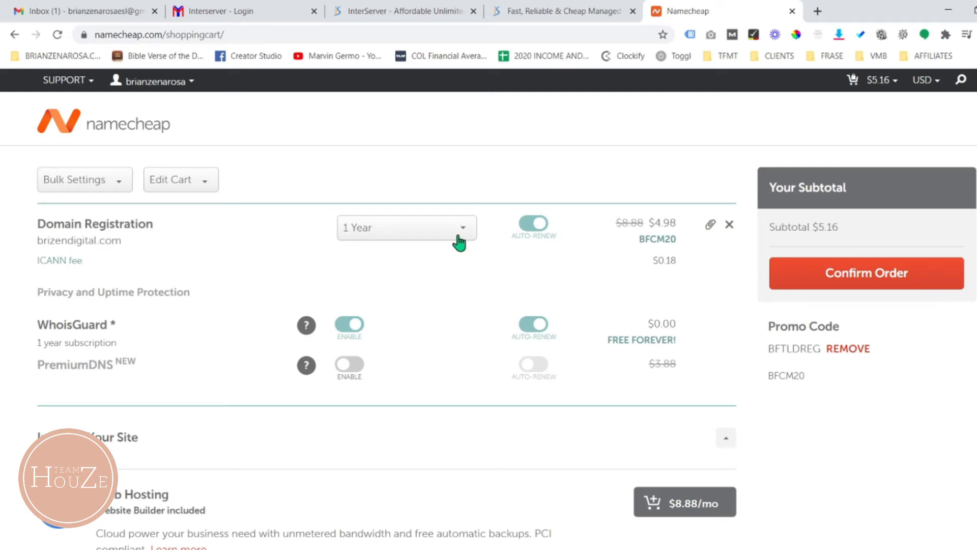
{"action": "mouse_move", "coordinate": [430, 238]}
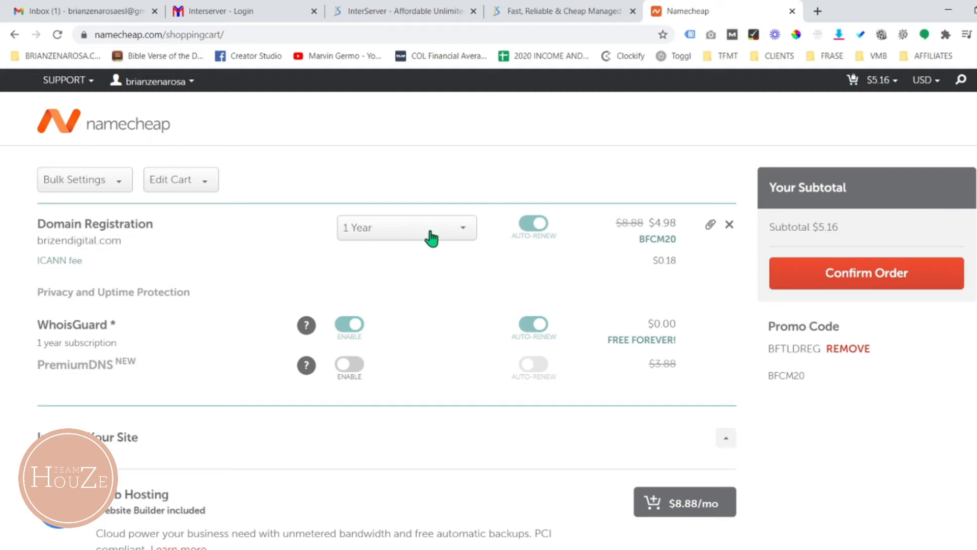
{"action": "mouse_move", "coordinate": [445, 238]}
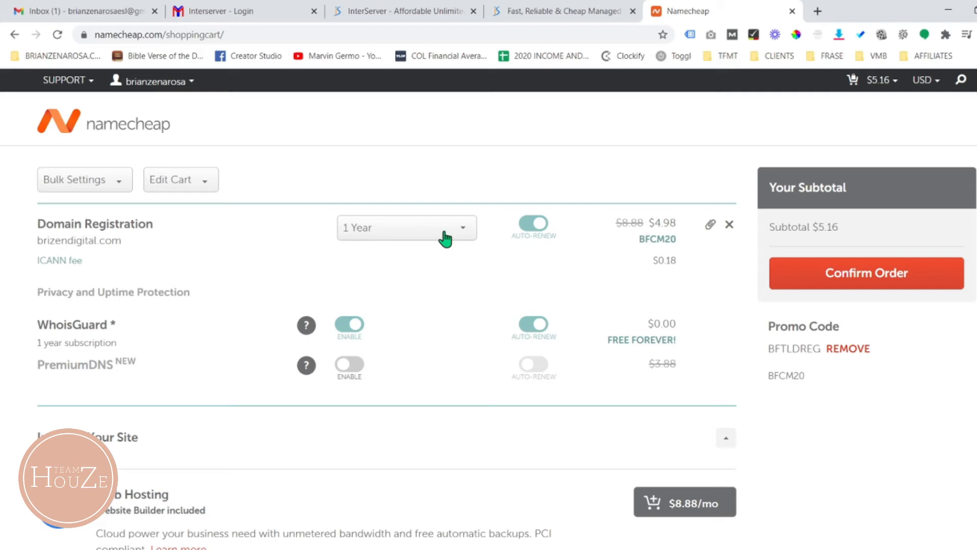
{"action": "left_click", "coordinate": [405, 228]}
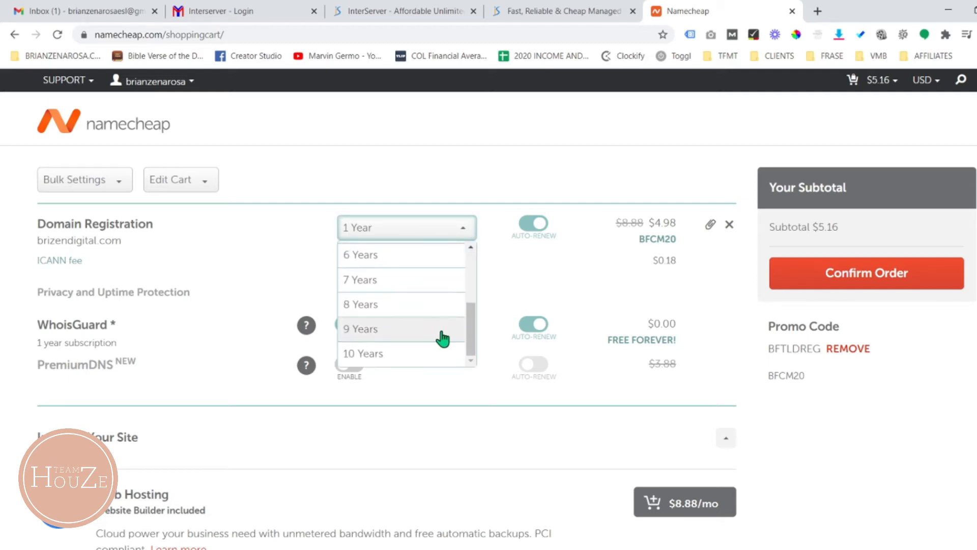
{"action": "scroll", "scroll_direction": "up", "scroll_amount": 3}
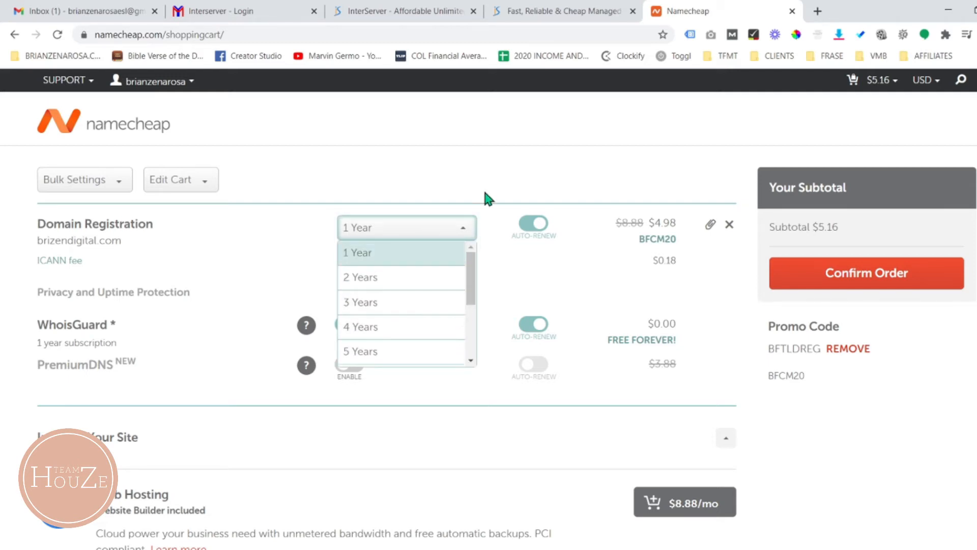
{"action": "mouse_move", "coordinate": [585, 276]}
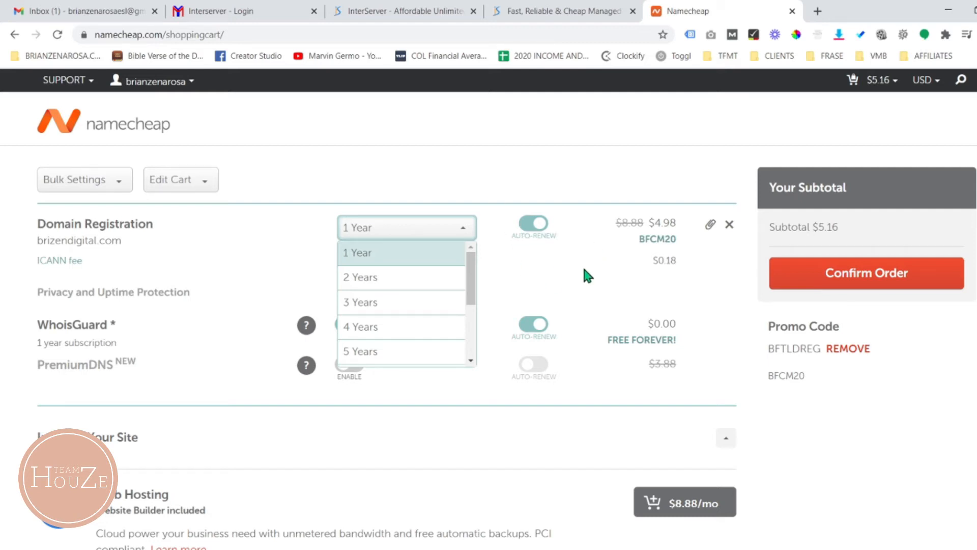
{"action": "mouse_move", "coordinate": [575, 276]}
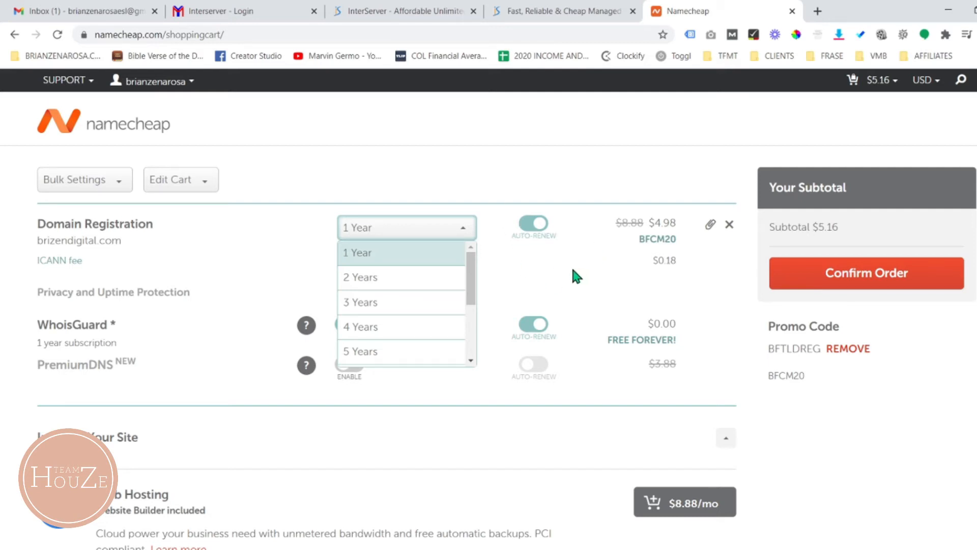
{"action": "left_click", "coordinate": [374, 253]}
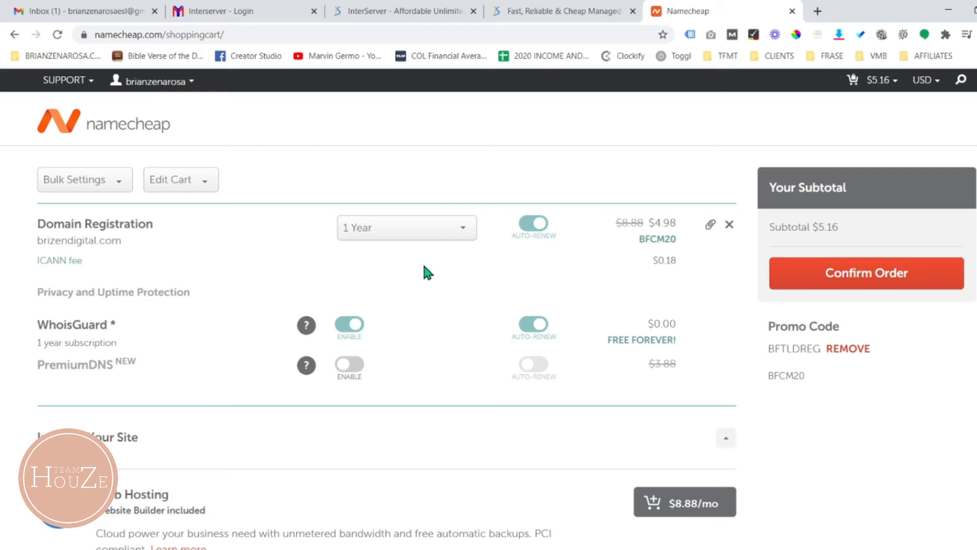
{"action": "left_click", "coordinate": [405, 227]}
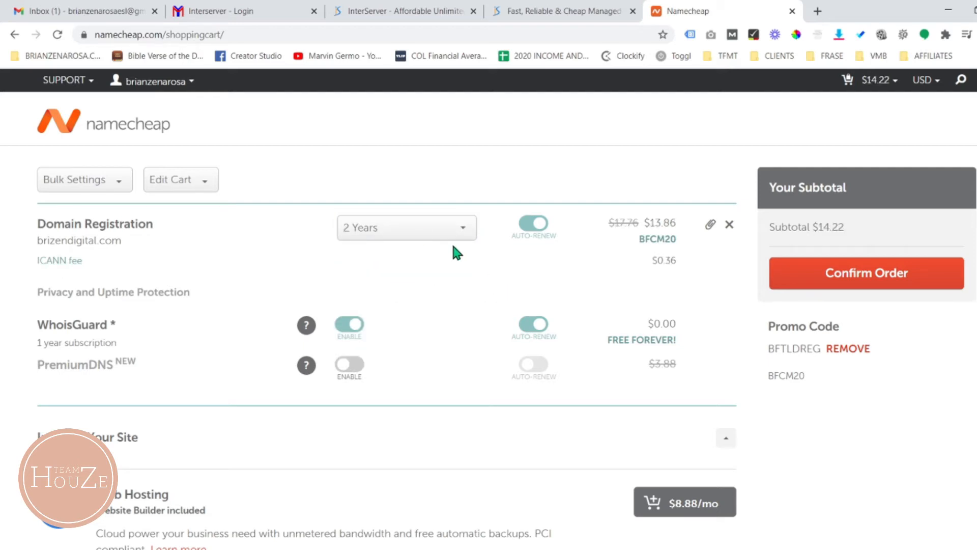
{"action": "left_click", "coordinate": [406, 227]}
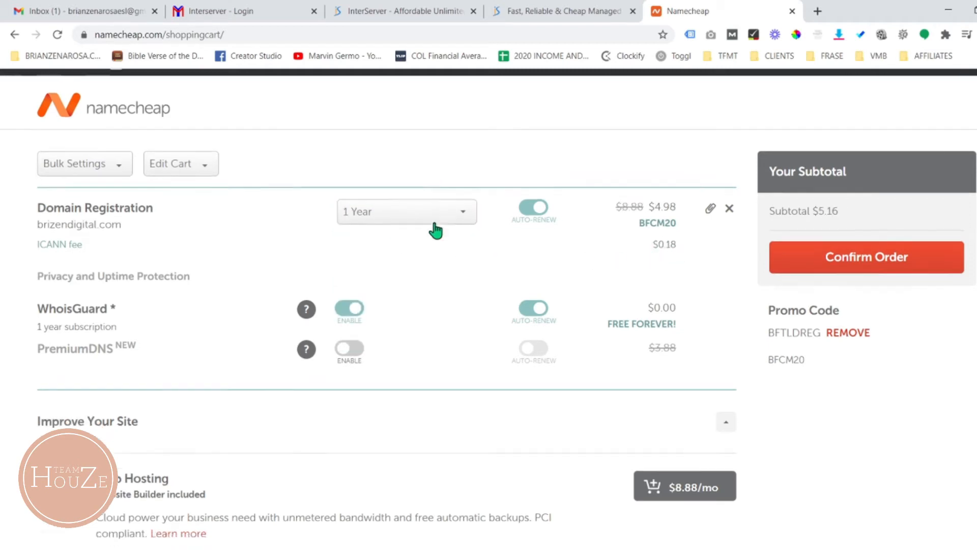
{"action": "scroll", "scroll_direction": "down", "scroll_amount": 3}
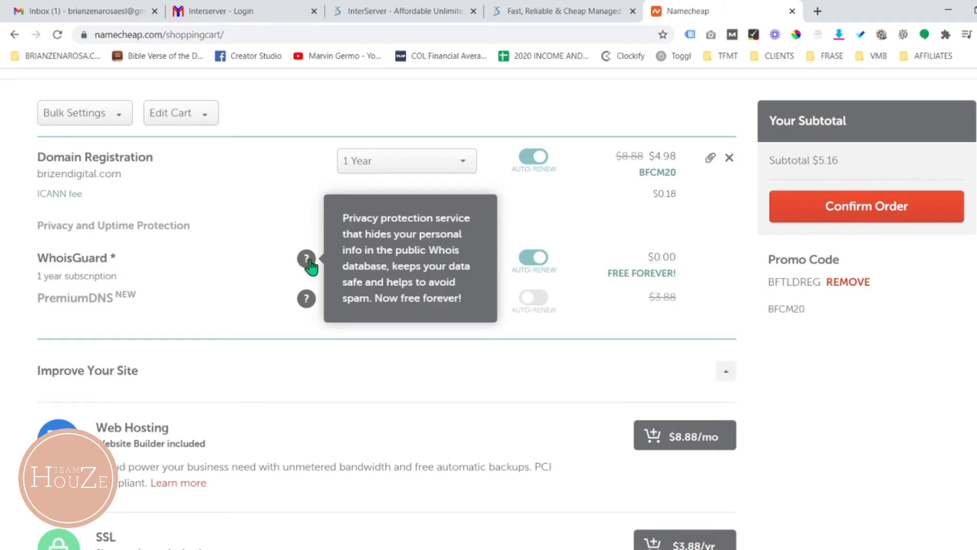
{"action": "mouse_move", "coordinate": [816, 335]}
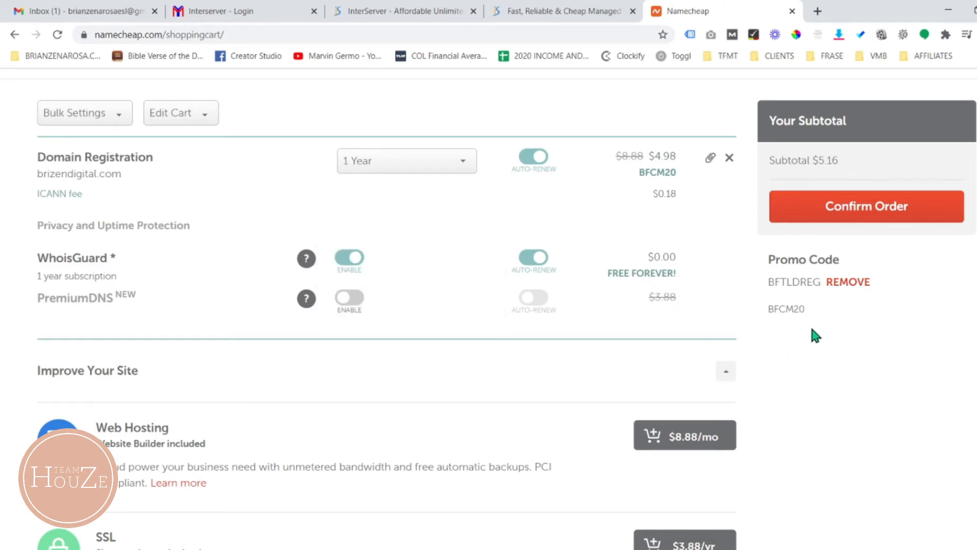
{"action": "scroll", "scroll_direction": "up", "scroll_amount": 3}
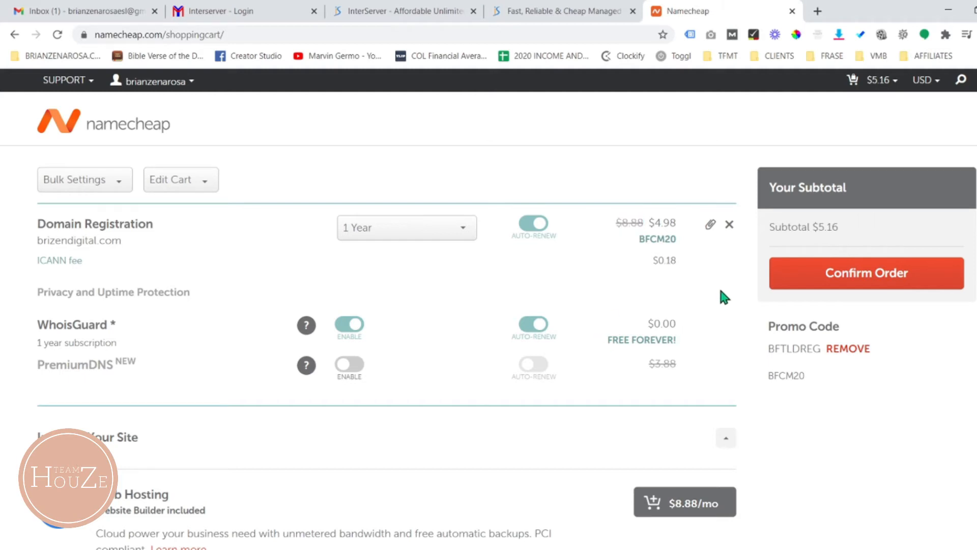
{"action": "mouse_move", "coordinate": [892, 273]}
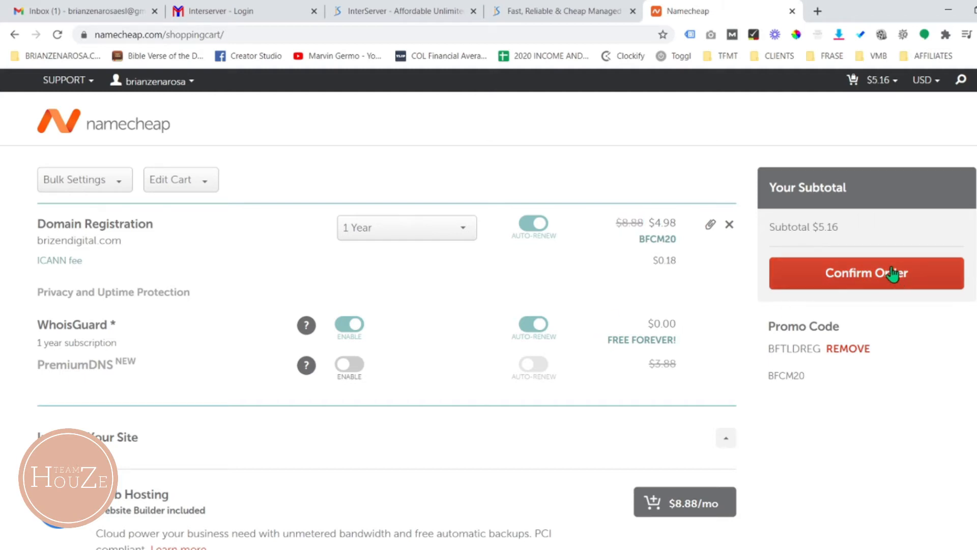
- Confirm the $5.16 order and select PayPal as the billing payment method
{"action": "left_click", "coordinate": [866, 273]}
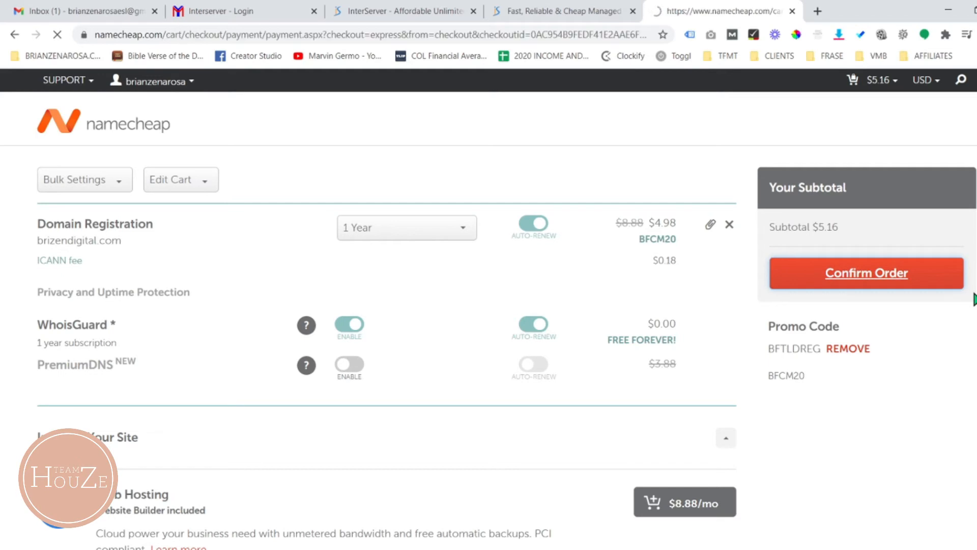
{"action": "left_click", "coordinate": [866, 273]}
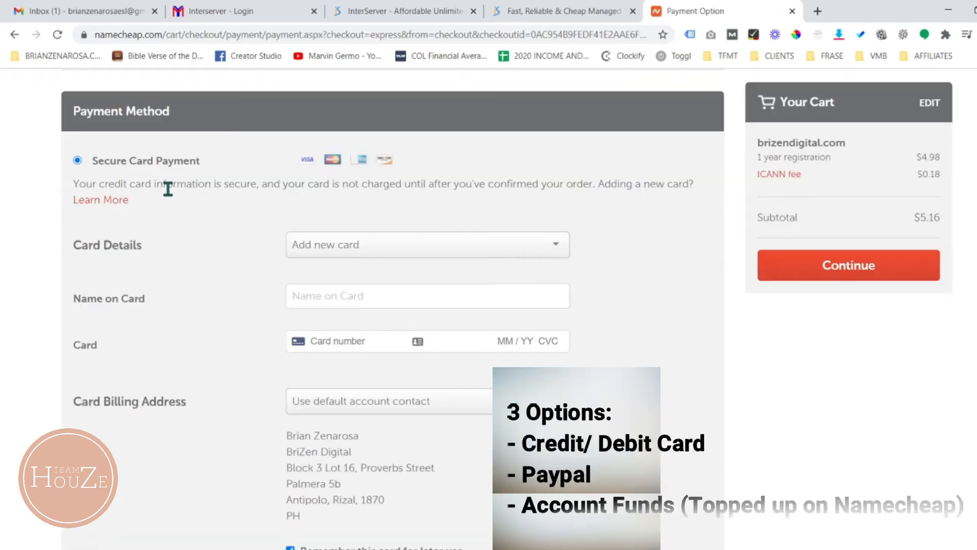
{"action": "scroll", "scroll_direction": "down", "scroll_amount": 3}
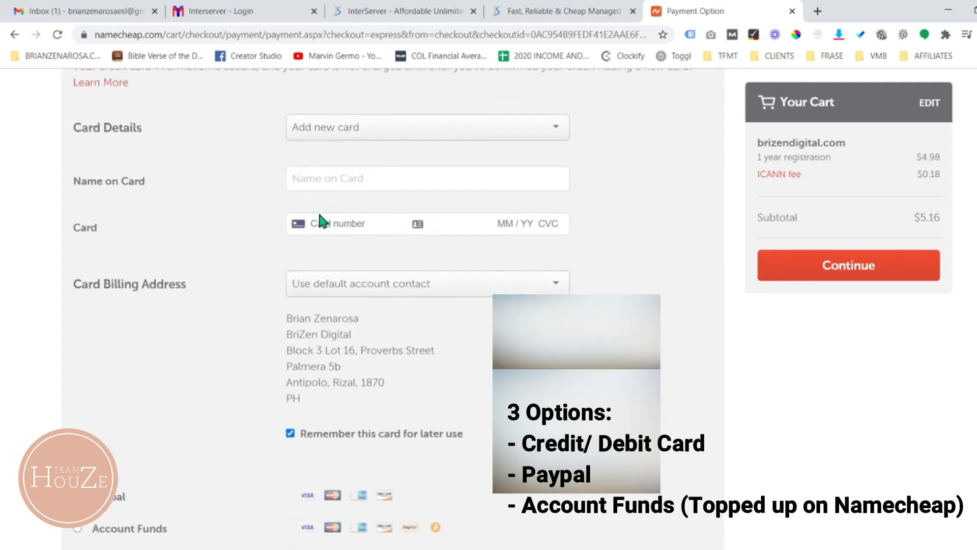
{"action": "scroll", "scroll_direction": "down", "scroll_amount": 3}
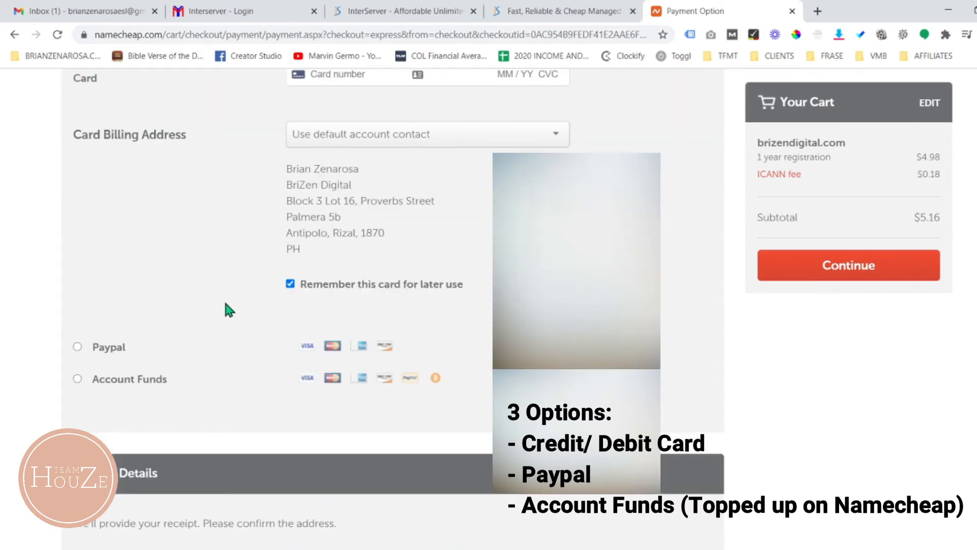
{"action": "scroll", "scroll_direction": "up", "scroll_amount": 3}
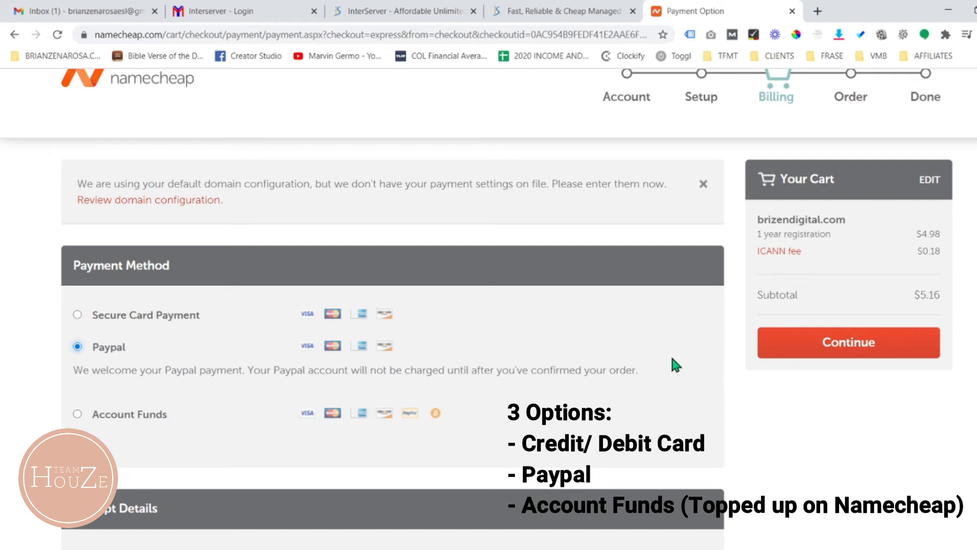
{"action": "scroll", "scroll_direction": "down", "scroll_amount": 3}
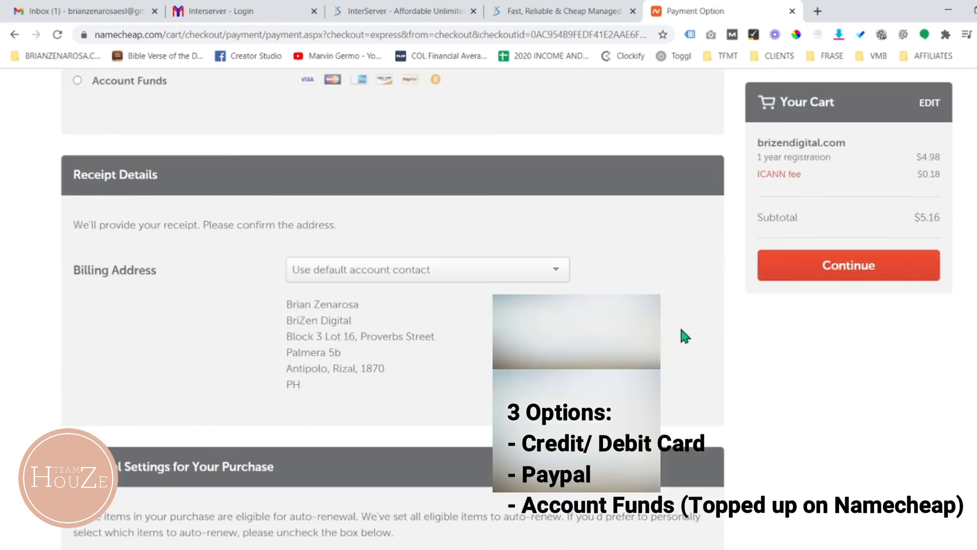
{"action": "mouse_move", "coordinate": [322, 321]}
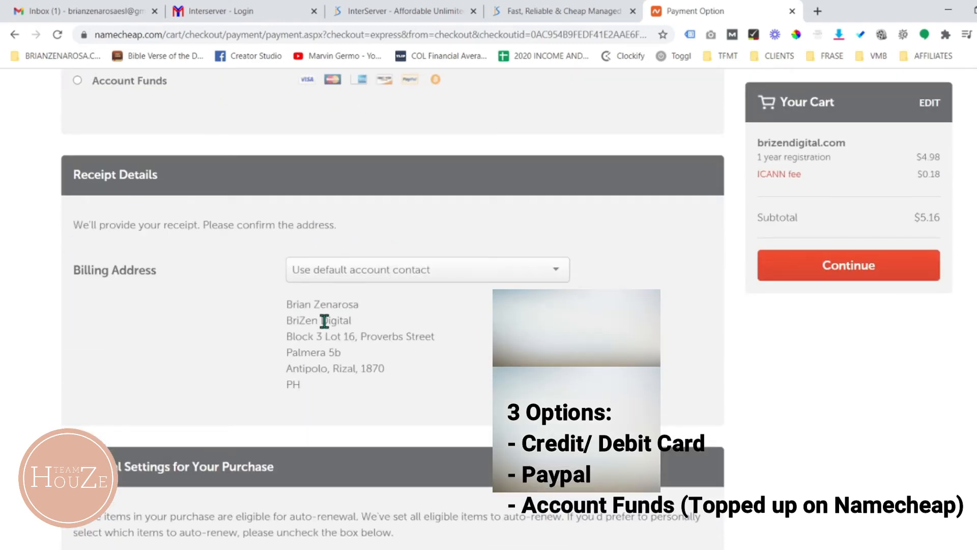
{"action": "mouse_move", "coordinate": [422, 335]}
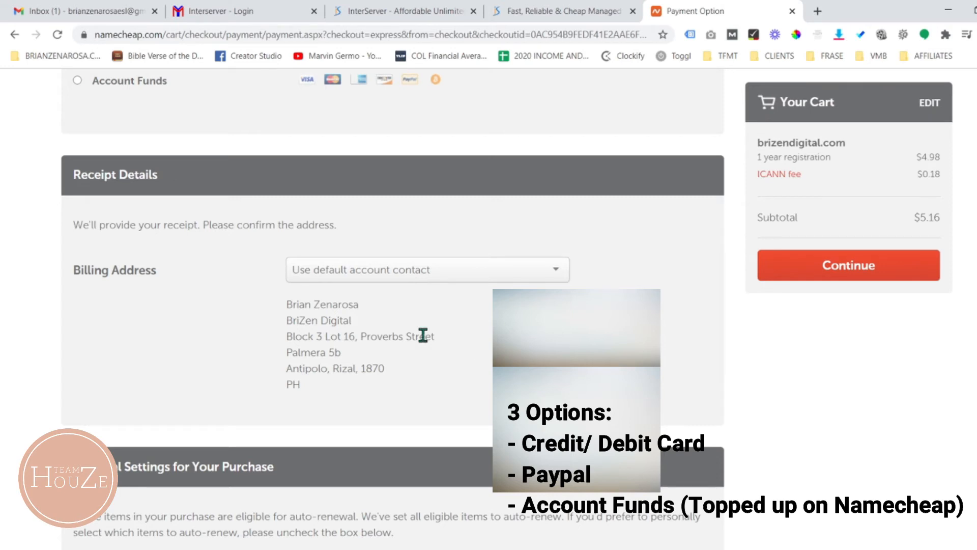
{"action": "scroll", "scroll_direction": "down", "scroll_amount": 3}
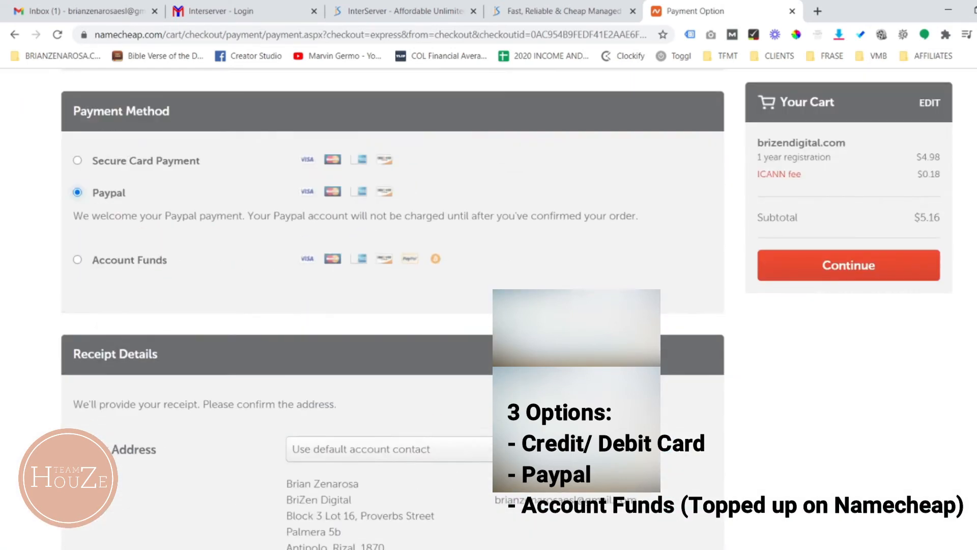
- Continue to Order Review and check the items, PayPal payment and $5.16 subtotal
{"action": "left_click", "coordinate": [847, 264]}
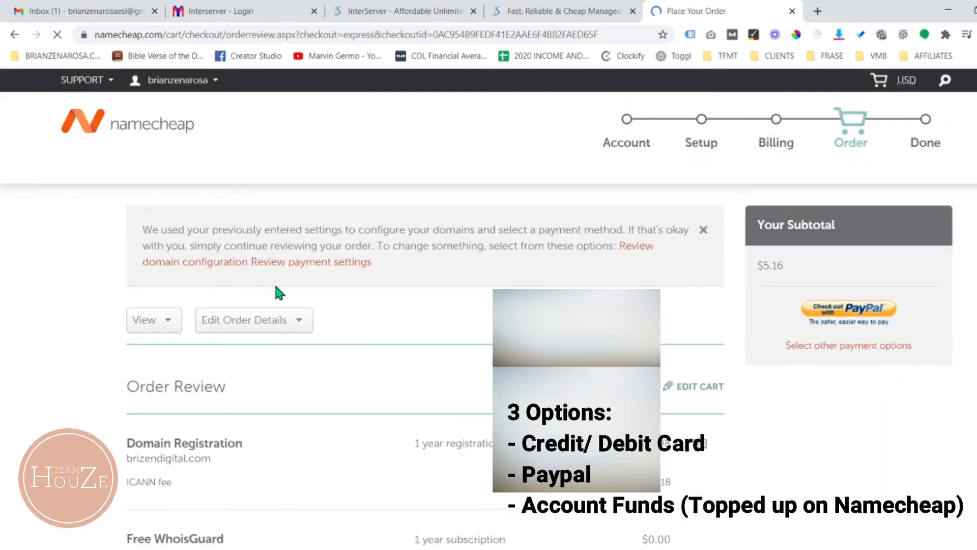
{"action": "scroll", "scroll_direction": "down", "scroll_amount": 3}
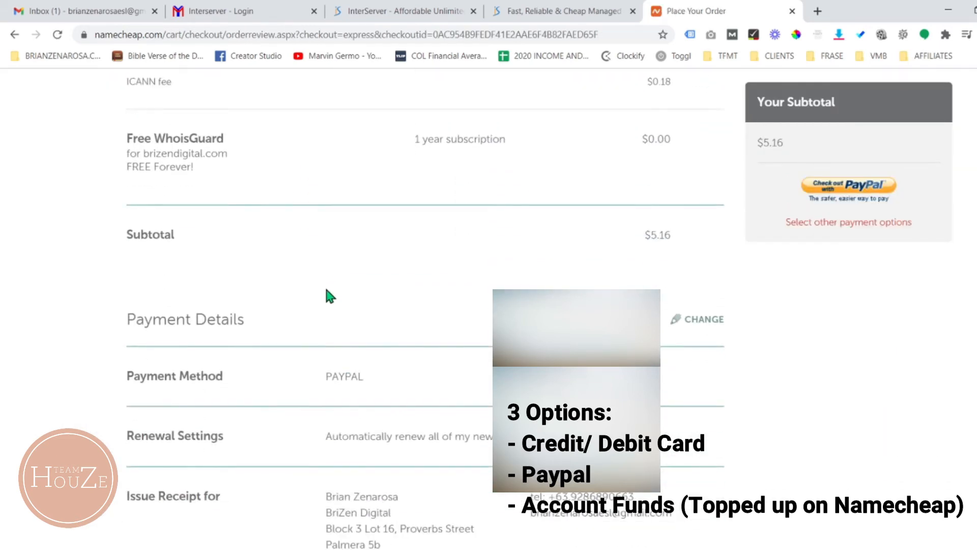
{"action": "scroll", "scroll_direction": "down", "scroll_amount": 3}
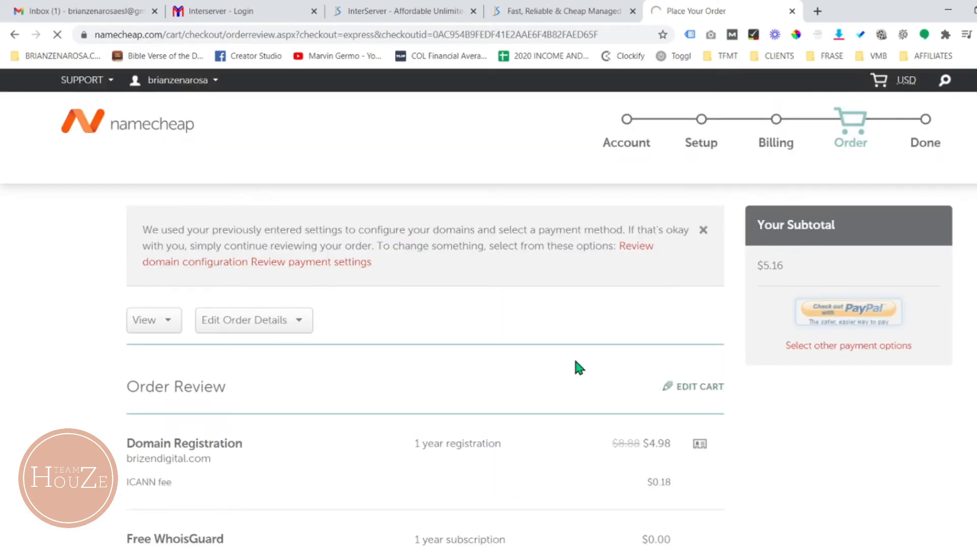
- Check out with PayPal and pay $5.16 from the PayPal balance
{"action": "left_click", "coordinate": [847, 311]}
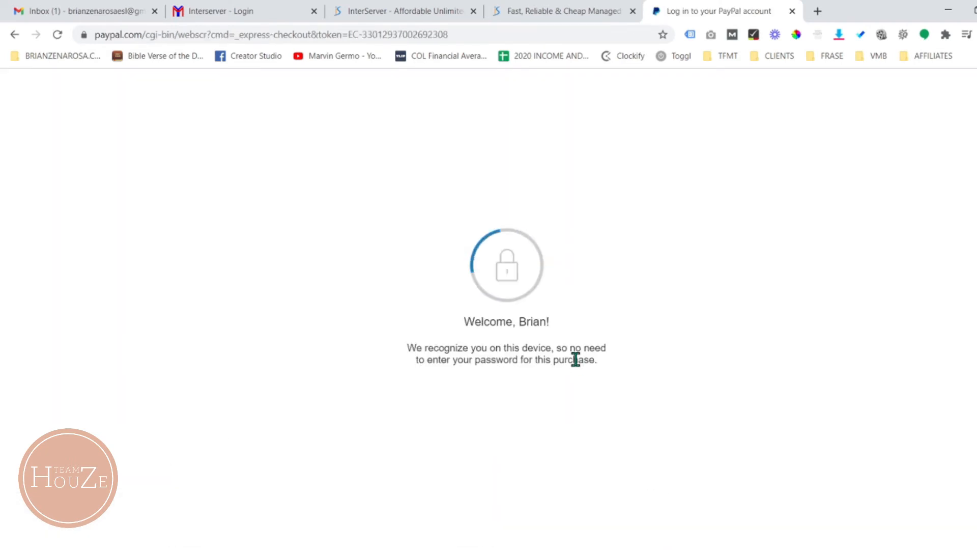
{"action": "mouse_move", "coordinate": [577, 367]}
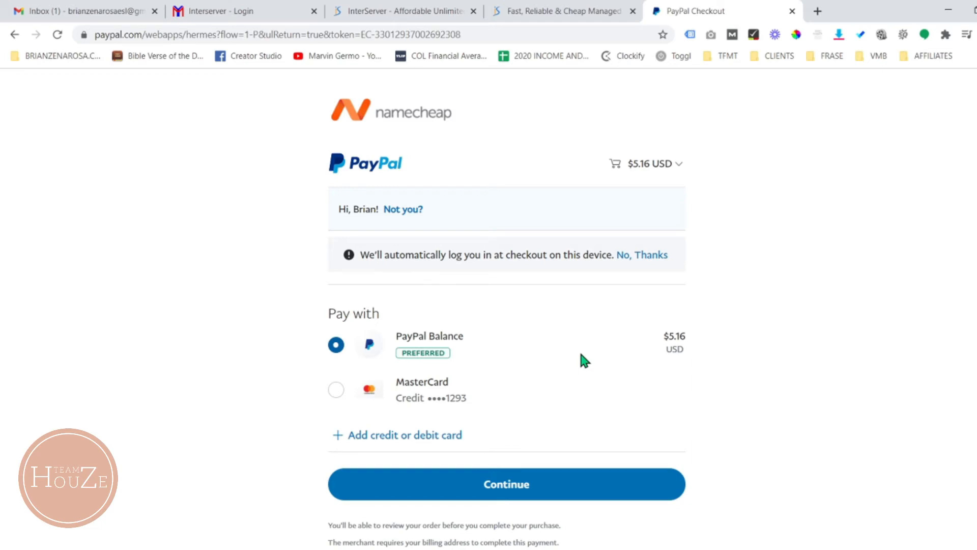
{"action": "scroll", "scroll_direction": "down", "scroll_amount": 3}
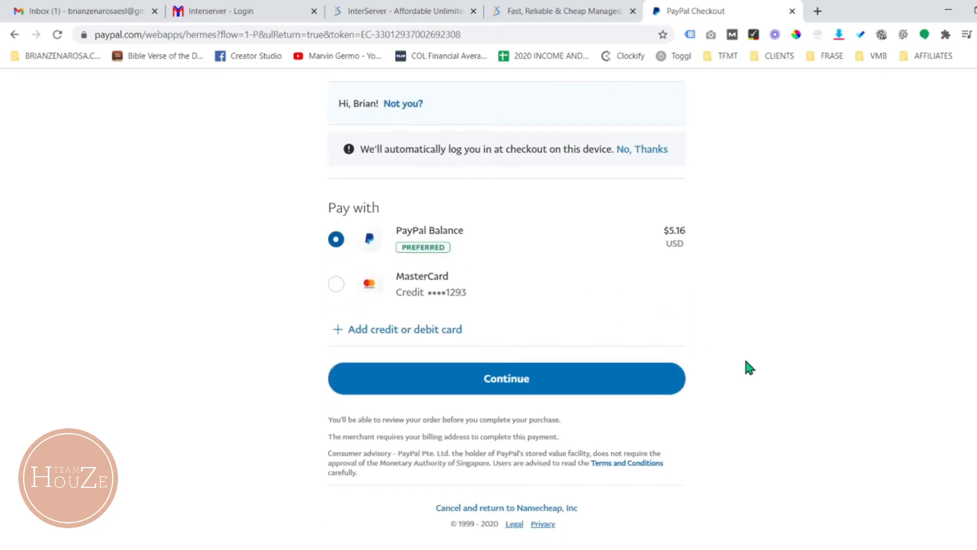
{"action": "scroll", "scroll_direction": "up", "scroll_amount": 3}
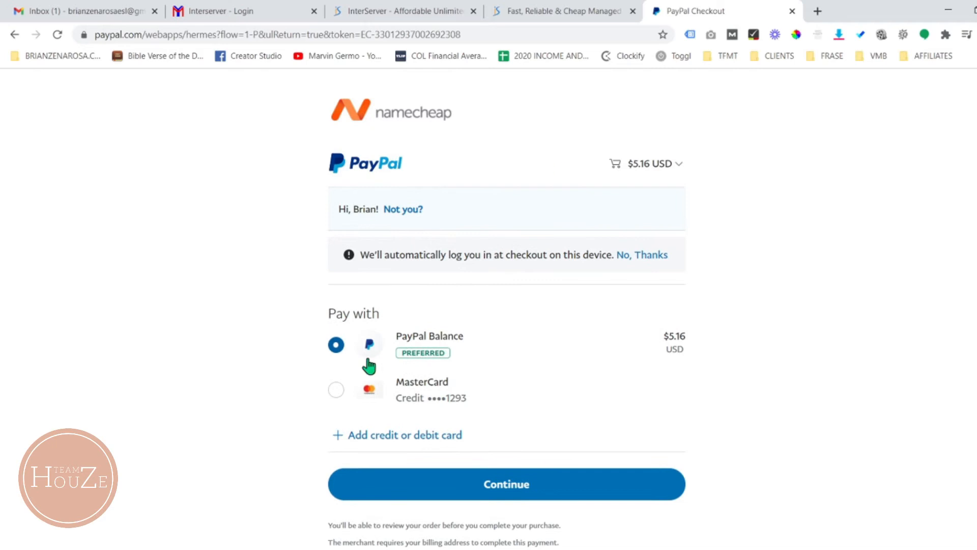
{"action": "left_click", "coordinate": [505, 484]}
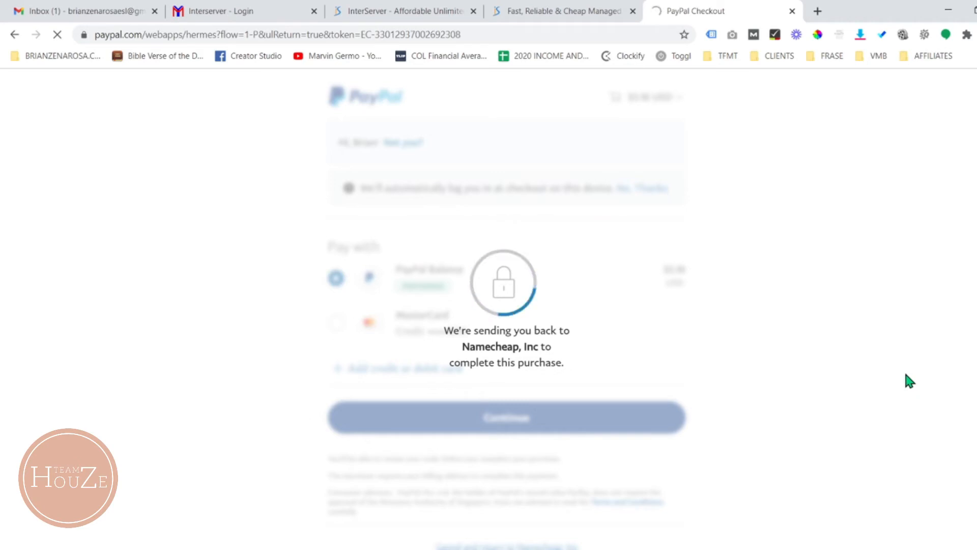
{"action": "left_click", "coordinate": [505, 417]}
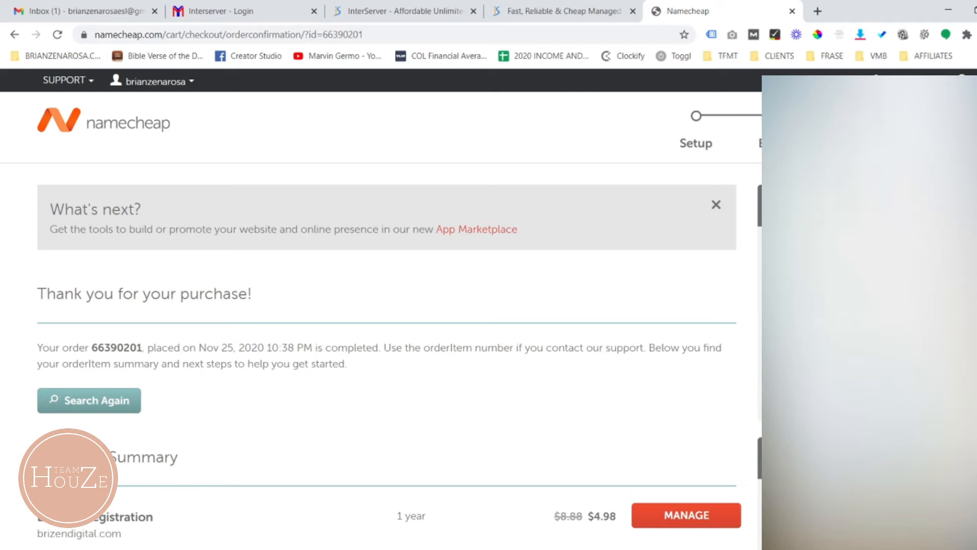
{"action": "scroll", "scroll_direction": "down", "scroll_amount": 3}
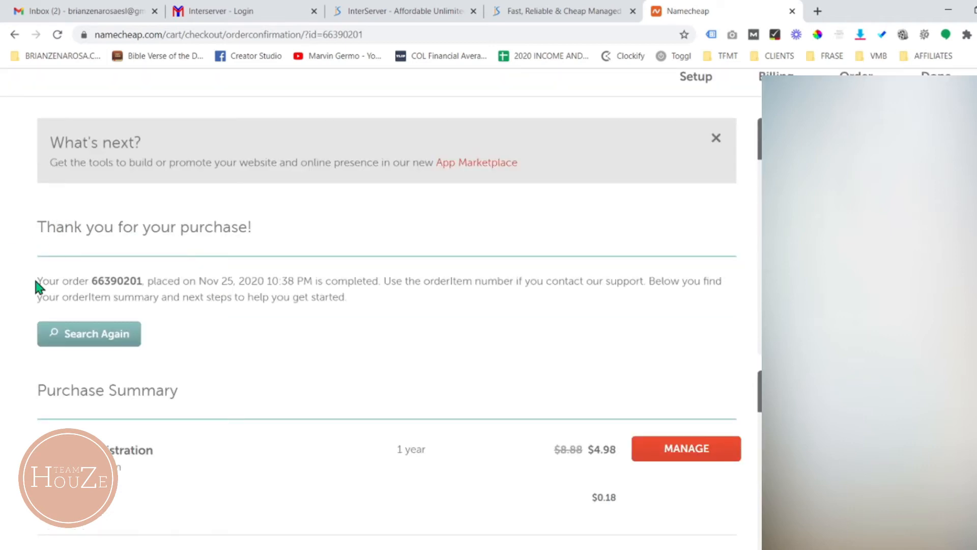
{"action": "mouse_move", "coordinate": [427, 315]}
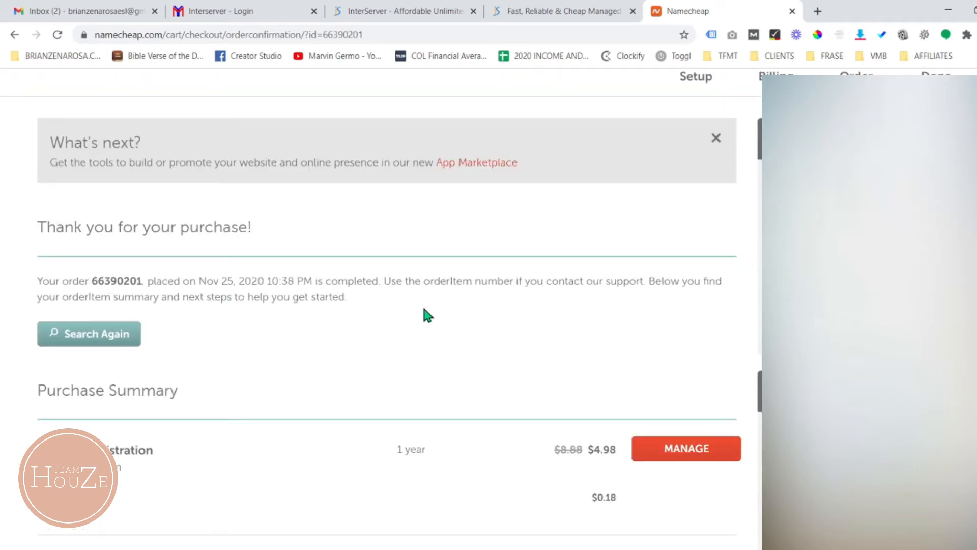
{"action": "scroll", "scroll_direction": "down", "scroll_amount": 3}
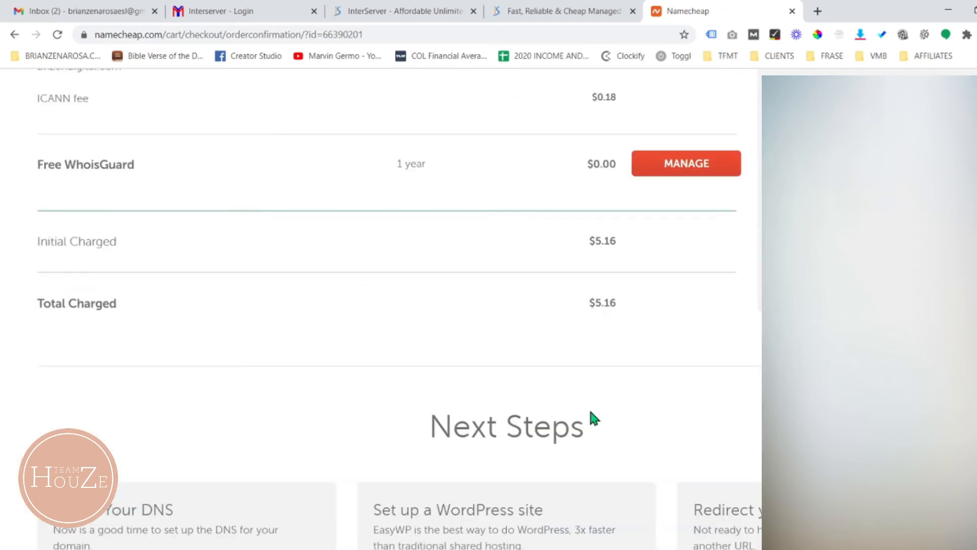
{"action": "scroll", "scroll_direction": "up", "scroll_amount": 3}
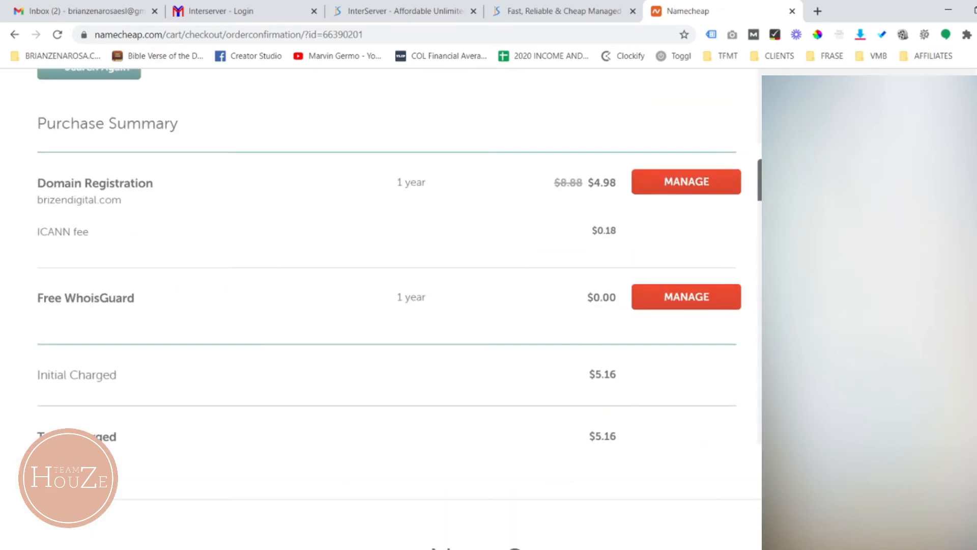
{"action": "scroll", "scroll_direction": "up", "scroll_amount": 3}
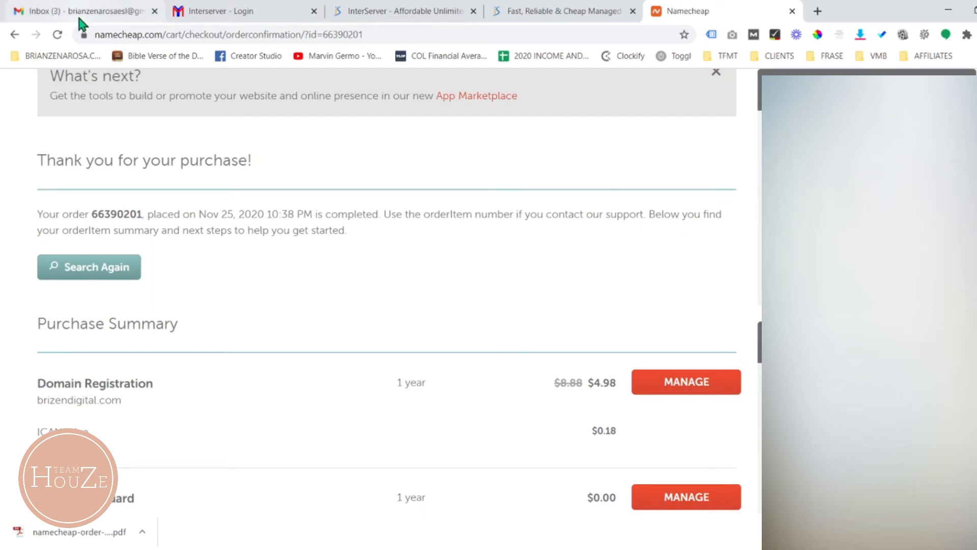
{"action": "scroll", "scroll_direction": "down", "scroll_amount": 3}
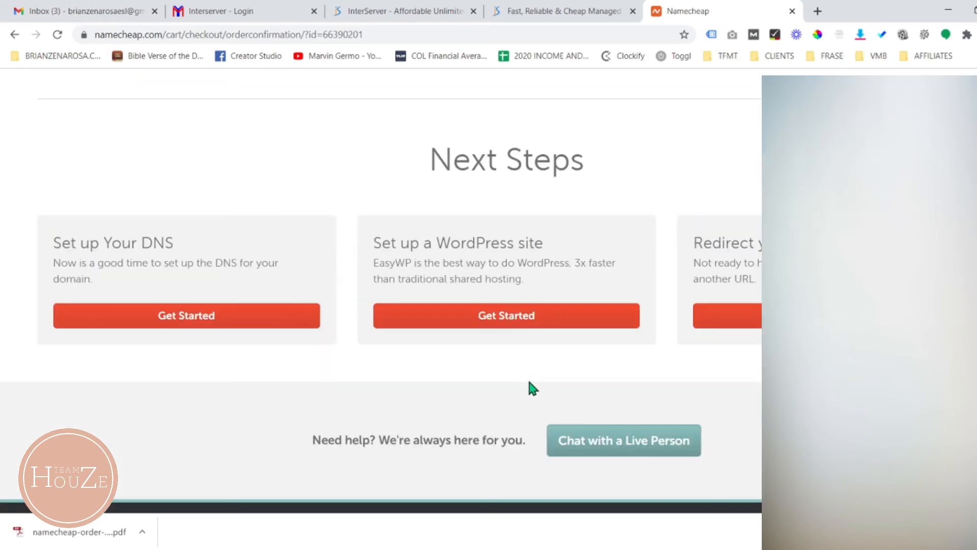
- Read the PayPal $5.16 Namecheap receipt in Gmail, then go back to the inbox
{"action": "left_click", "coordinate": [81, 10]}
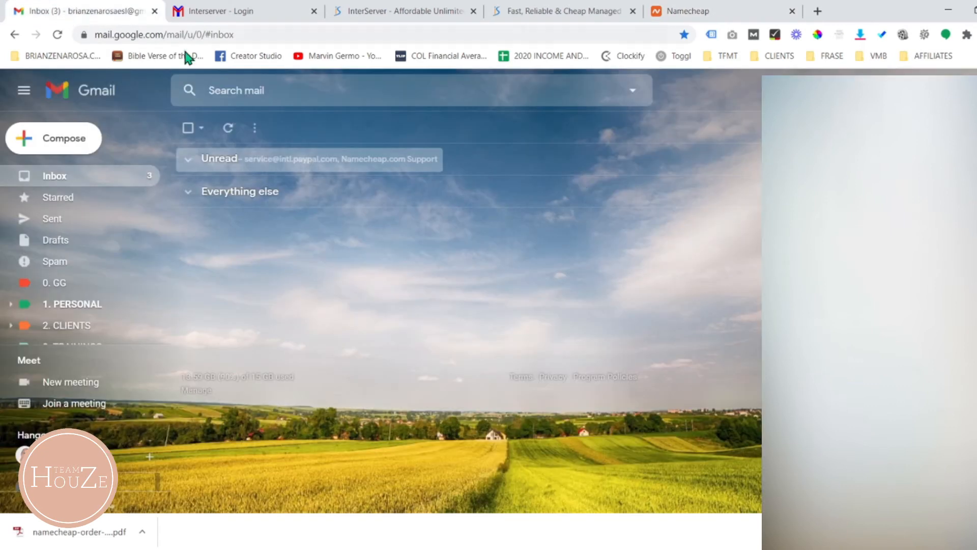
{"action": "left_click", "coordinate": [186, 158]}
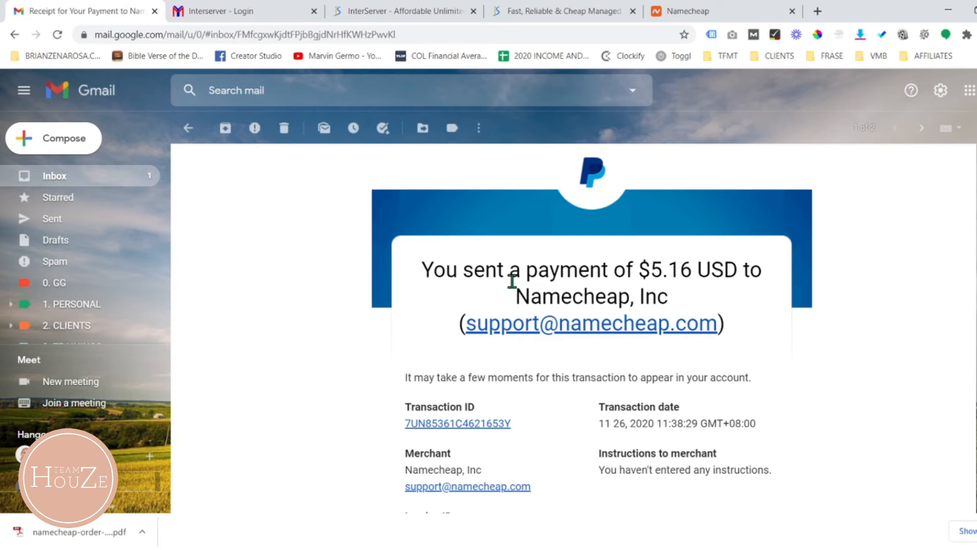
{"action": "left_click", "coordinate": [188, 127]}
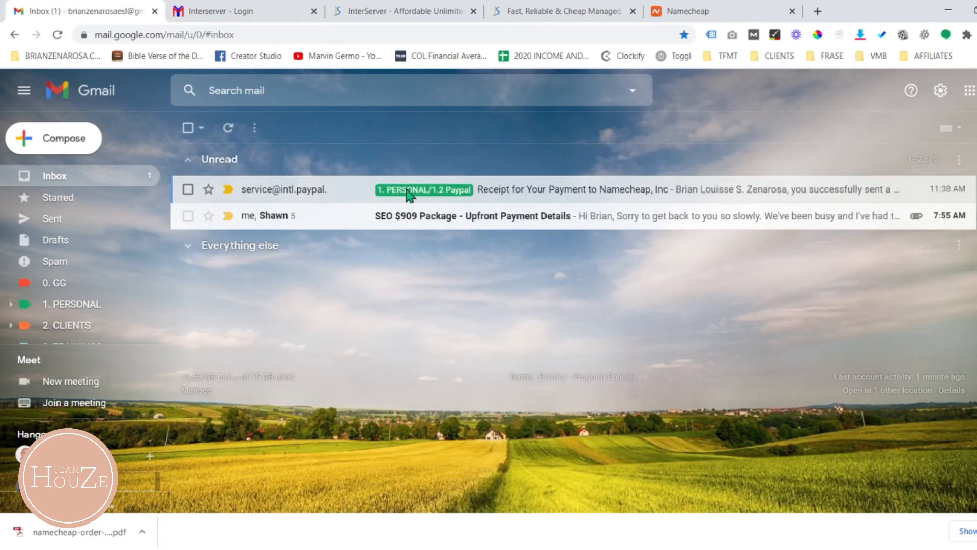
- Open the Namecheap account dashboard and scroll to the Recently Active list
{"action": "left_click", "coordinate": [723, 10]}
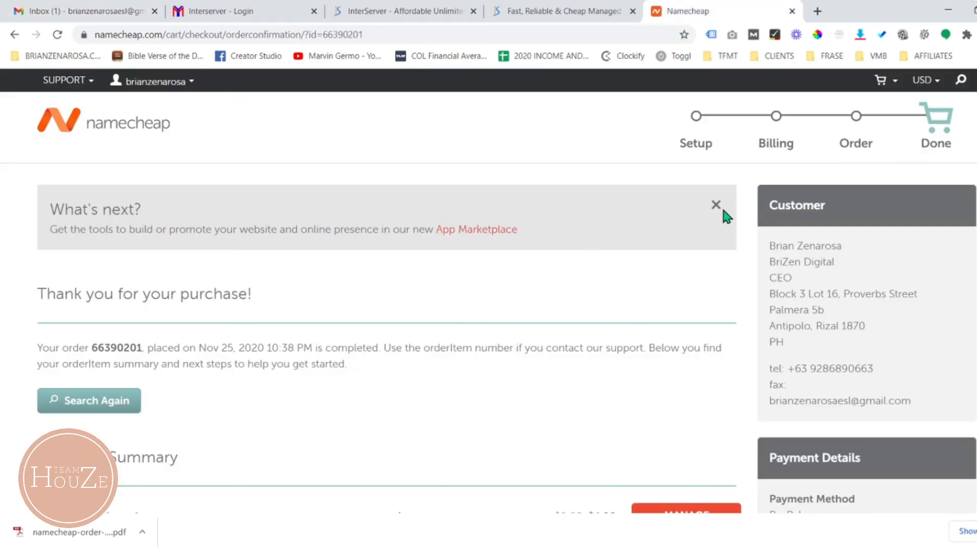
{"action": "left_click", "coordinate": [153, 80]}
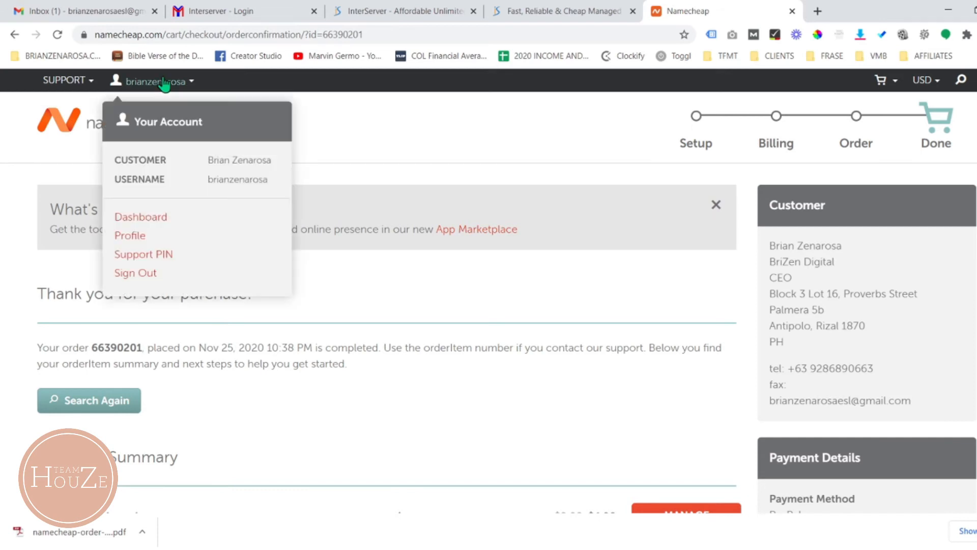
{"action": "left_click", "coordinate": [140, 216]}
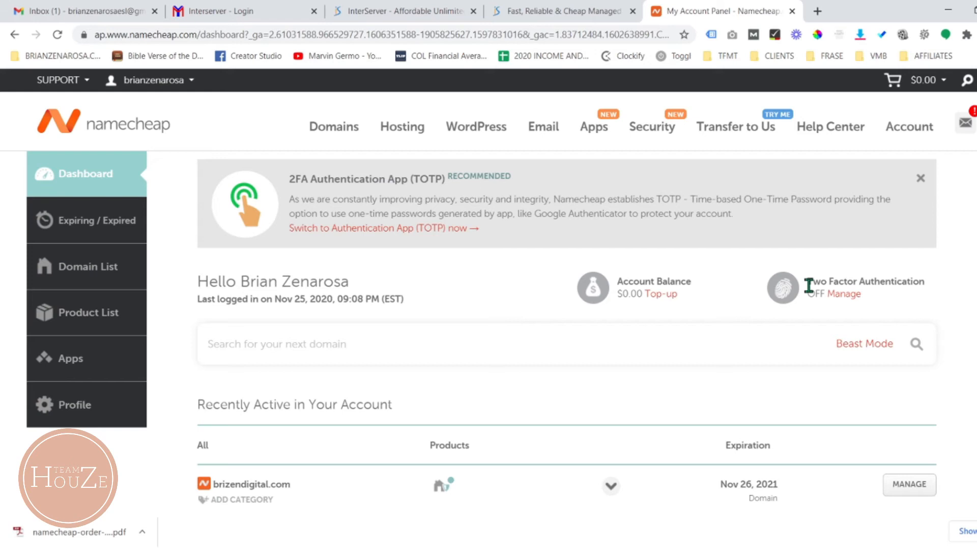
{"action": "mouse_move", "coordinate": [944, 215]}
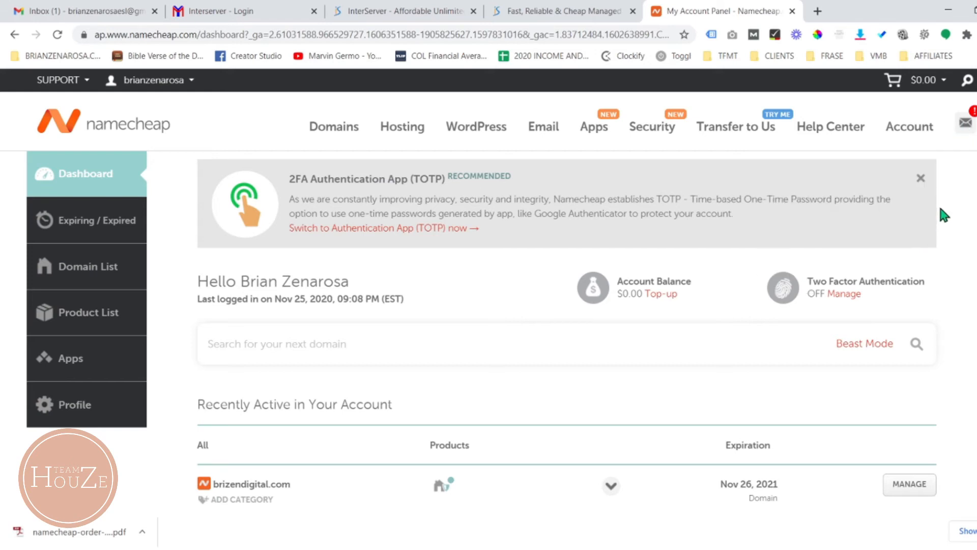
{"action": "scroll", "scroll_direction": "down", "scroll_amount": 3}
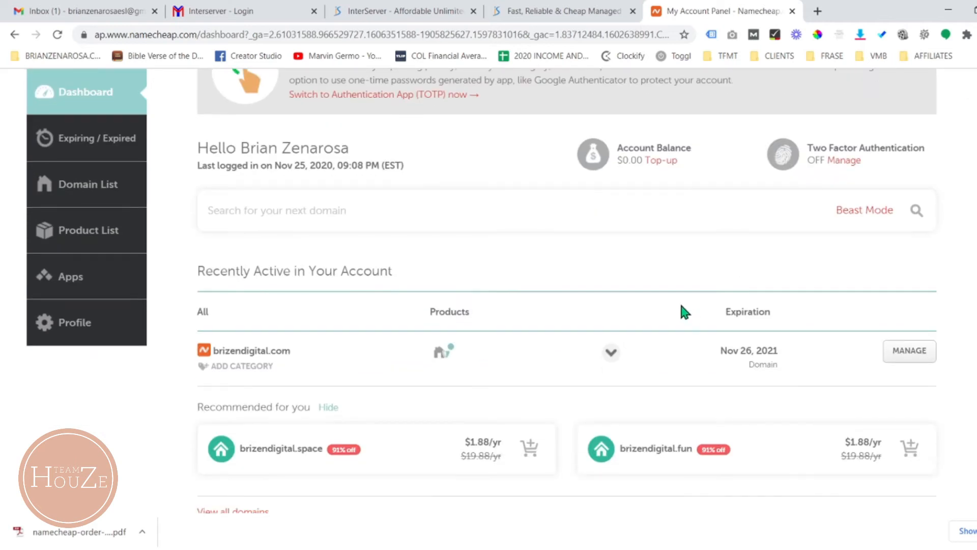
- Select the brizendigital.com domain name in the Recently Active list
{"action": "double_click", "coordinate": [250, 350]}
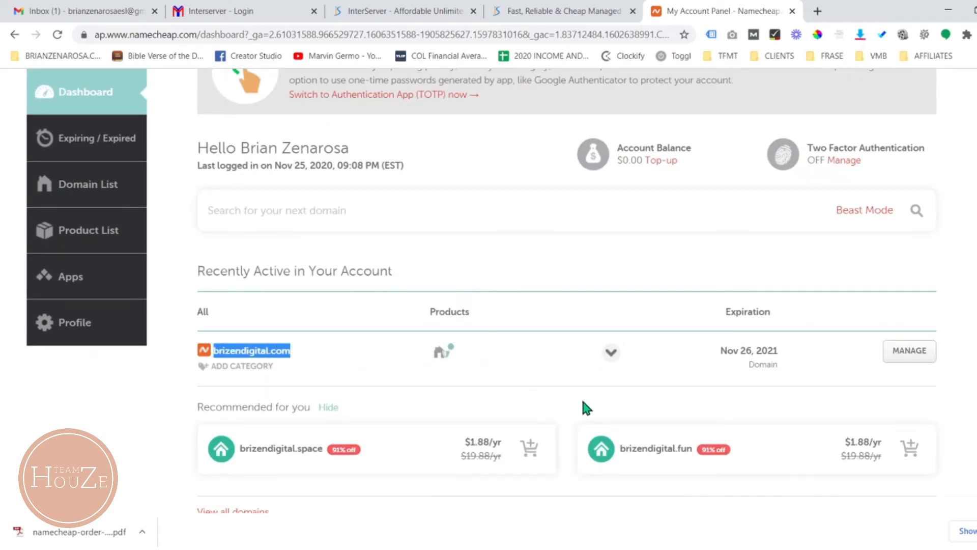
{"action": "mouse_move", "coordinate": [360, 372]}
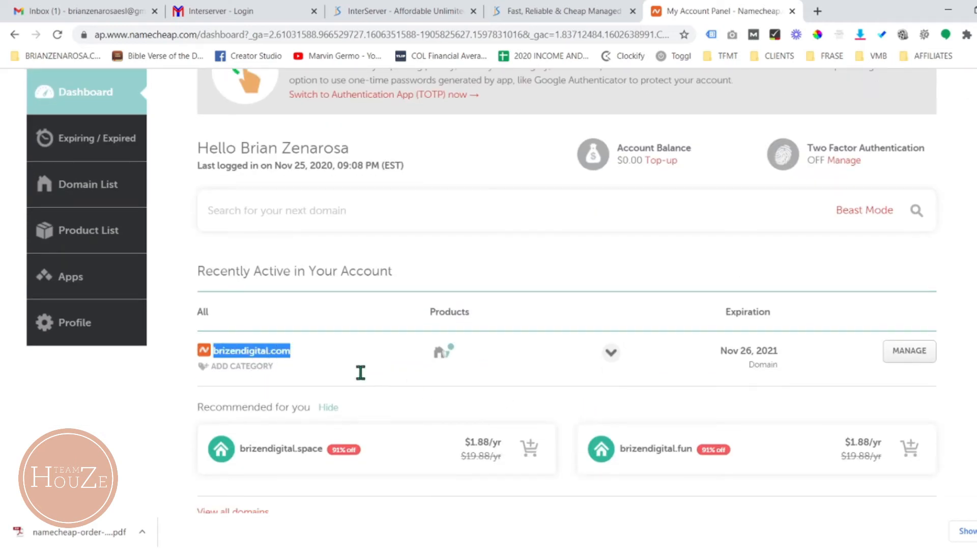
{"action": "left_click", "coordinate": [241, 366]}
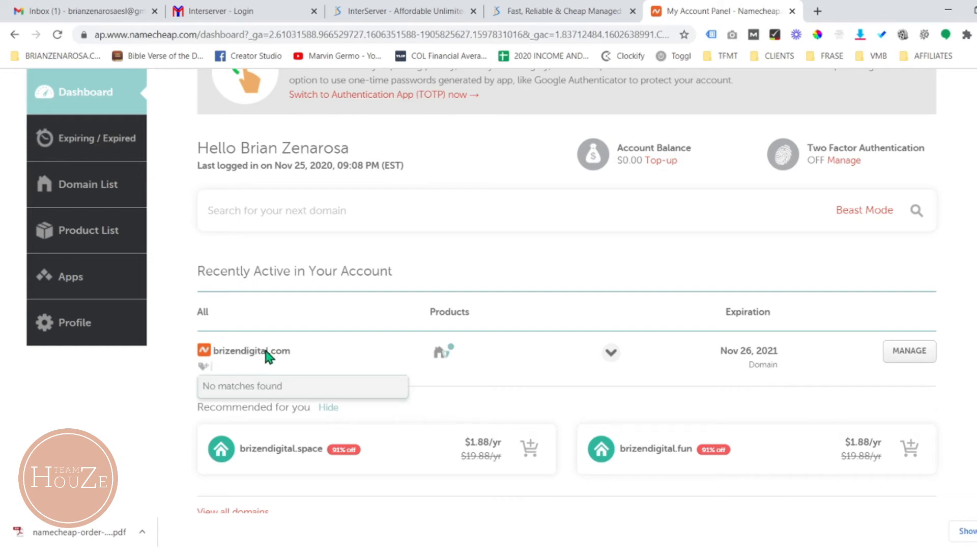
{"action": "double_click", "coordinate": [252, 350]}
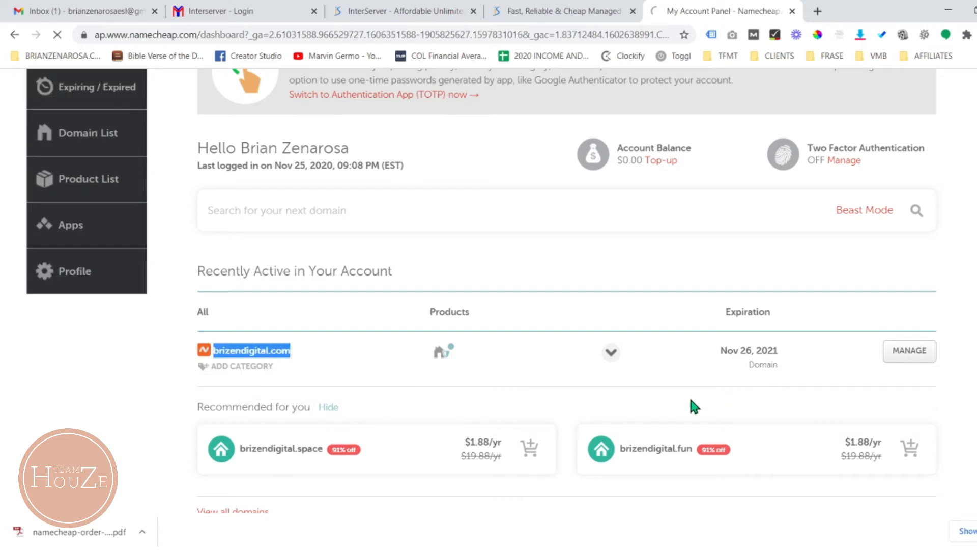
- Open brizendigital.com's settings and review BasicDNS nameservers and the redirect Destination URL
{"action": "left_click", "coordinate": [908, 351]}
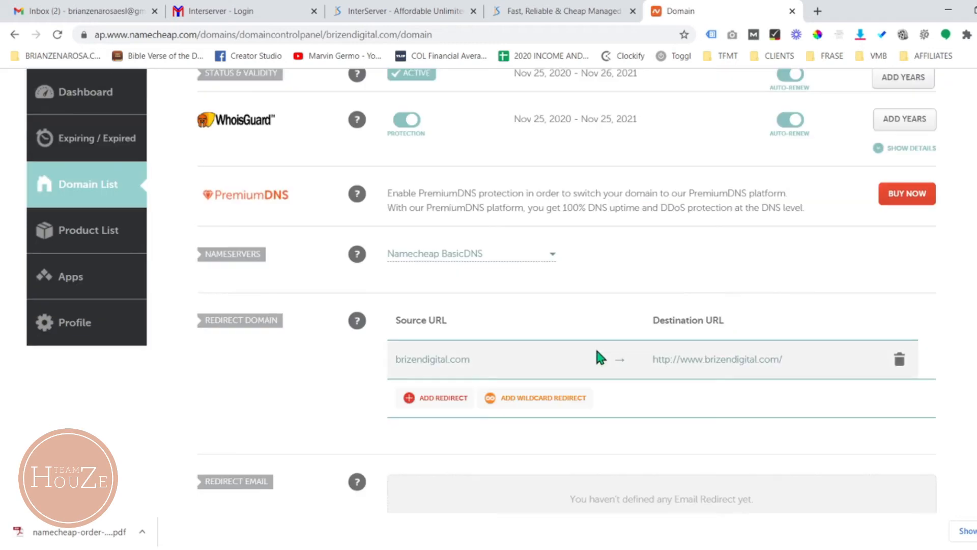
{"action": "scroll", "scroll_direction": "down", "scroll_amount": 3}
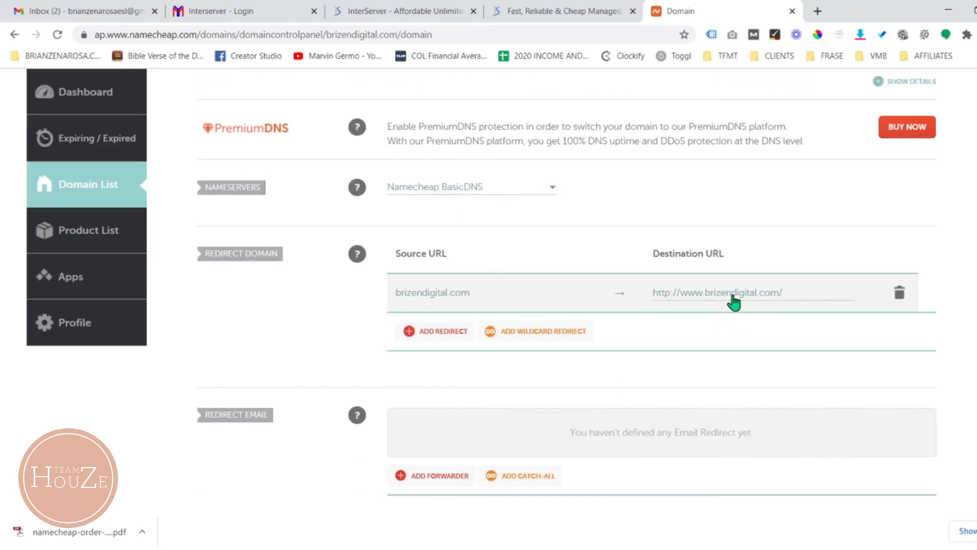
{"action": "left_click", "coordinate": [716, 292]}
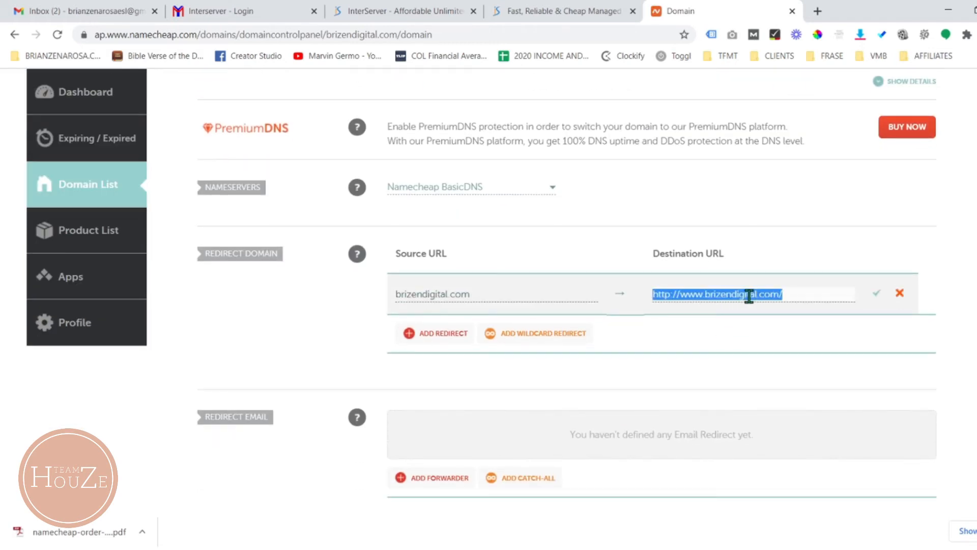
{"action": "left_click", "coordinate": [816, 11]}
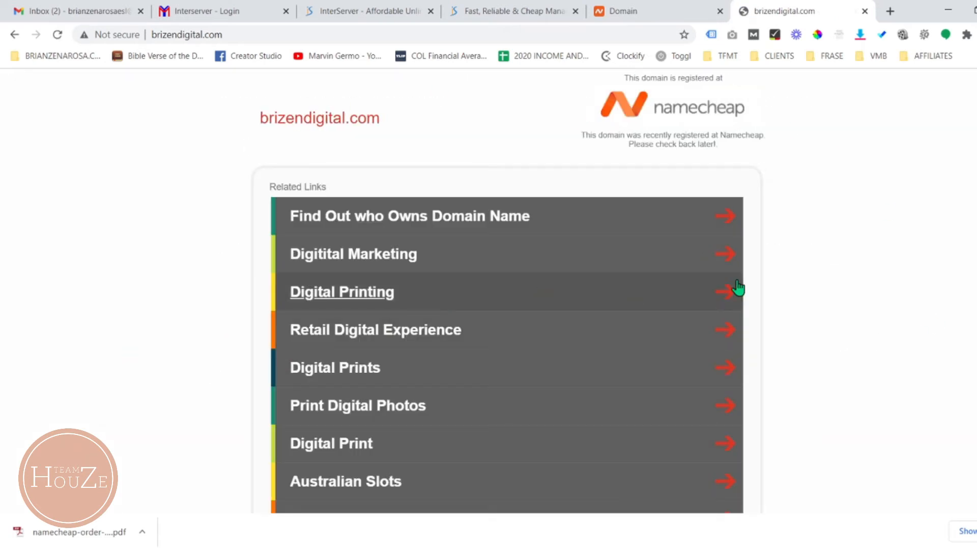
{"action": "mouse_move", "coordinate": [703, 243]}
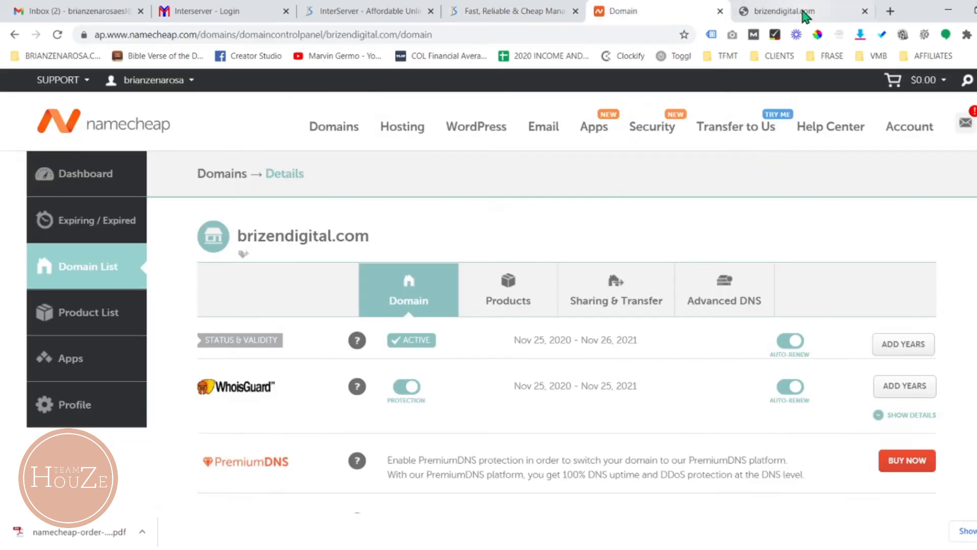
- Close the brizendigital.com parking page tab
{"action": "left_click", "coordinate": [558, 11]}
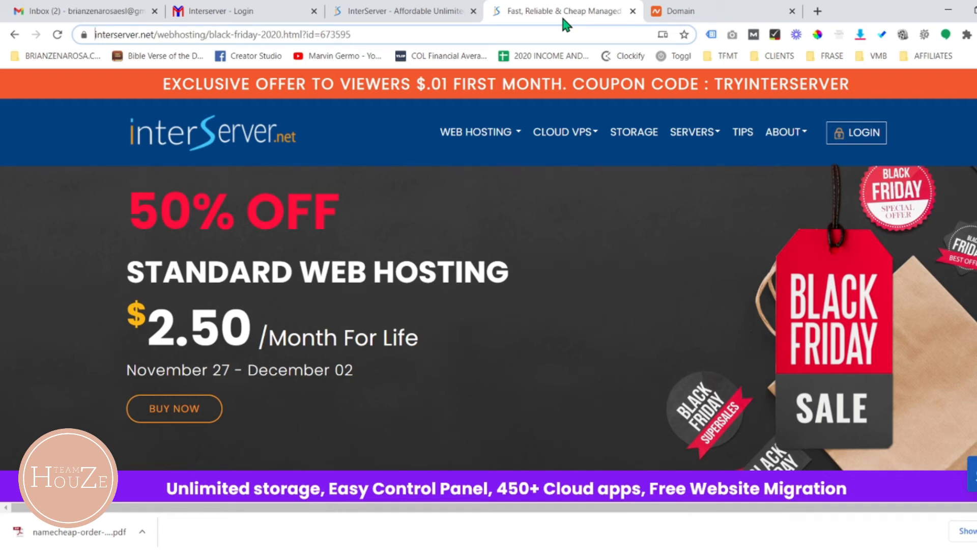
{"action": "mouse_move", "coordinate": [638, 389]}
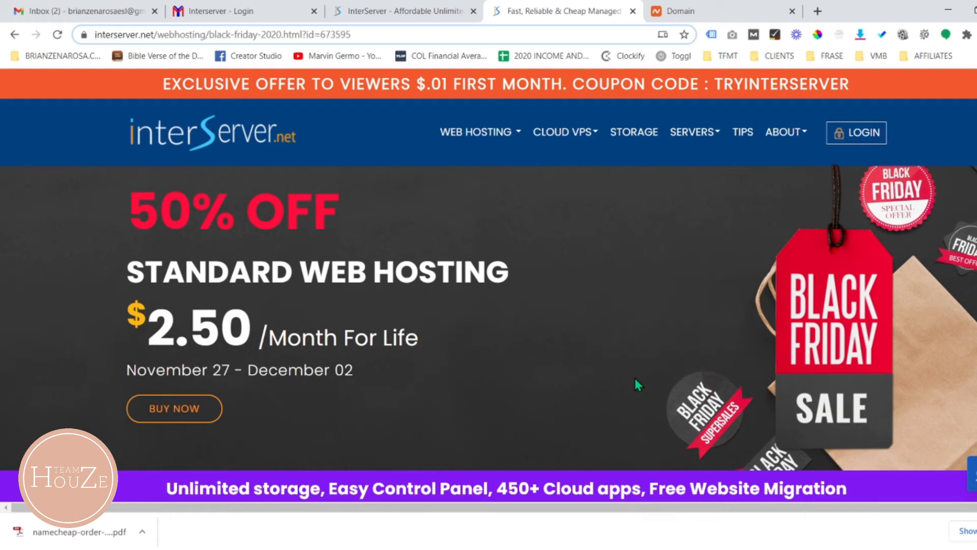
{"action": "mouse_move", "coordinate": [161, 325]}
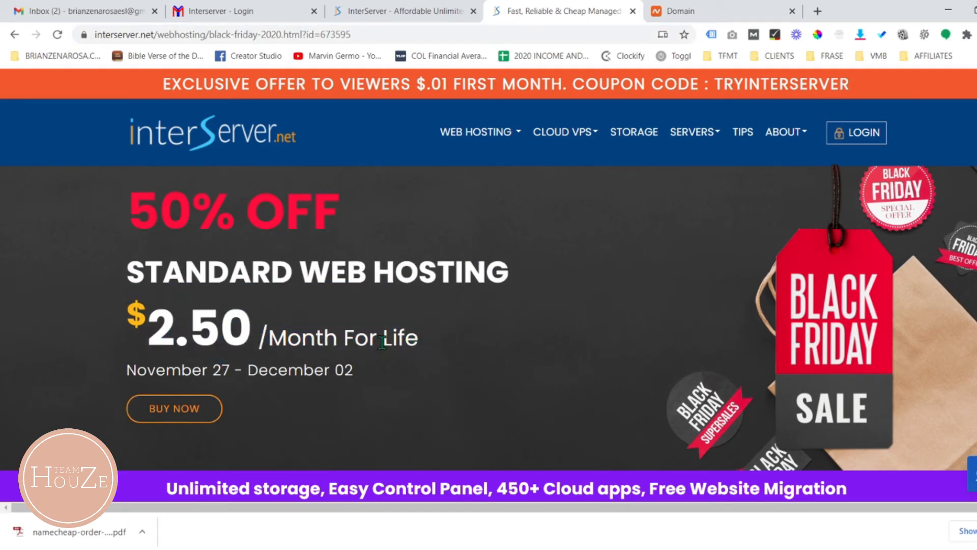
{"action": "mouse_move", "coordinate": [392, 341]}
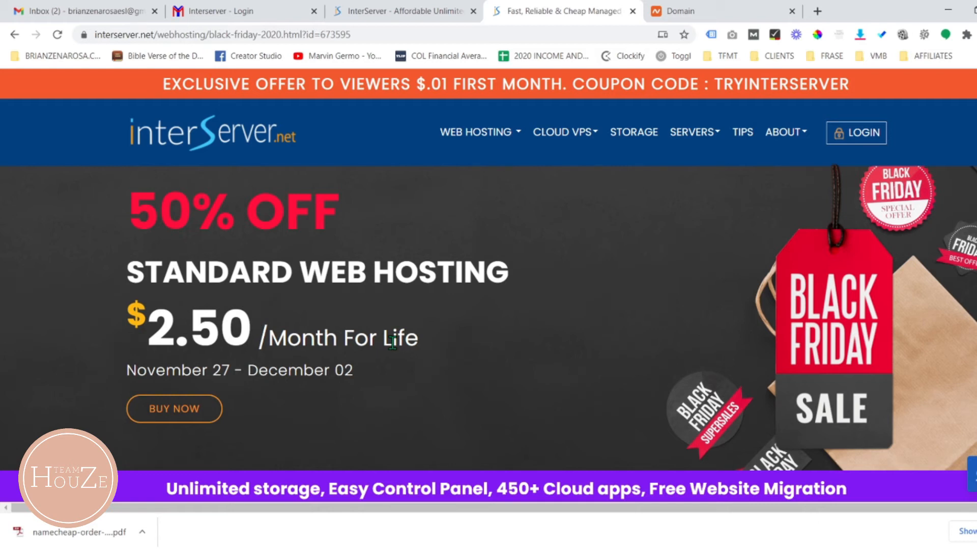
{"action": "mouse_move", "coordinate": [128, 333]}
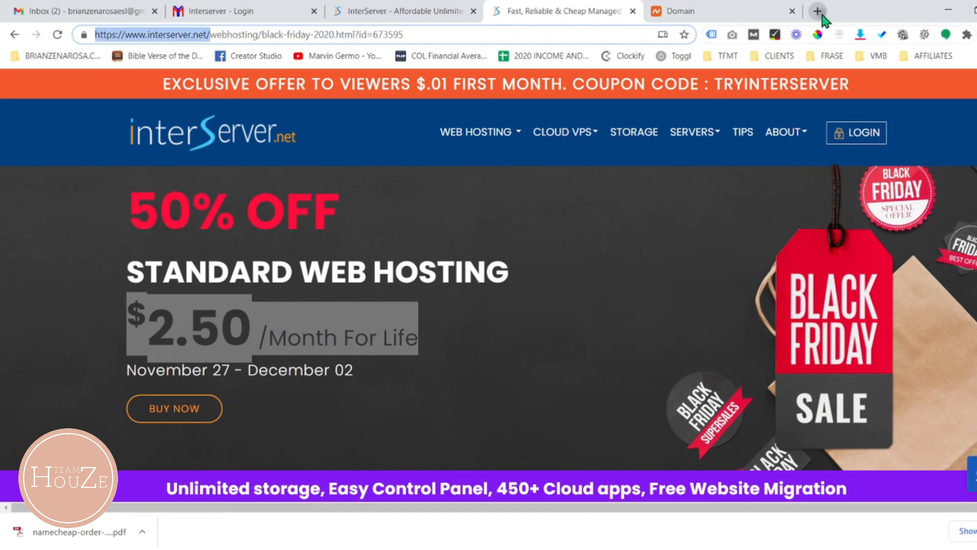
- Review InterServer's hosting features, such as Free Website Migration, and return to the Black Friday offer
{"action": "left_click", "coordinate": [816, 10]}
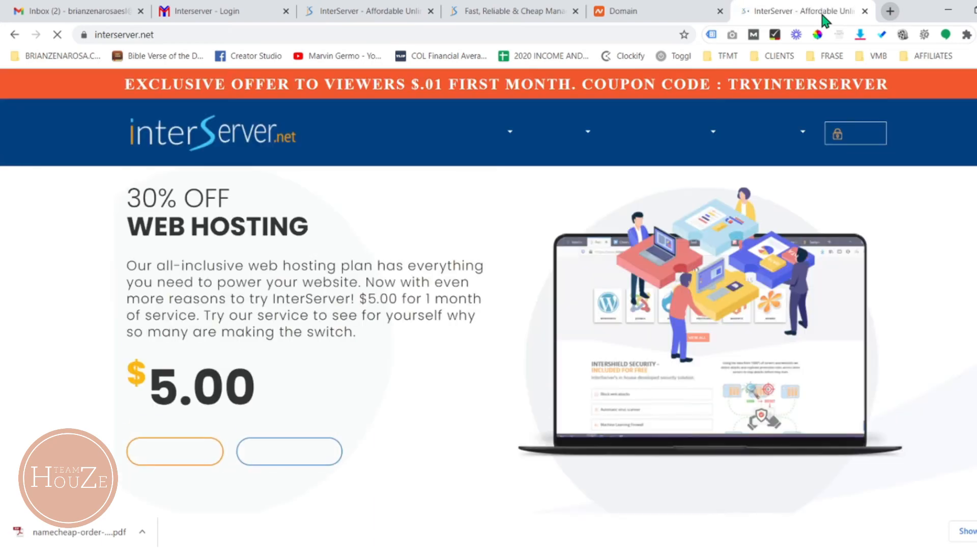
{"action": "scroll", "scroll_direction": "down", "scroll_amount": 3}
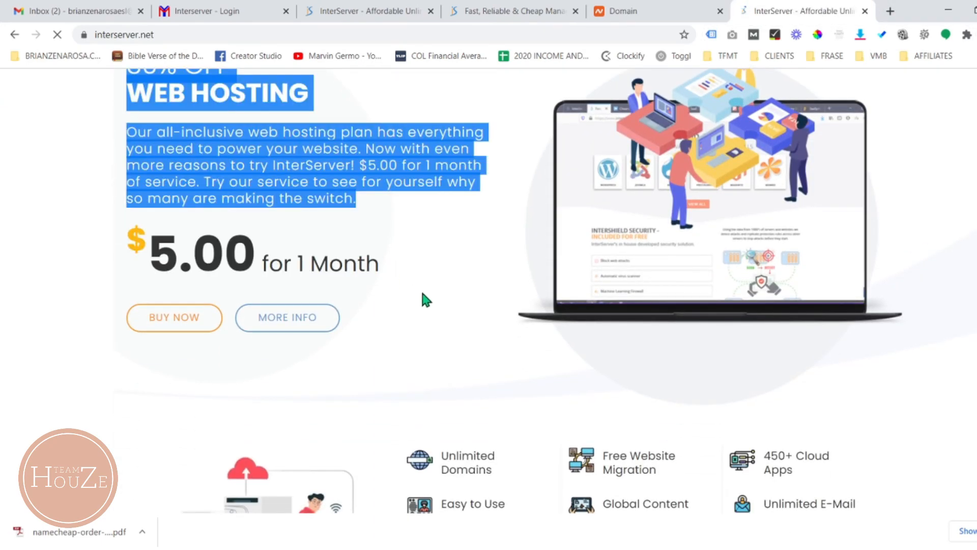
{"action": "scroll", "scroll_direction": "down", "scroll_amount": 3}
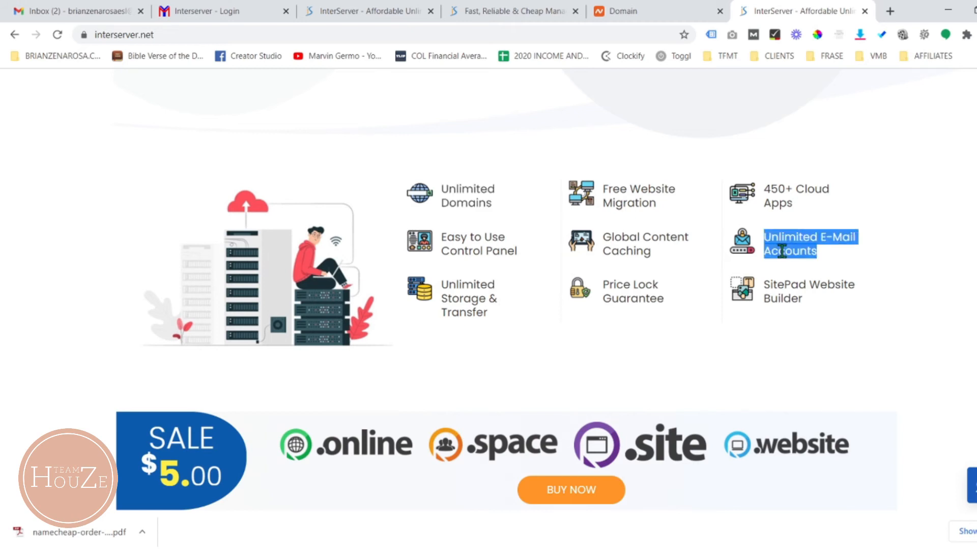
{"action": "mouse_move", "coordinate": [860, 355]}
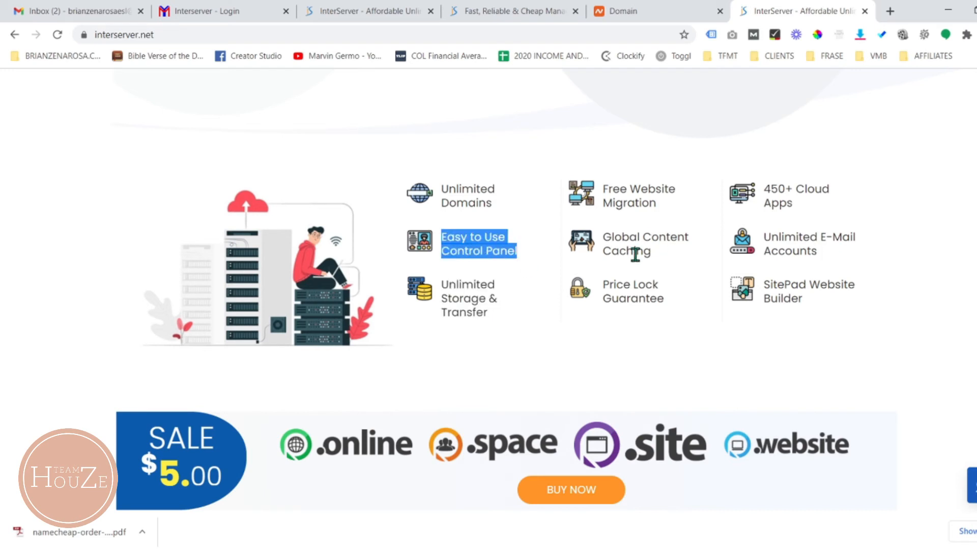
{"action": "double_click", "coordinate": [629, 203]}
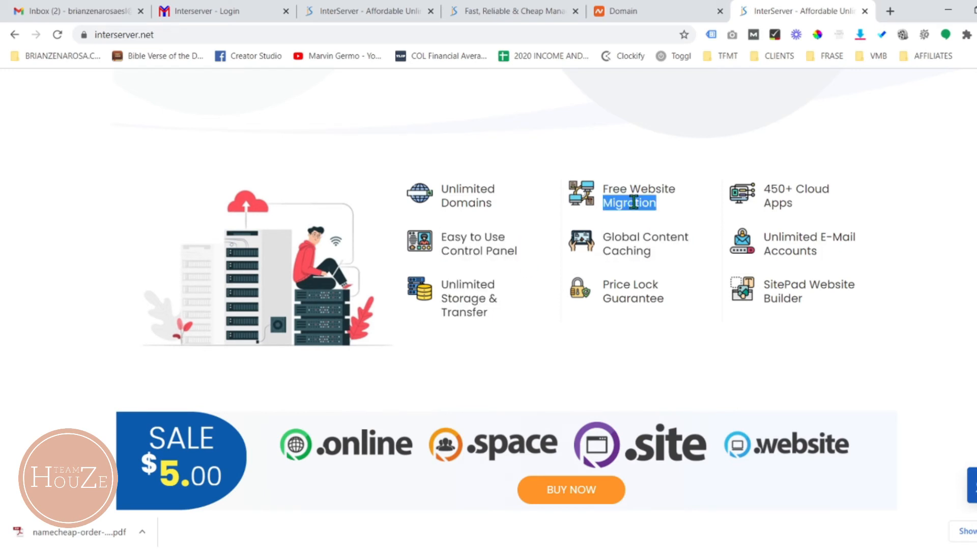
{"action": "scroll", "scroll_direction": "up", "scroll_amount": 3}
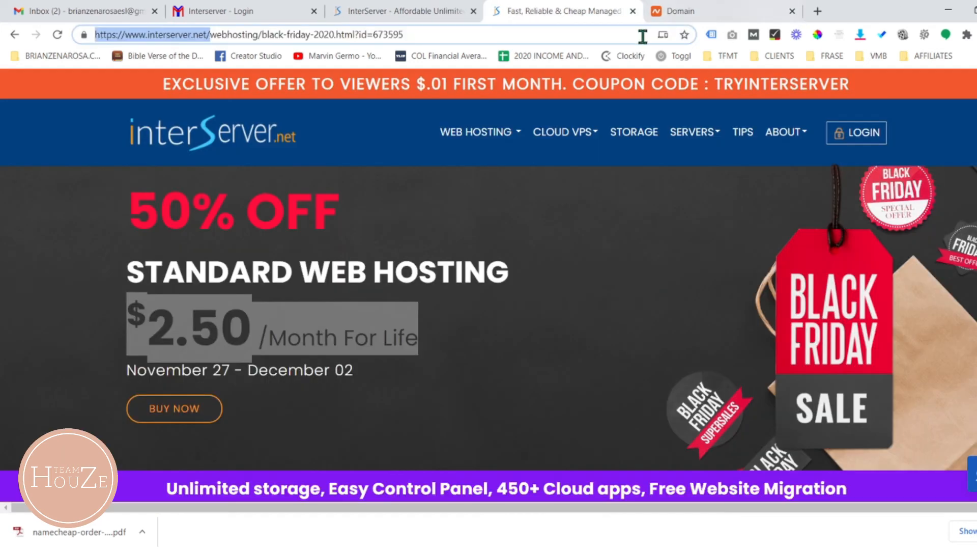
- Order the Black Friday hosting plan with brizendigital.com, copied from Namecheap, as hostname
{"action": "left_click", "coordinate": [174, 409]}
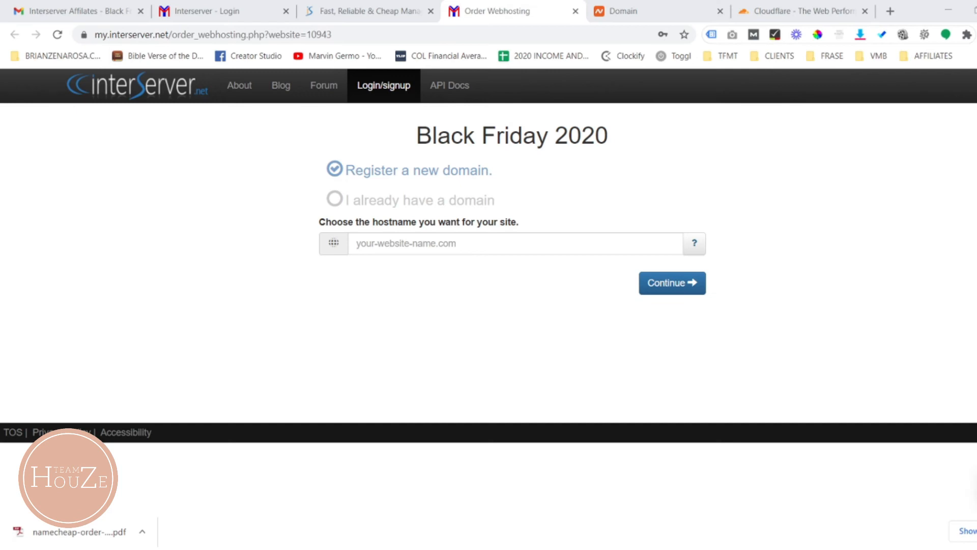
{"action": "mouse_move", "coordinate": [791, 336]}
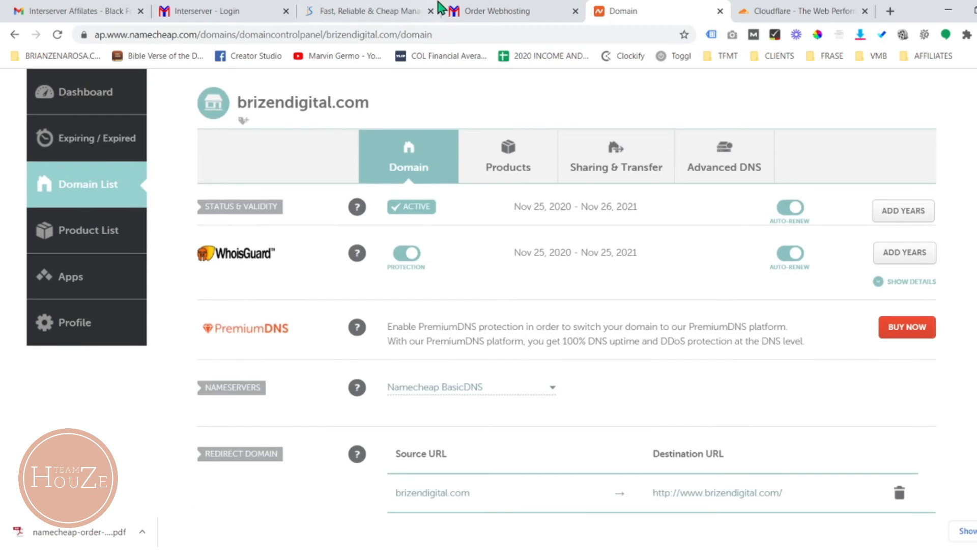
{"action": "scroll", "scroll_direction": "down", "scroll_amount": 3}
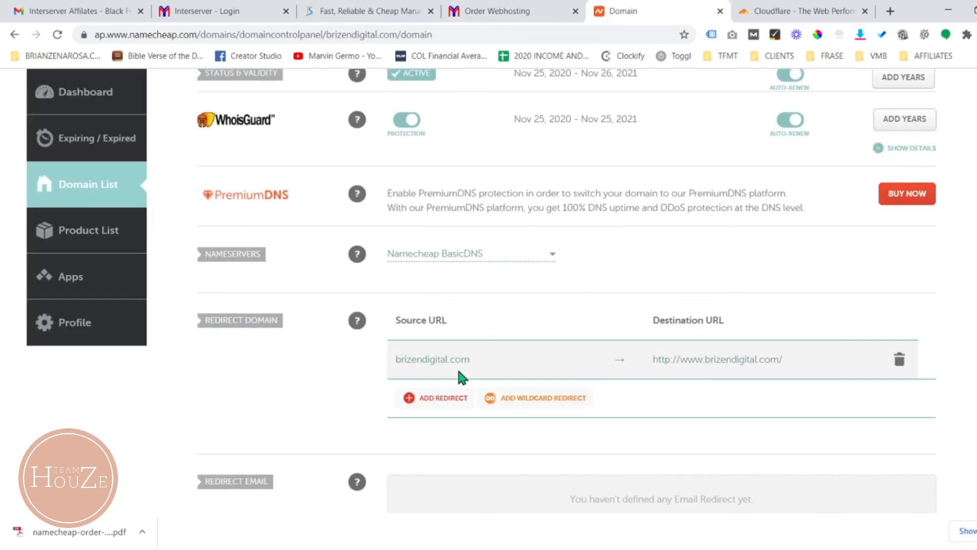
{"action": "left_click", "coordinate": [432, 359]}
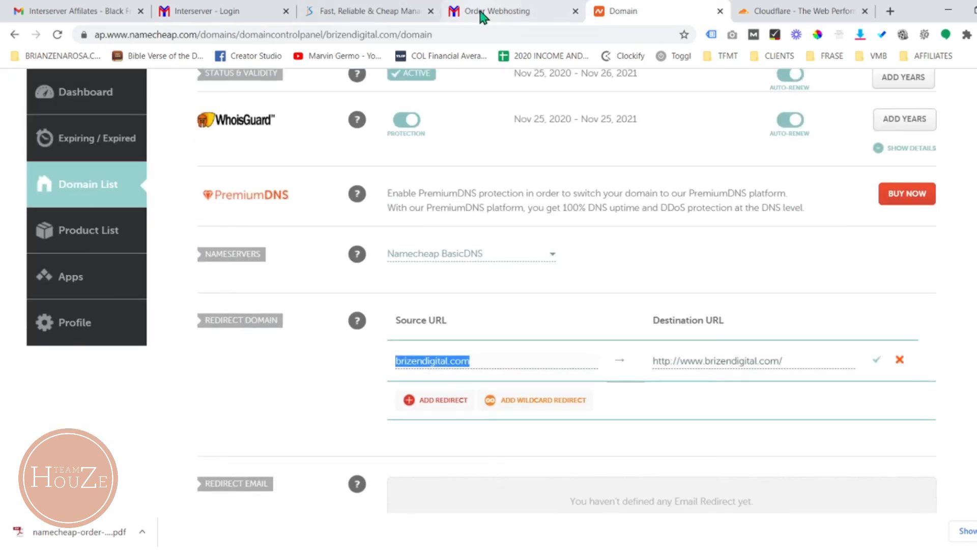
{"action": "left_click", "coordinate": [498, 11]}
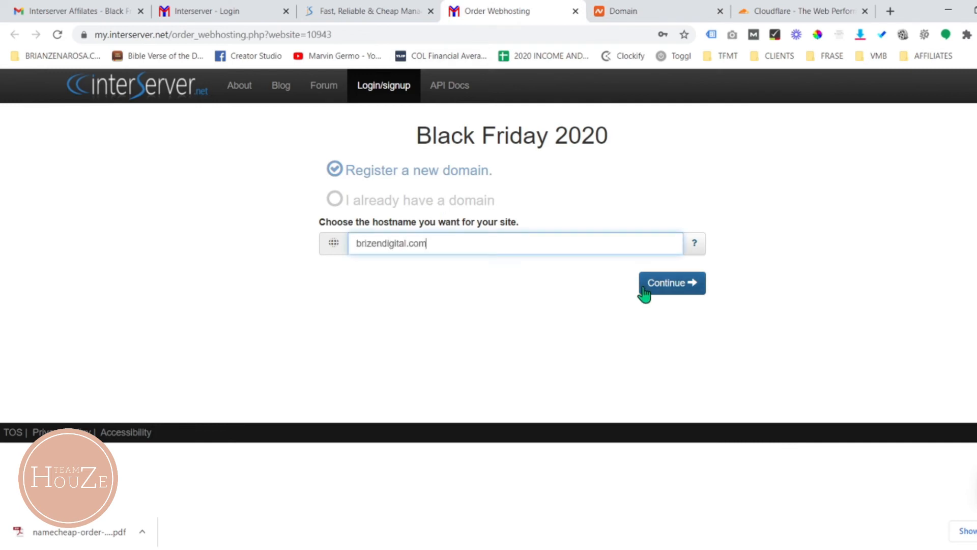
{"action": "left_click", "coordinate": [671, 282]}
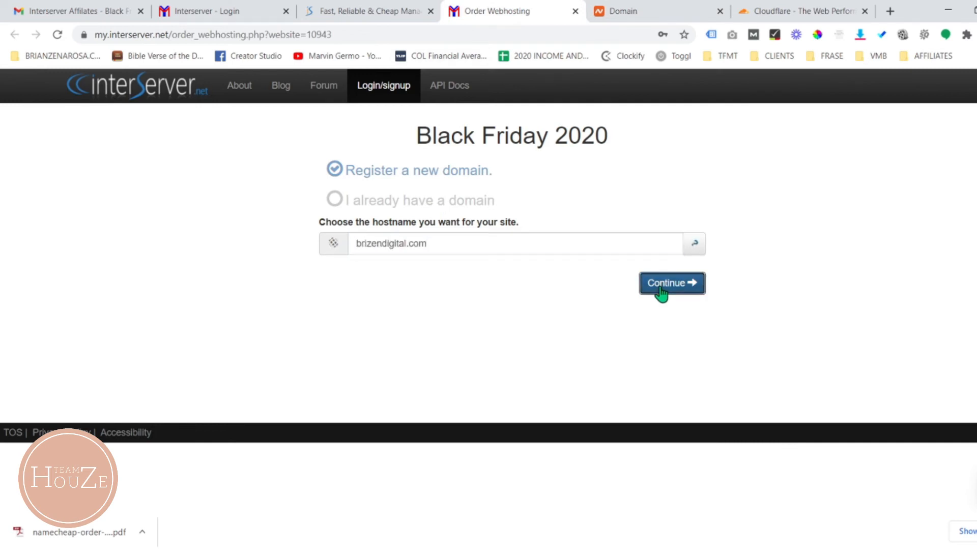
{"action": "left_click", "coordinate": [672, 283]}
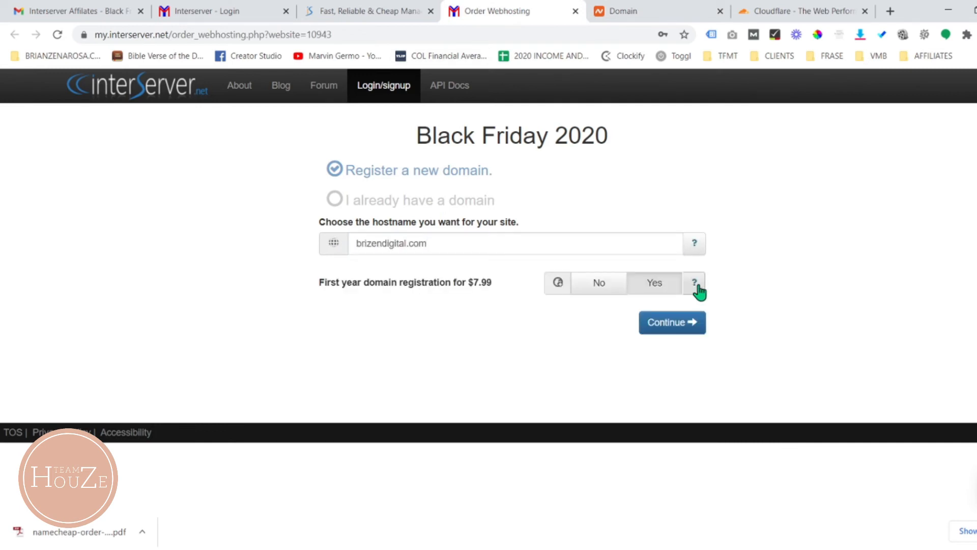
{"action": "mouse_move", "coordinate": [396, 298]}
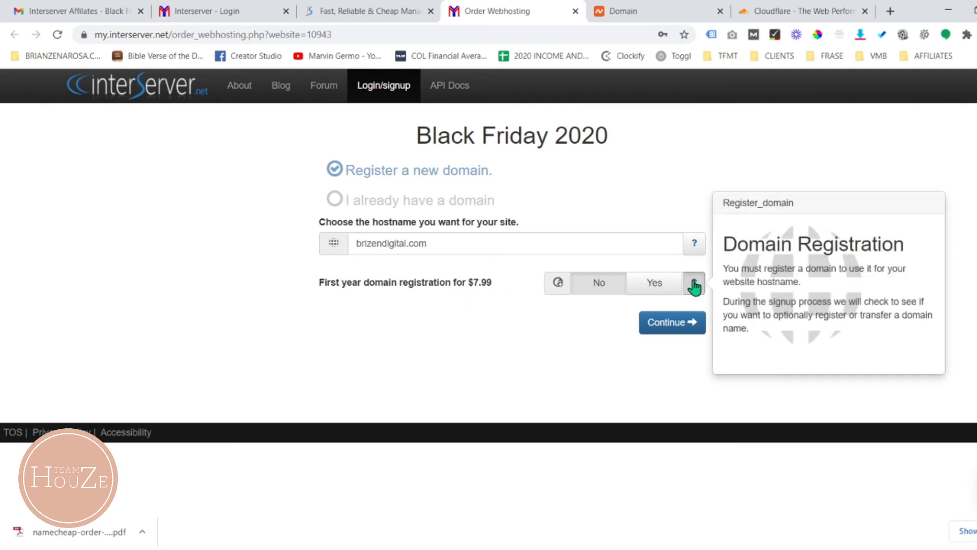
{"action": "left_click", "coordinate": [671, 322]}
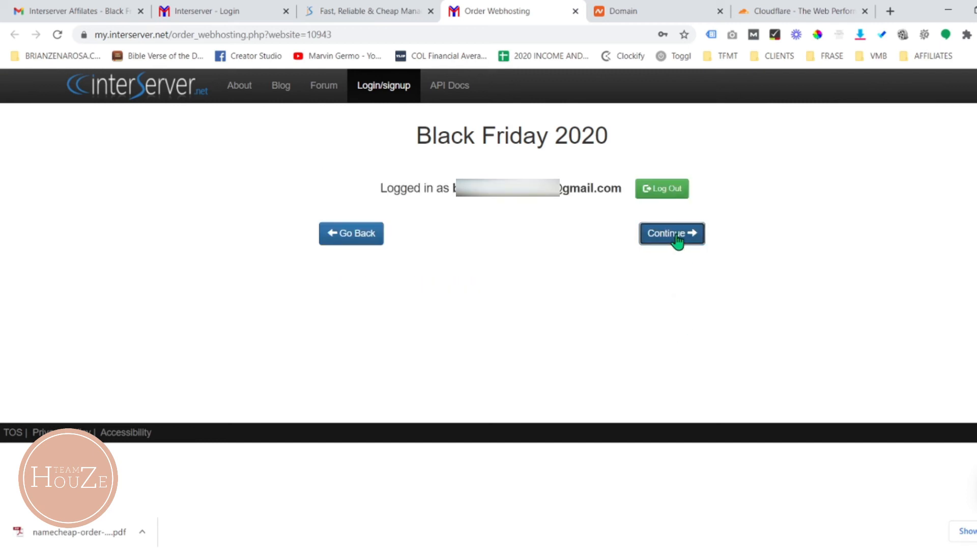
- Proceed to the order summary and payment options and review them
{"action": "left_click", "coordinate": [672, 233]}
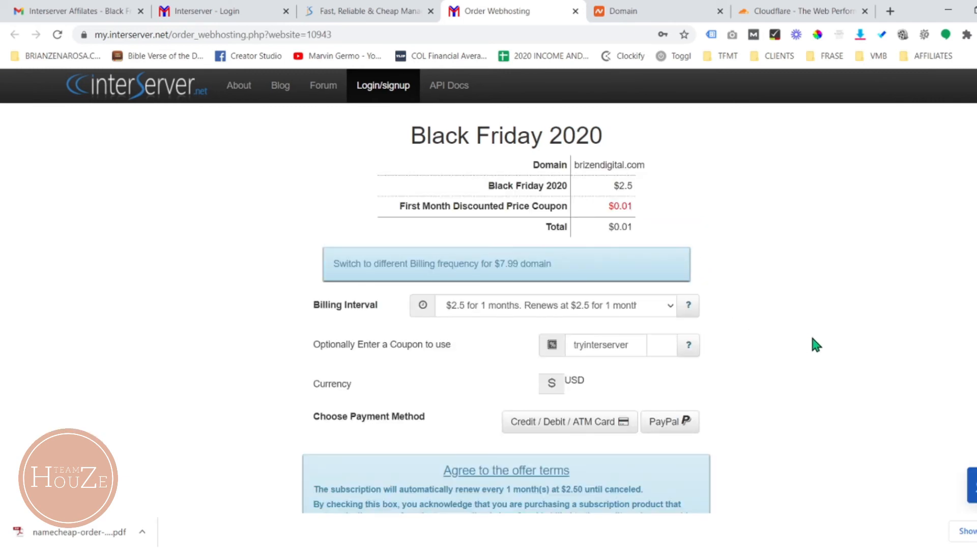
{"action": "scroll", "scroll_direction": "down", "scroll_amount": 3}
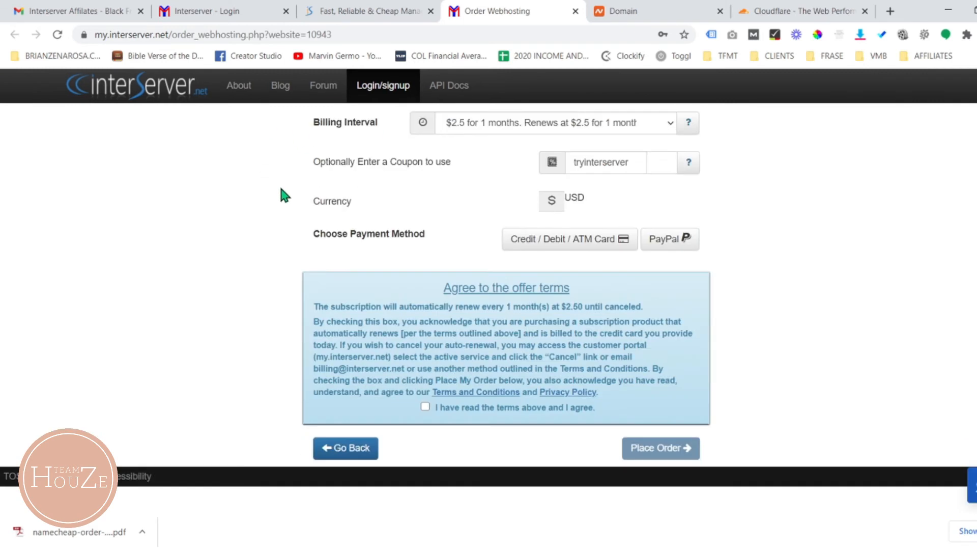
{"action": "scroll", "scroll_direction": "up", "scroll_amount": 3}
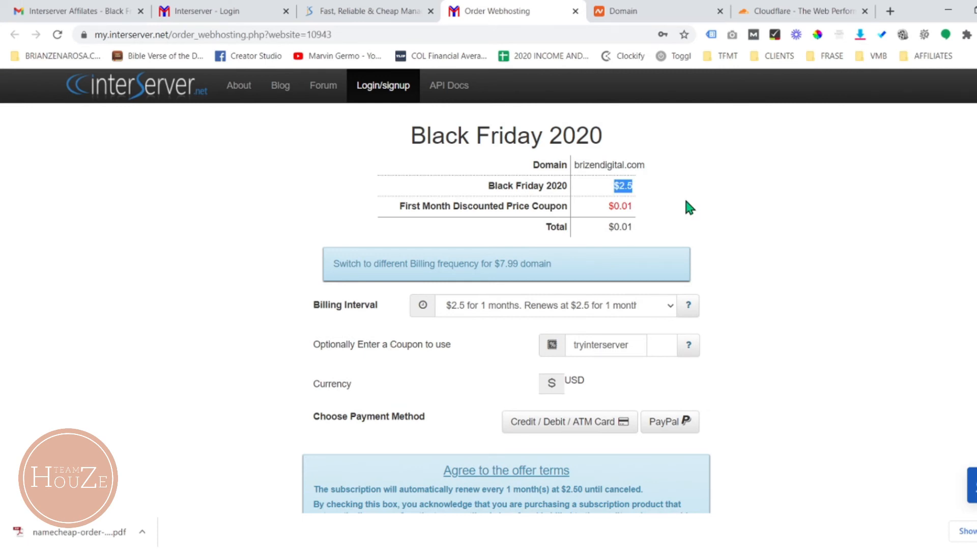
{"action": "scroll", "scroll_direction": "down", "scroll_amount": 3}
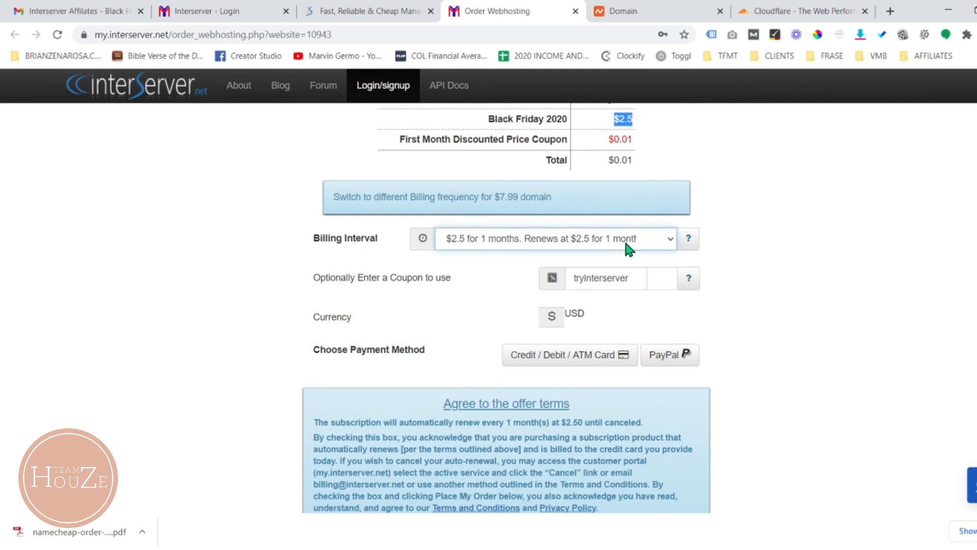
- Verify the domain details in Namecheap, then place the $30 order via PayPal
{"action": "left_click", "coordinate": [636, 11]}
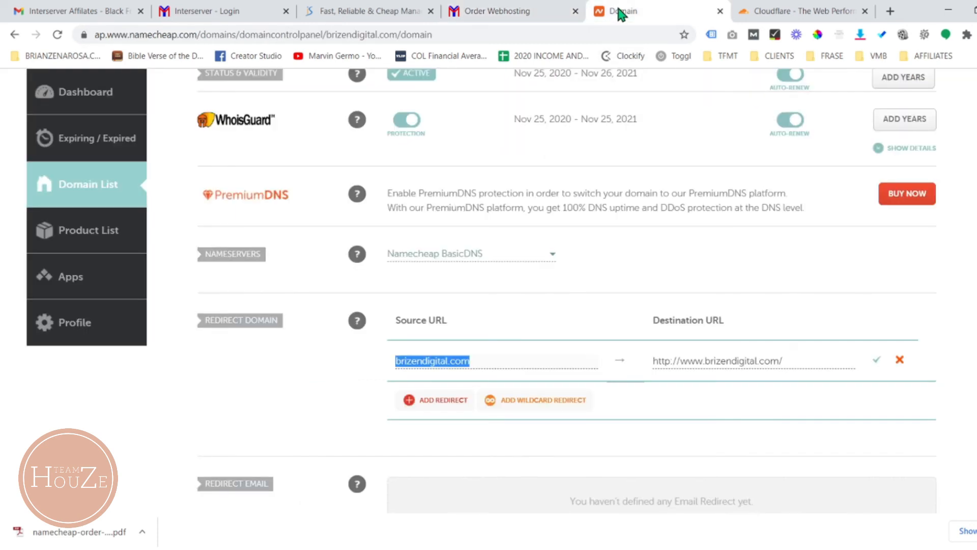
{"action": "scroll", "scroll_direction": "up", "scroll_amount": 3}
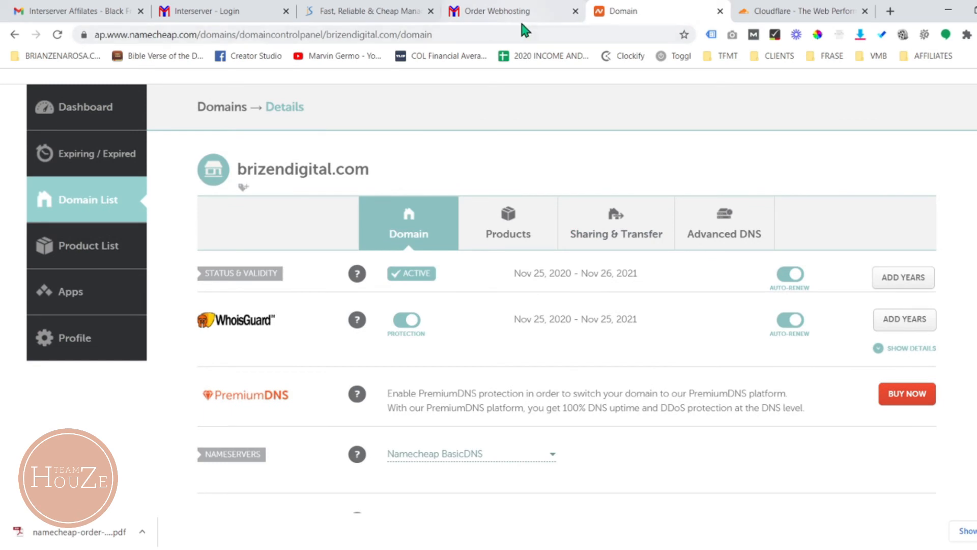
{"action": "left_click", "coordinate": [511, 11]}
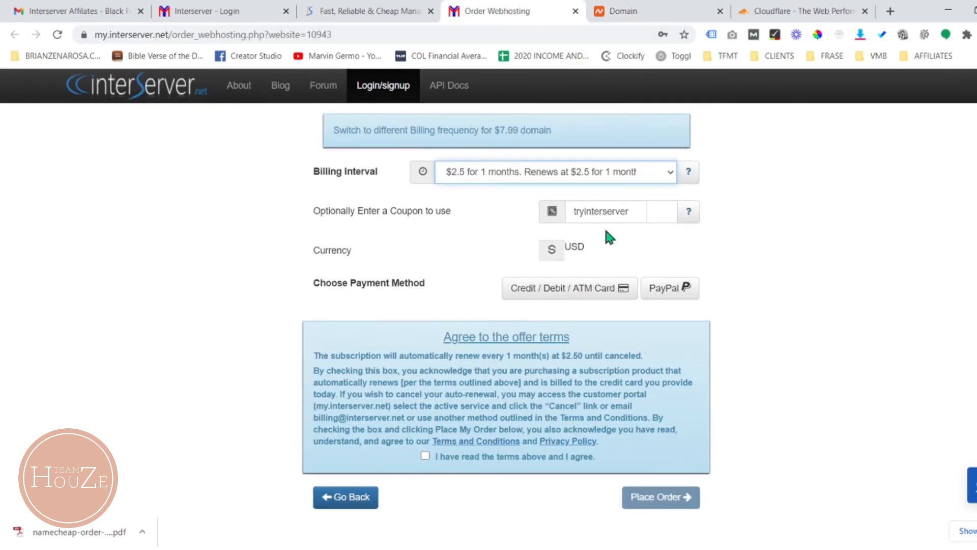
{"action": "mouse_move", "coordinate": [618, 222]}
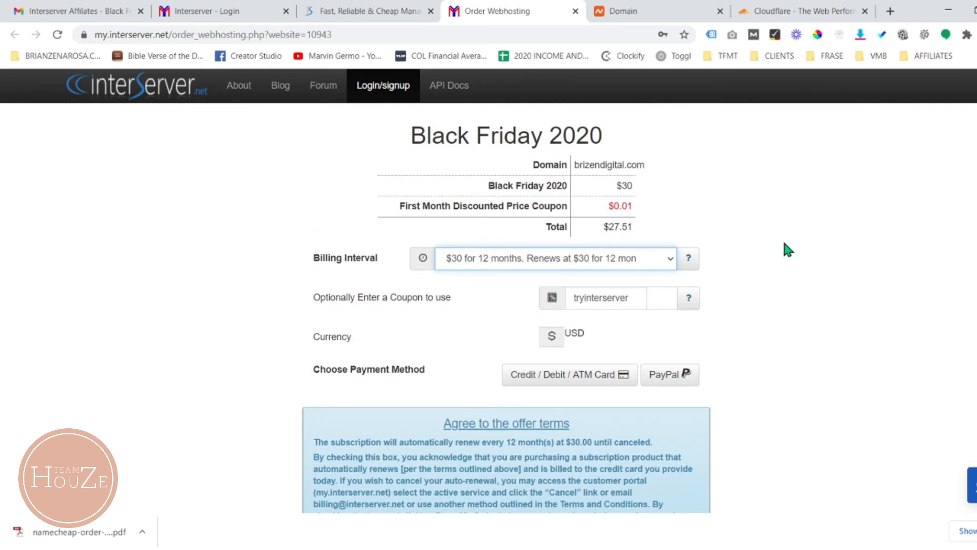
{"action": "scroll", "scroll_direction": "down", "scroll_amount": 3}
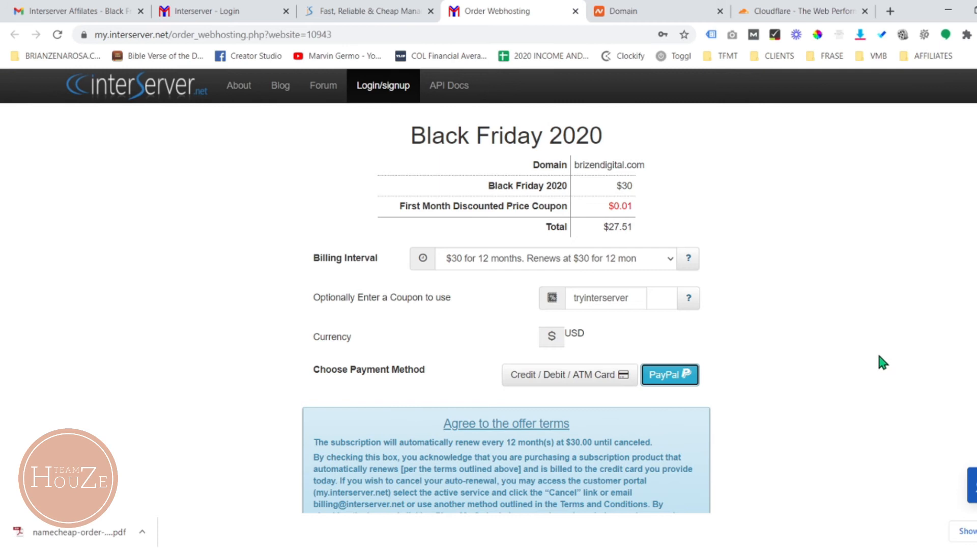
{"action": "mouse_move", "coordinate": [803, 313]}
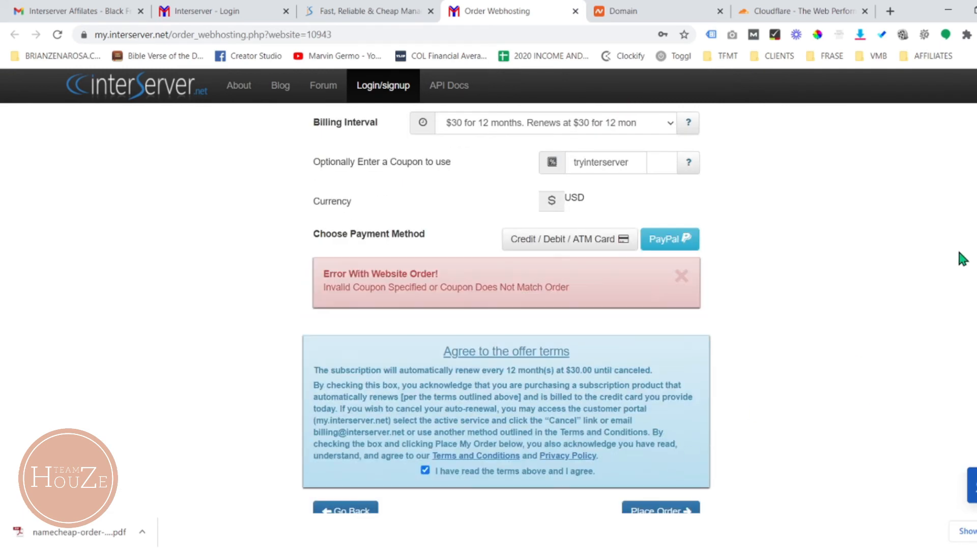
{"action": "mouse_move", "coordinate": [933, 254]}
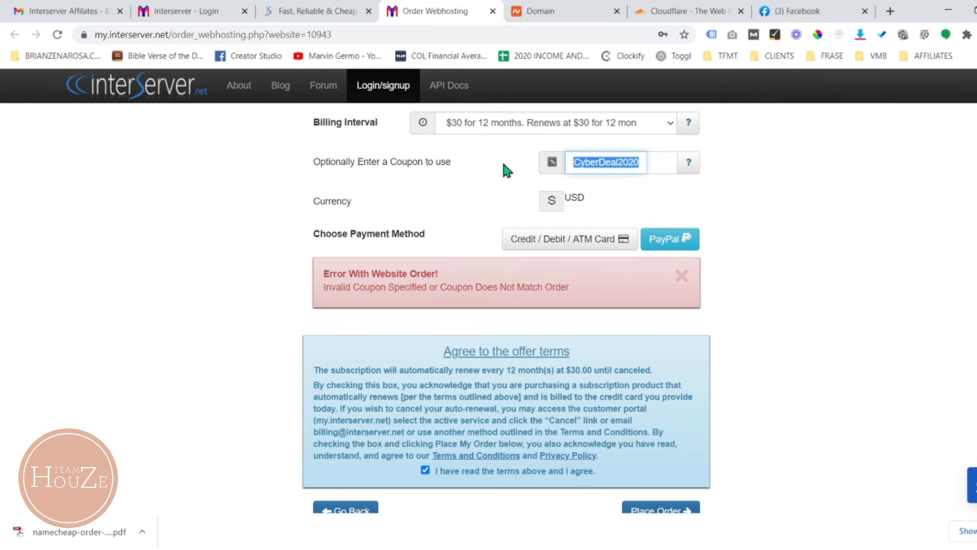
{"action": "left_click", "coordinate": [681, 276]}
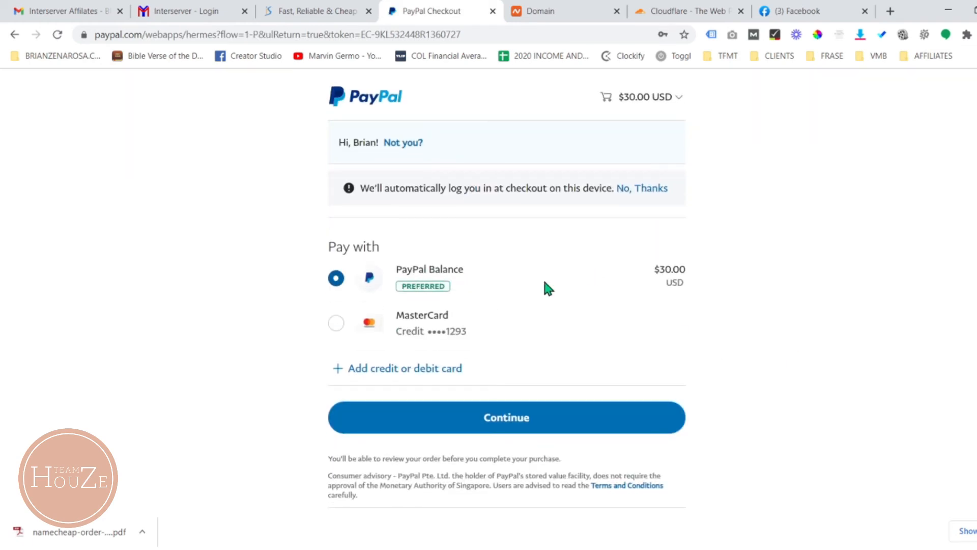
{"action": "mouse_move", "coordinate": [866, 323]}
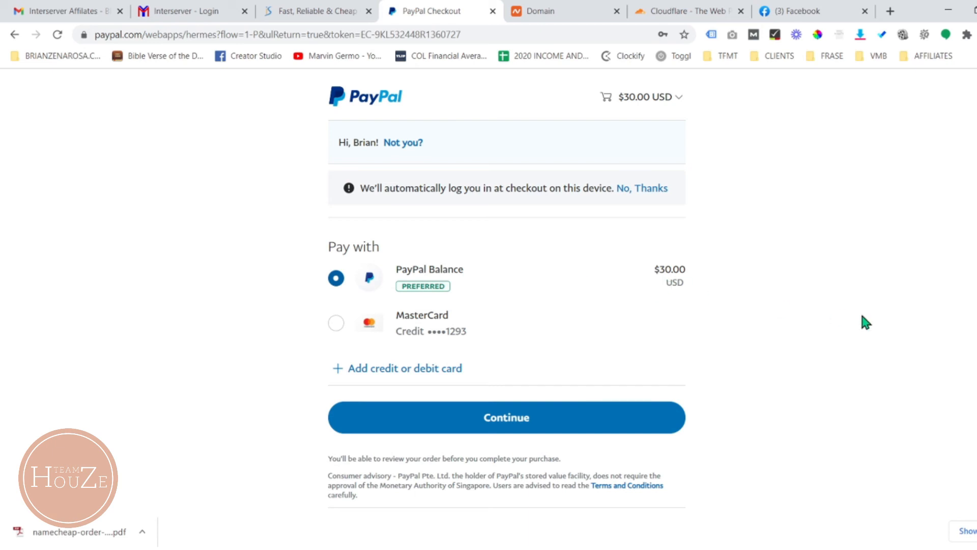
{"action": "mouse_move", "coordinate": [742, 341]}
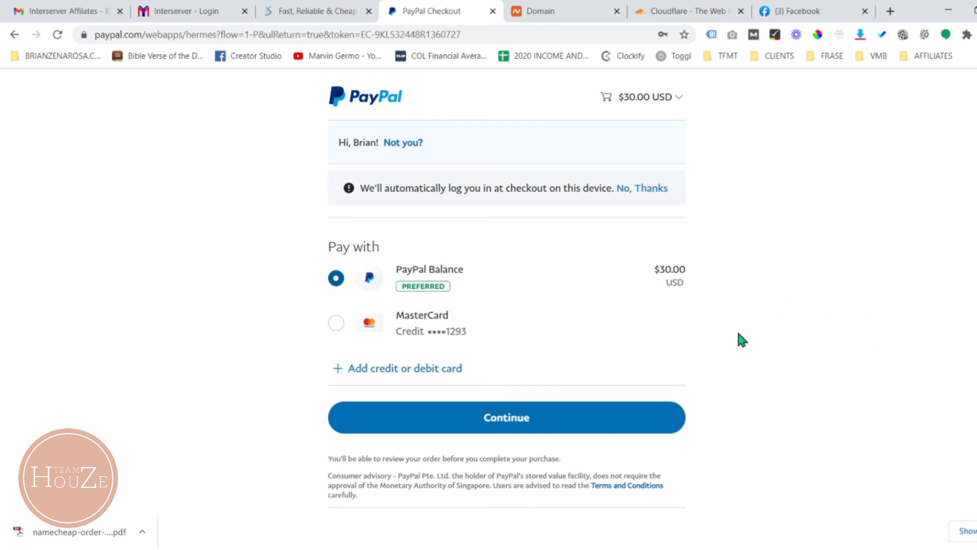
- Pay the $30.00 hosting charge from the PayPal balance
{"action": "left_click", "coordinate": [506, 417]}
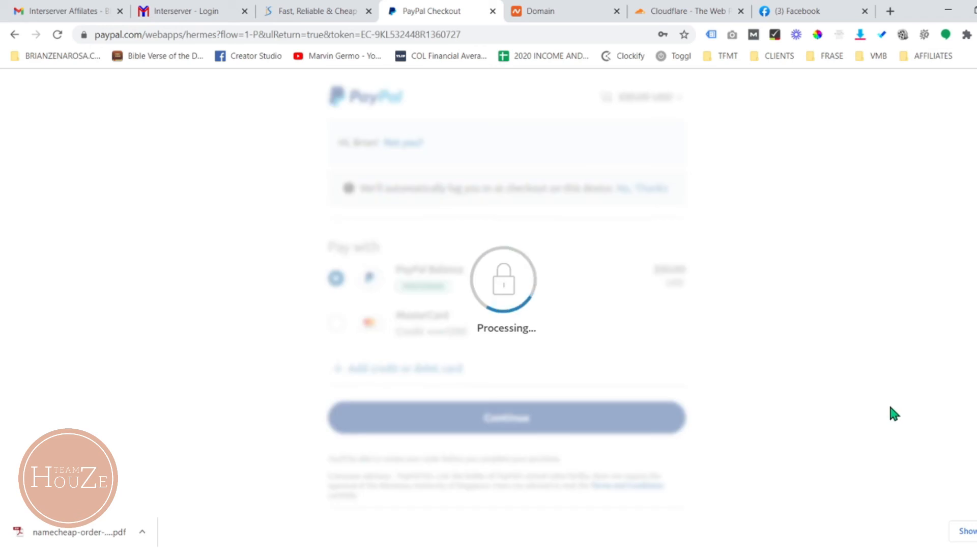
{"action": "left_click", "coordinate": [505, 417]}
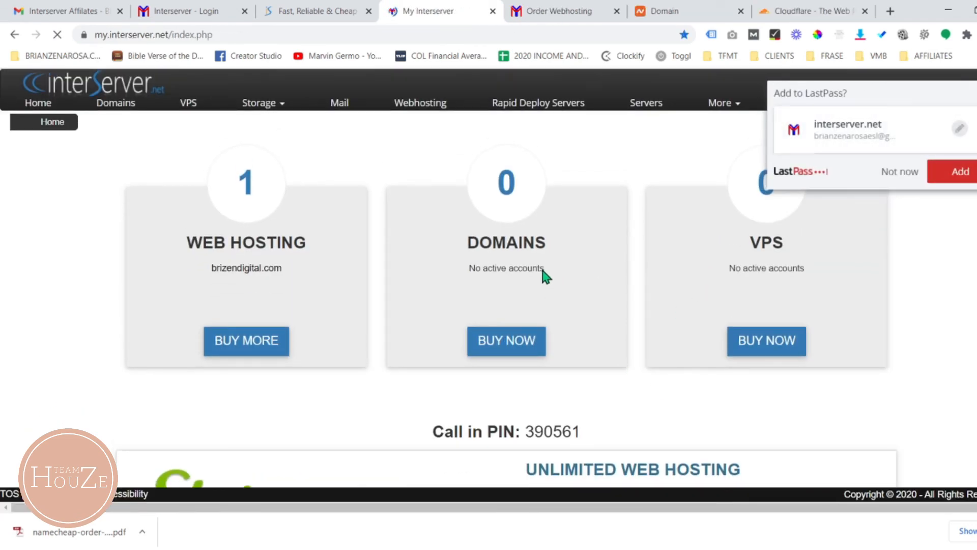
{"action": "mouse_move", "coordinate": [240, 203]}
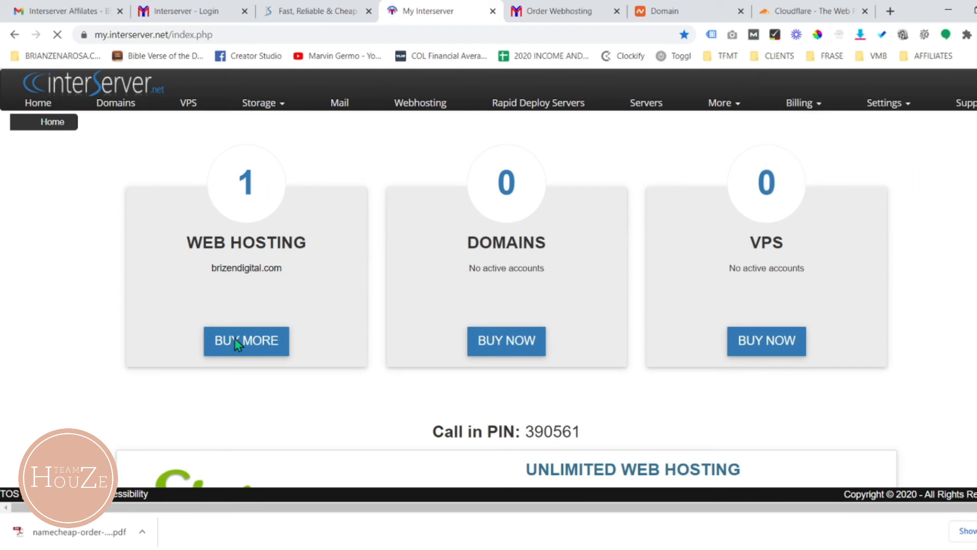
{"action": "mouse_move", "coordinate": [156, 109]}
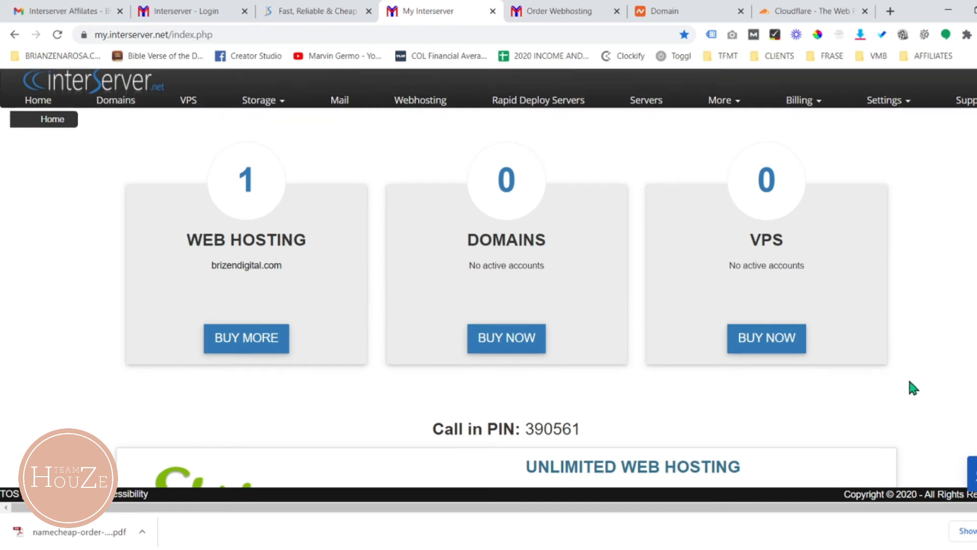
- Highlight the 30.00 cost of brizendigital.com's Black Friday 2020 hosting in the list
{"action": "scroll", "scroll_direction": "down", "scroll_amount": 3}
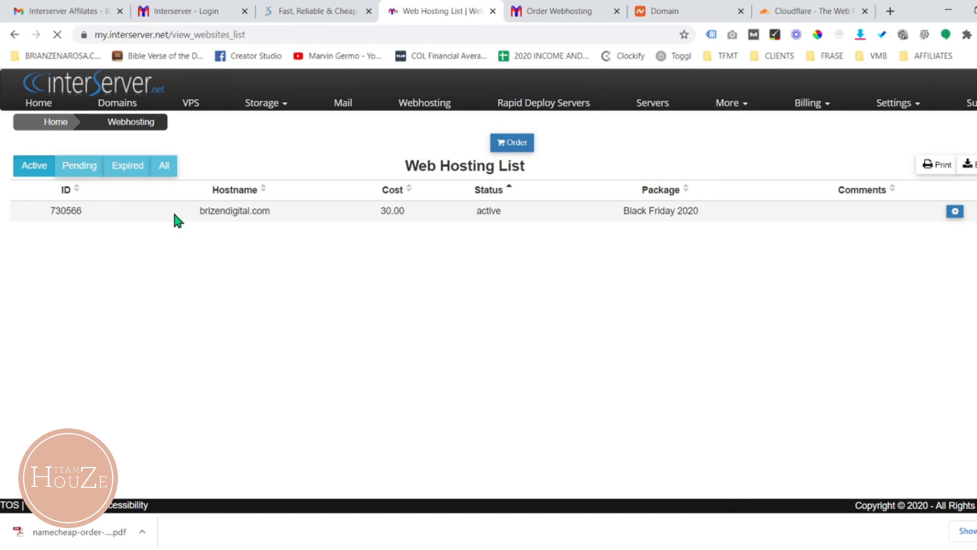
{"action": "double_click", "coordinate": [660, 211]}
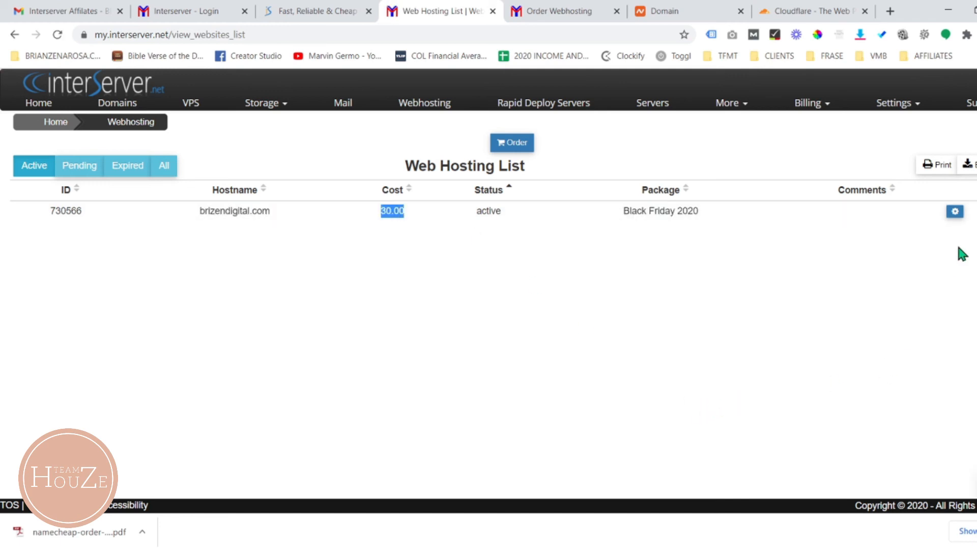
{"action": "mouse_move", "coordinate": [955, 211]}
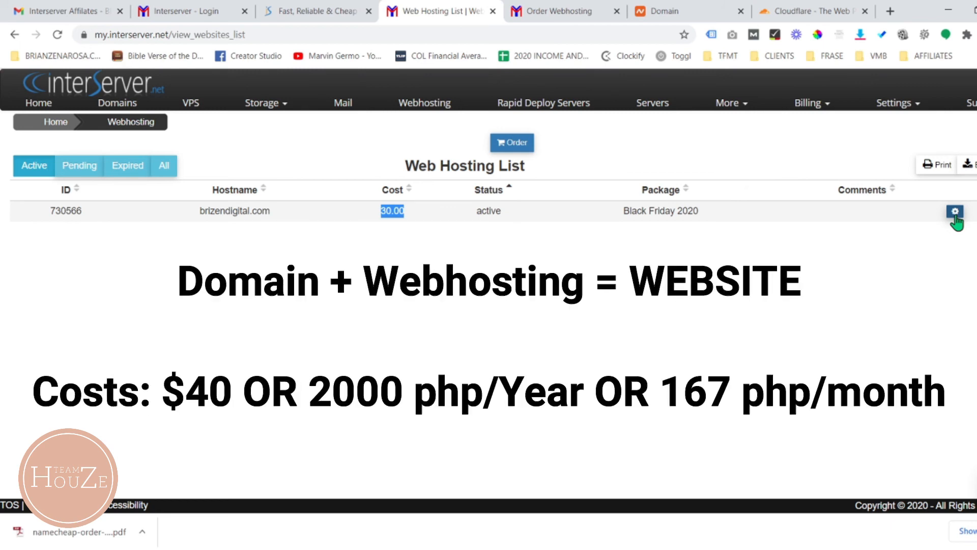
{"action": "mouse_move", "coordinate": [721, 58]}
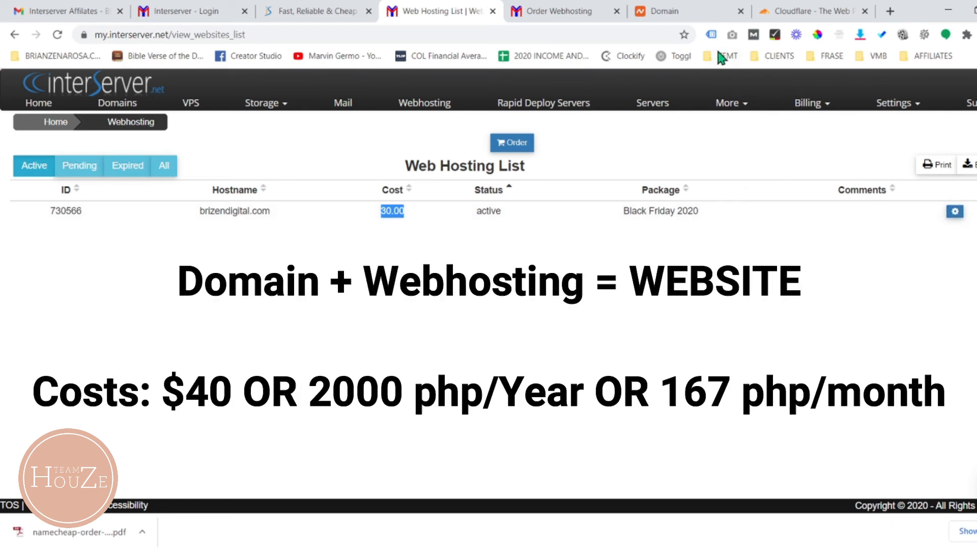
{"action": "mouse_move", "coordinate": [385, 227]}
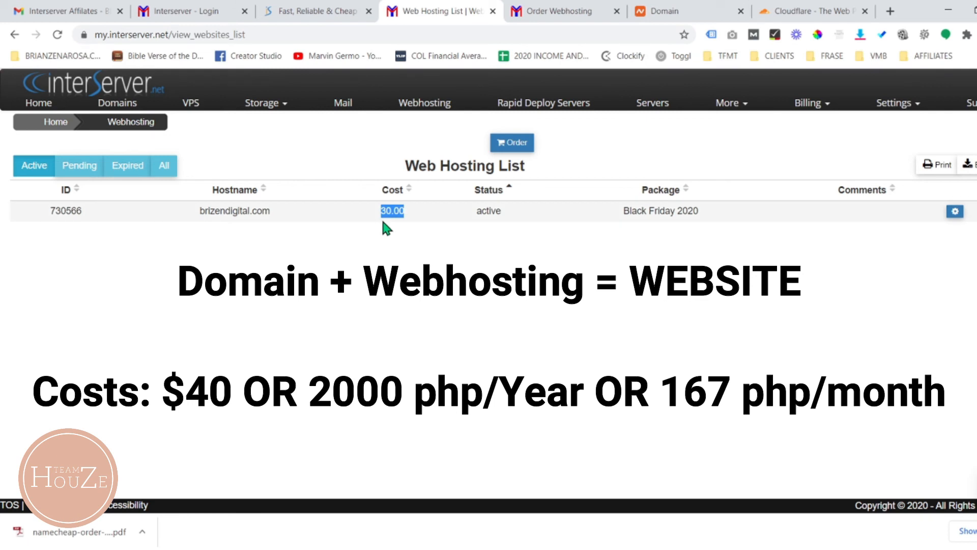
{"action": "mouse_move", "coordinate": [941, 239]}
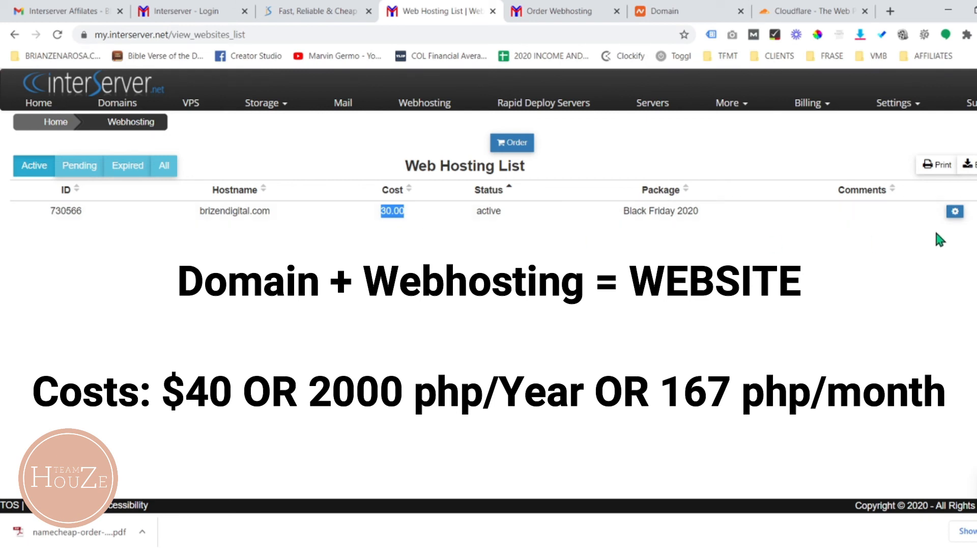
{"action": "mouse_move", "coordinate": [954, 219]}
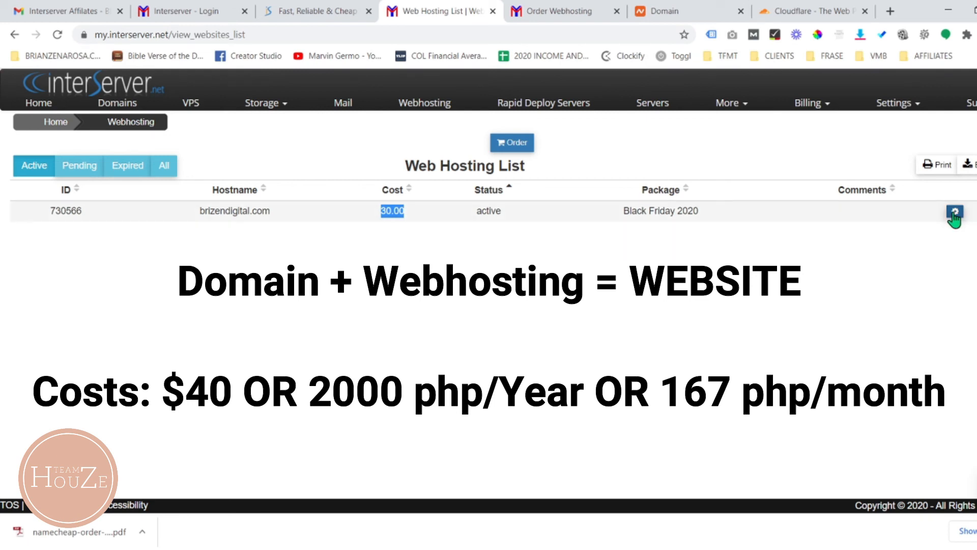
- Open brizendigital.com's hosting details with dns3002a/b.trouble-free.net, then return to Namecheap's domain page
{"action": "left_click", "coordinate": [955, 211]}
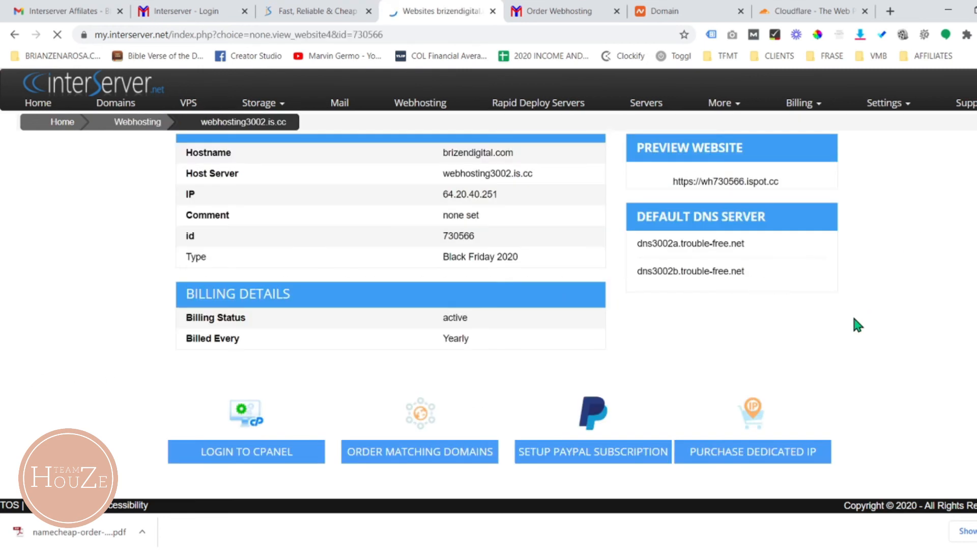
{"action": "mouse_move", "coordinate": [836, 399]}
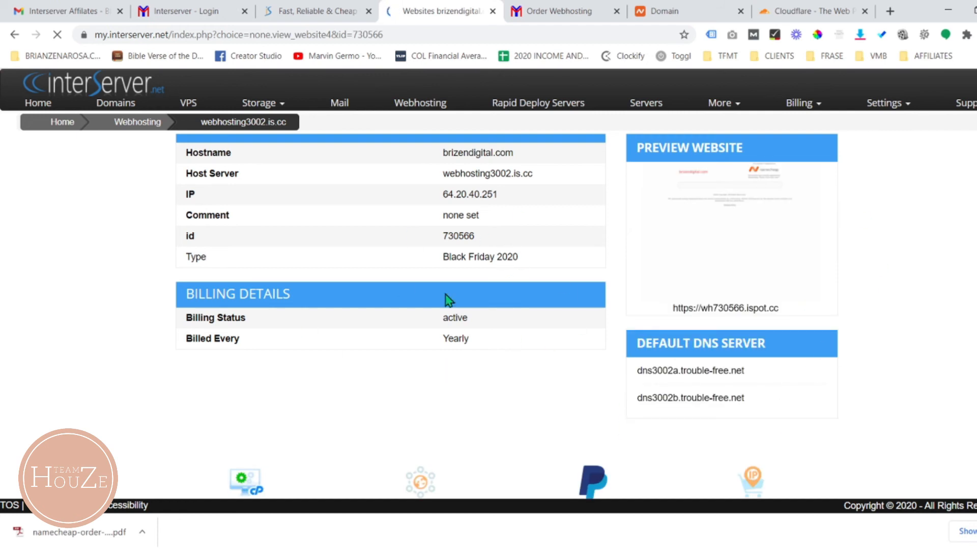
{"action": "left_click", "coordinate": [549, 11]}
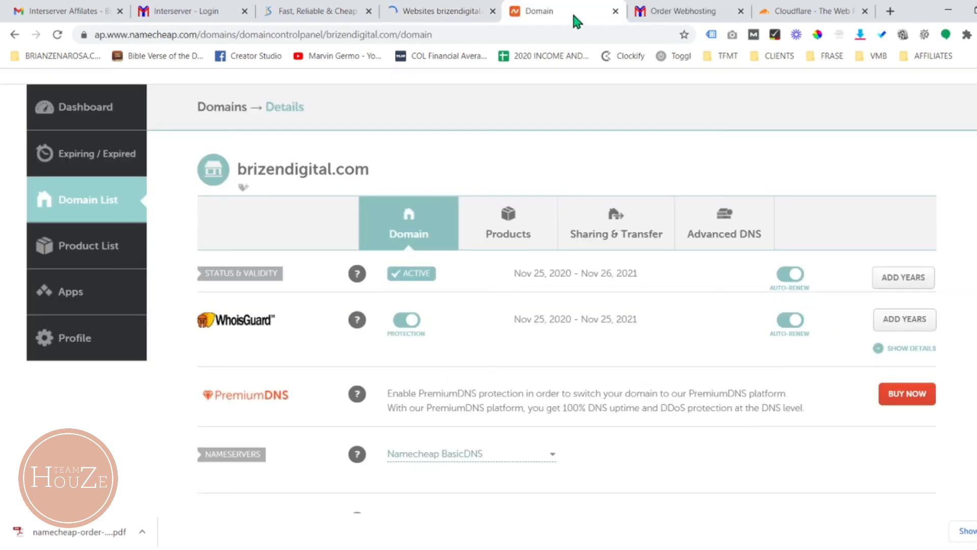
{"action": "mouse_move", "coordinate": [677, 376]}
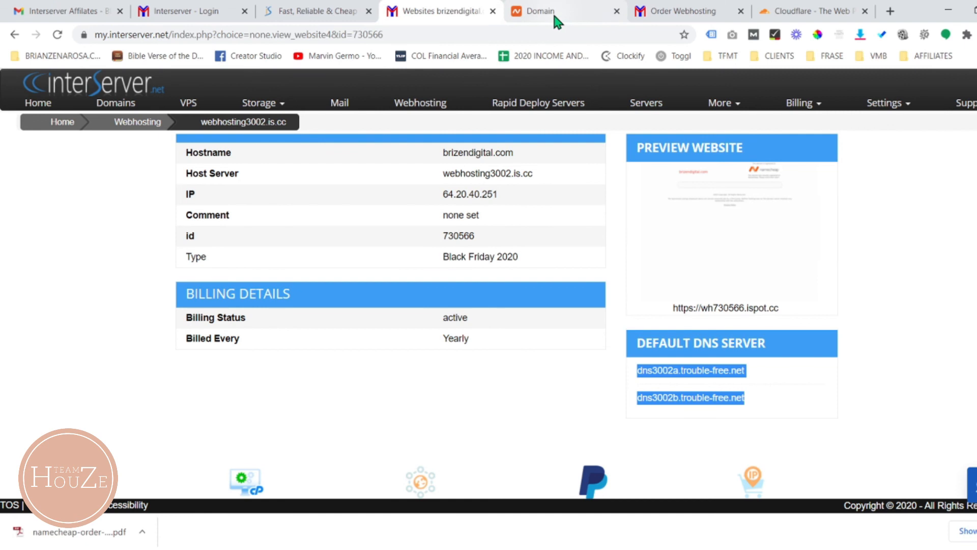
{"action": "left_click", "coordinate": [549, 11]}
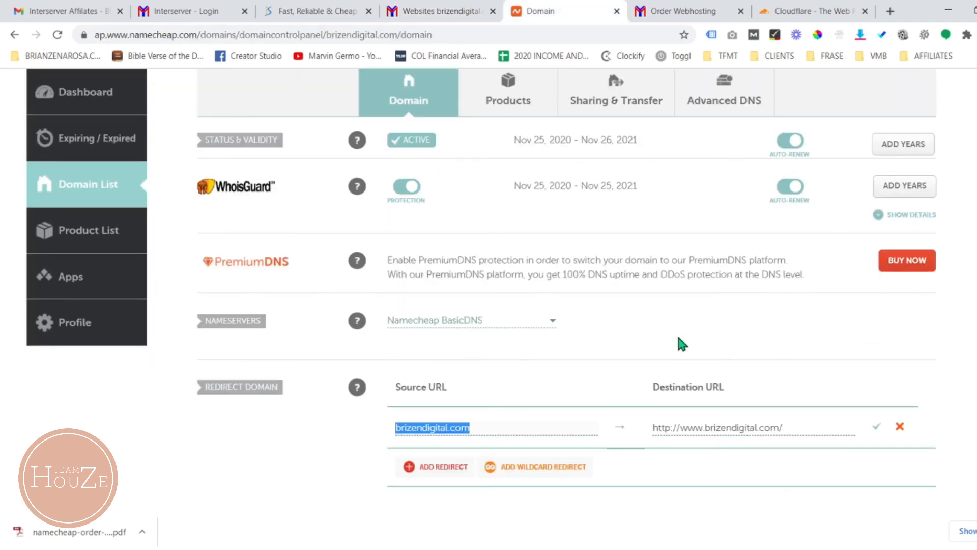
{"action": "scroll", "scroll_direction": "up", "scroll_amount": 3}
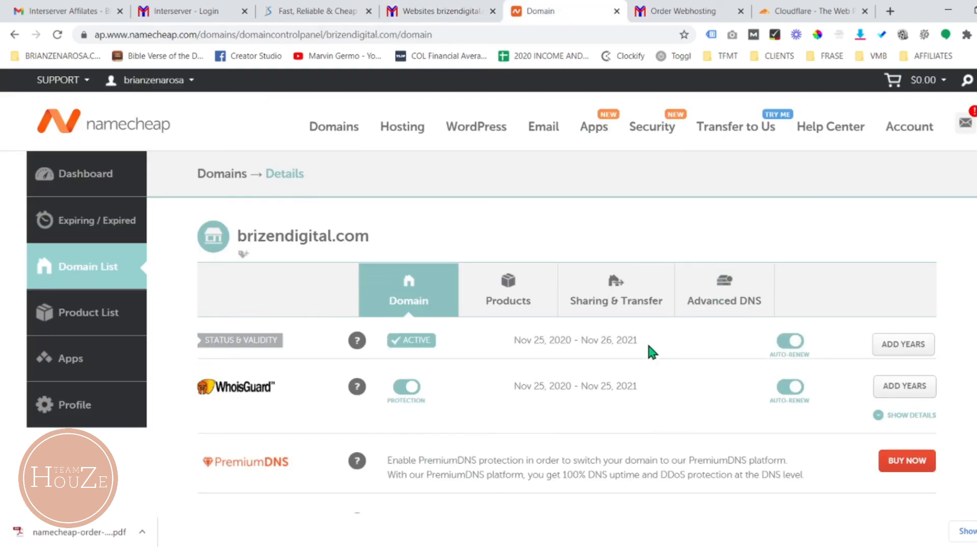
- Set brizendigital.com to Custom DNS dns3002a.trouble-free.net and dns3002b.trouble-free.net and save
{"action": "left_click", "coordinate": [470, 253]}
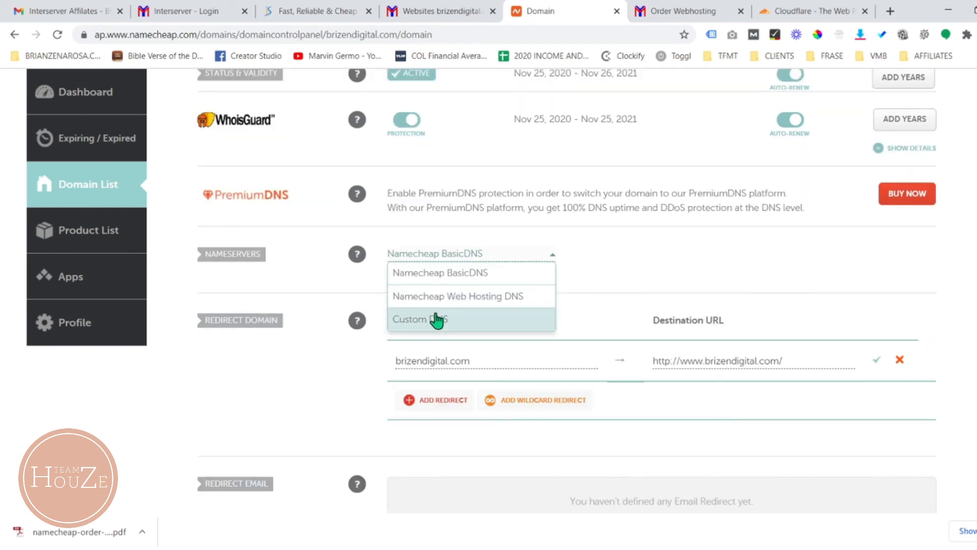
{"action": "left_click", "coordinate": [420, 319]}
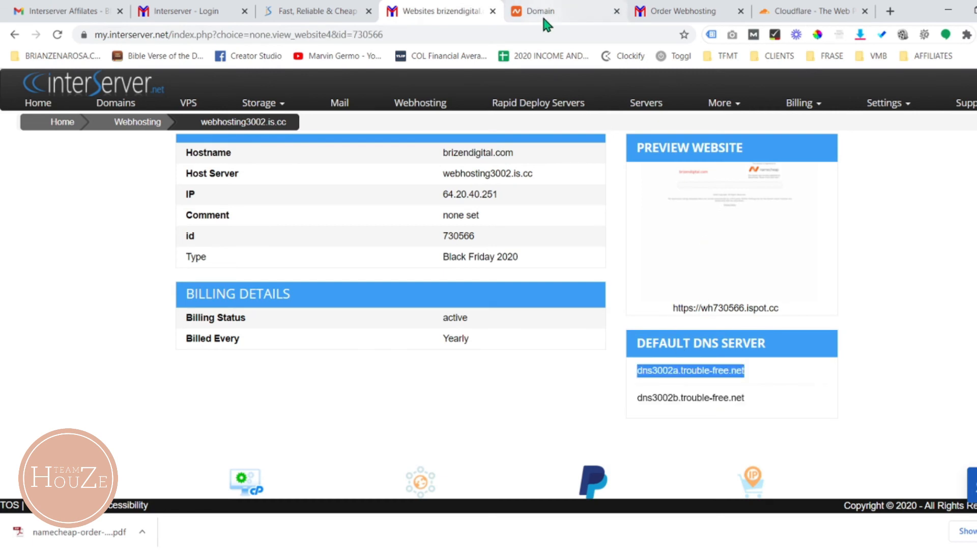
{"action": "left_click", "coordinate": [541, 11]}
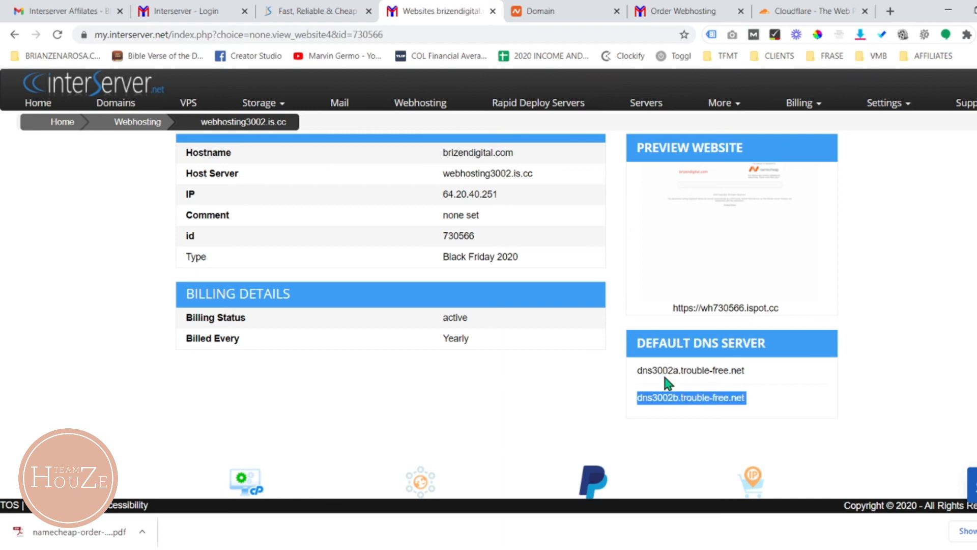
{"action": "left_click", "coordinate": [558, 11]}
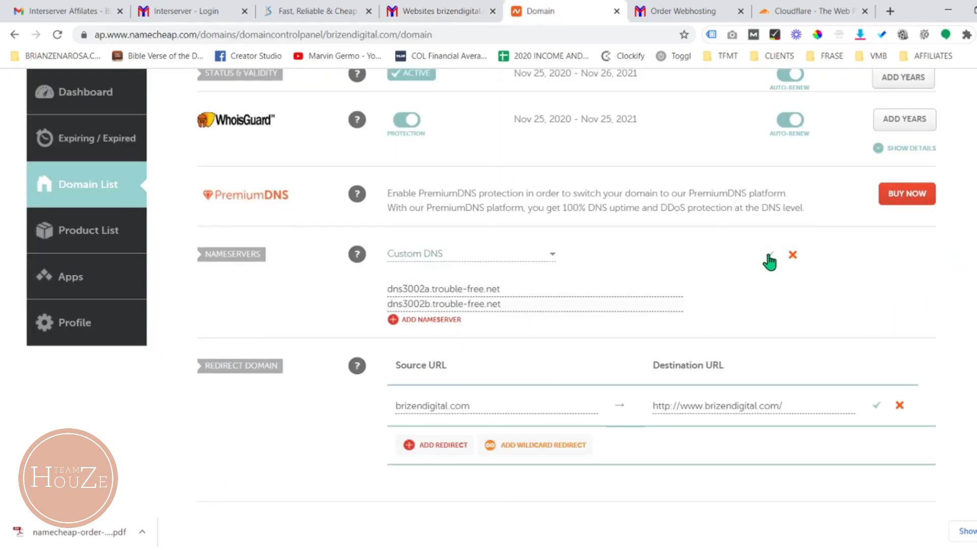
{"action": "left_click", "coordinate": [769, 261]}
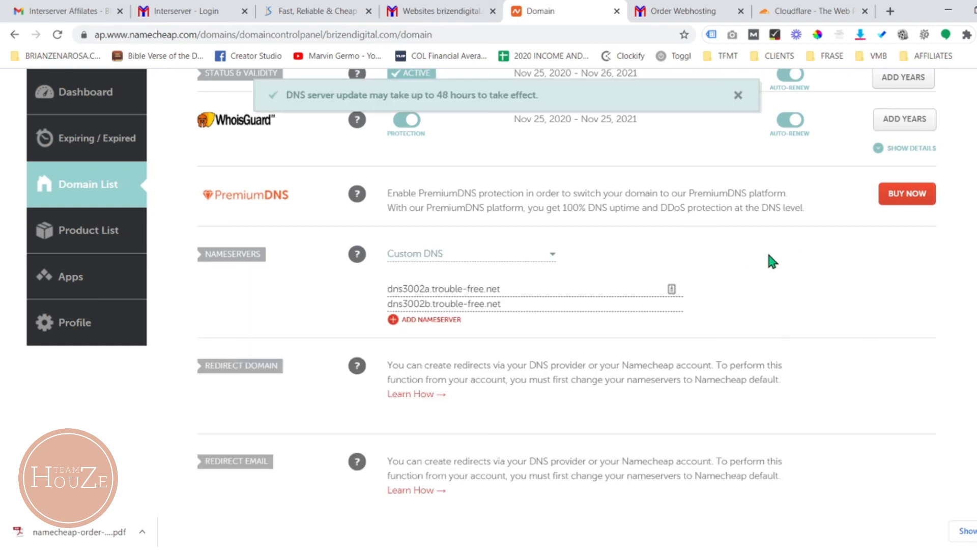
{"action": "mouse_move", "coordinate": [417, 111]}
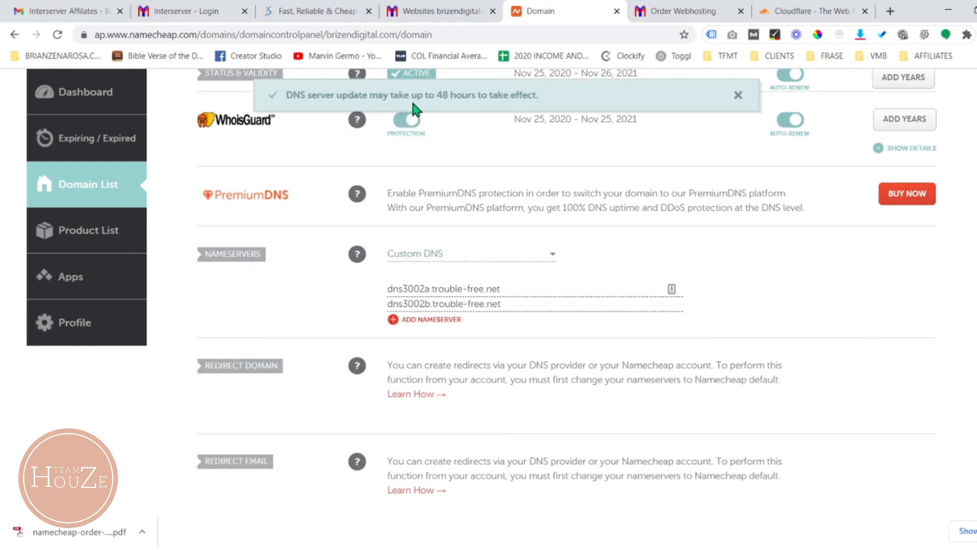
{"action": "mouse_move", "coordinate": [765, 338]}
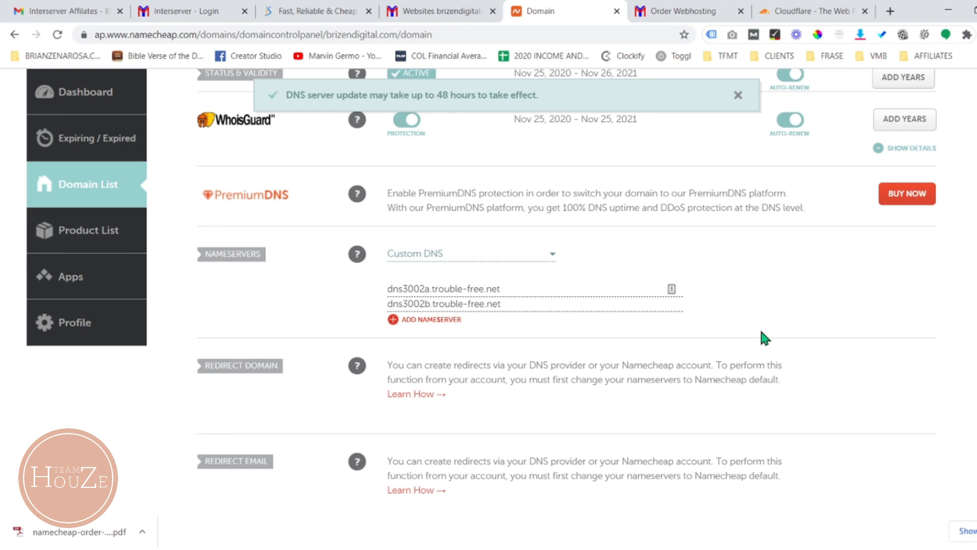
{"action": "scroll", "scroll_direction": "up", "scroll_amount": 3}
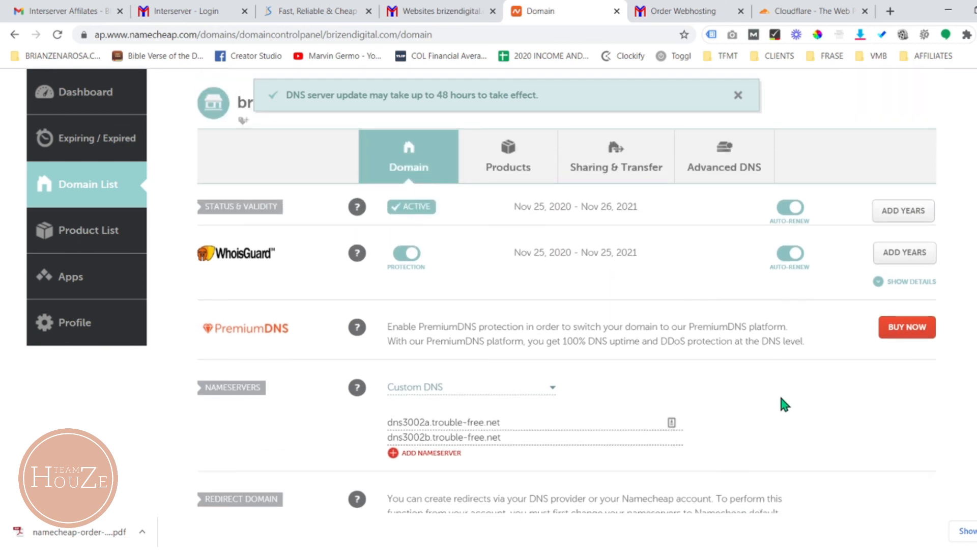
- Dismiss Namecheap's DNS update notice and return to InterServer's brizendigital.com hosting details
{"action": "left_click", "coordinate": [738, 95]}
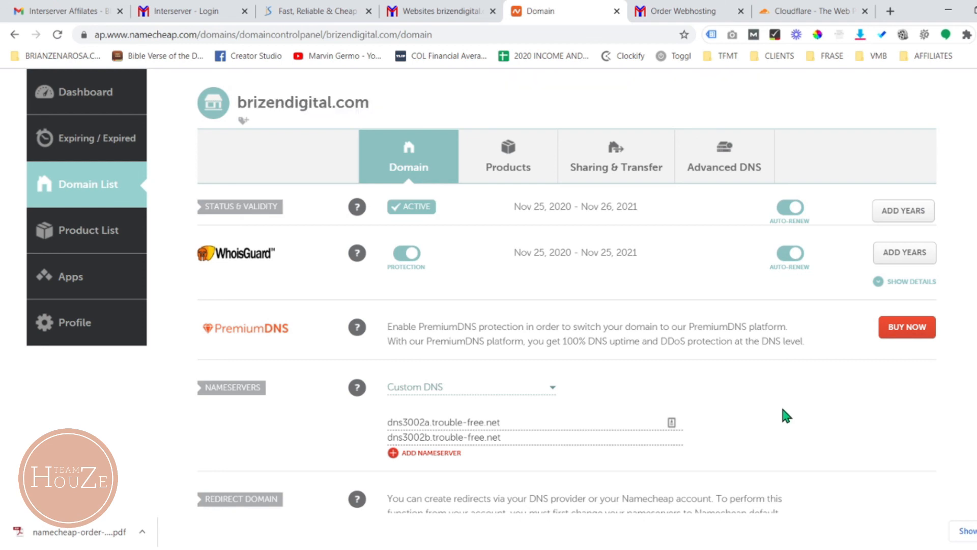
{"action": "mouse_move", "coordinate": [782, 422]}
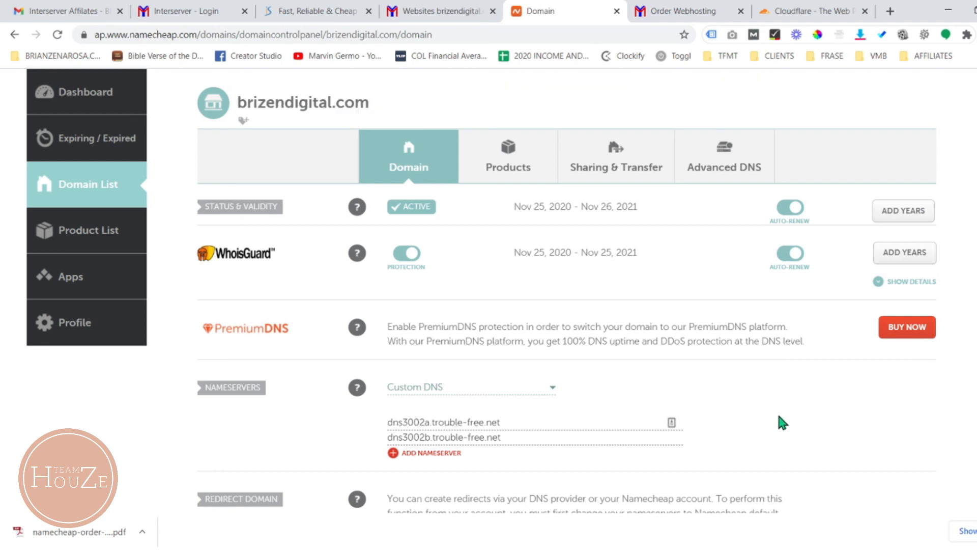
{"action": "mouse_move", "coordinate": [766, 419]}
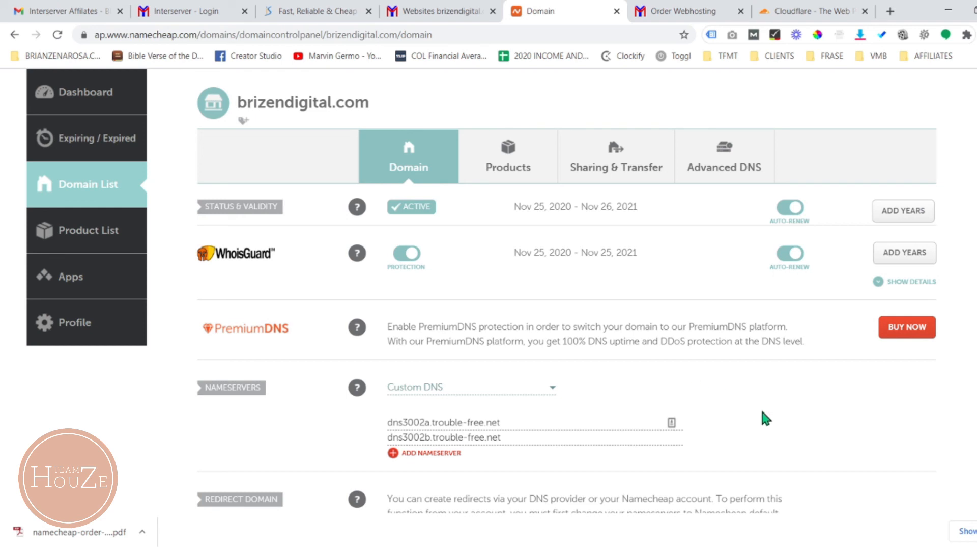
{"action": "left_click", "coordinate": [439, 11]}
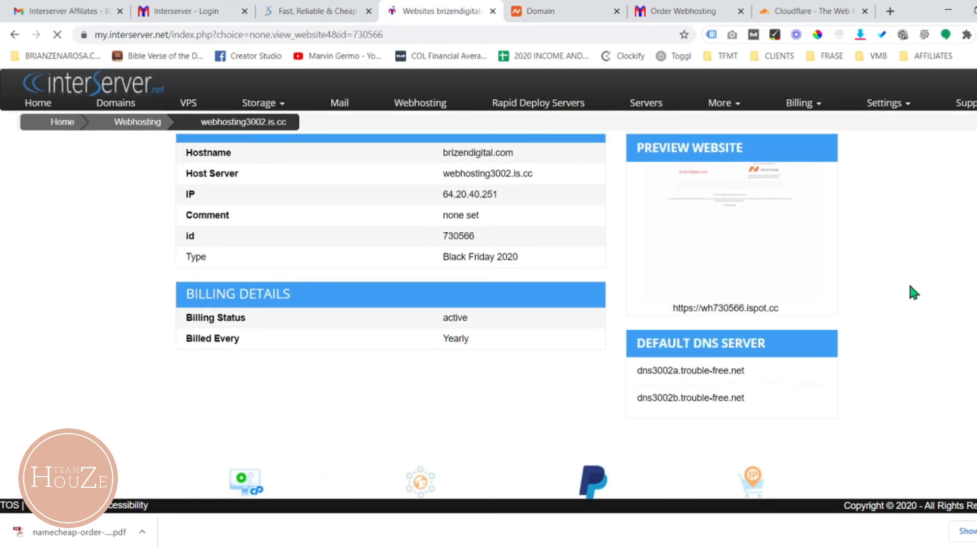
{"action": "left_click", "coordinate": [564, 10]}
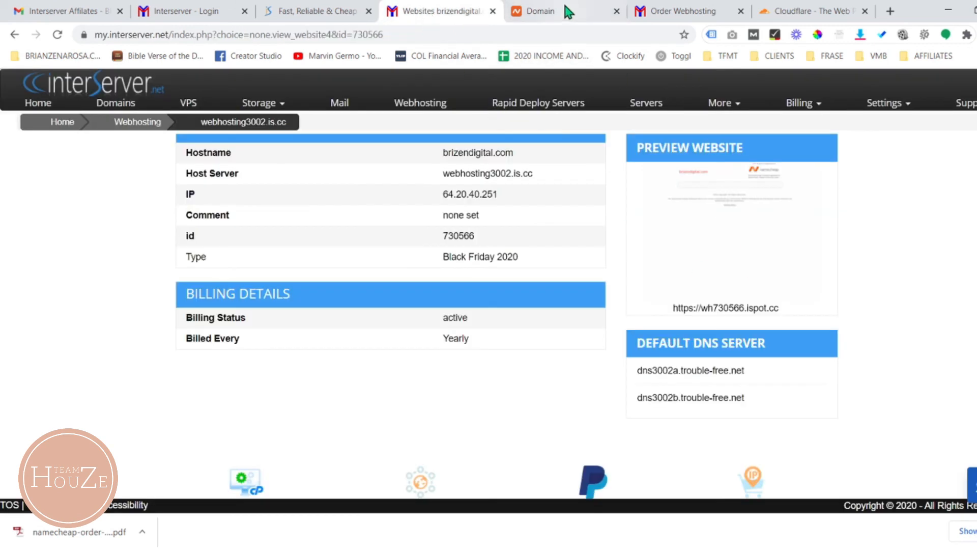
{"action": "left_click", "coordinate": [549, 10]}
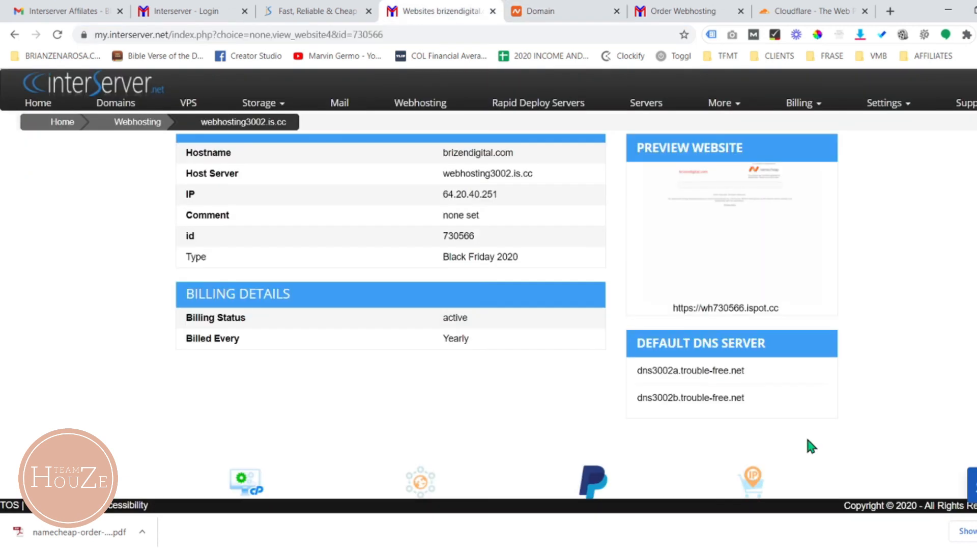
{"action": "mouse_move", "coordinate": [131, 97]}
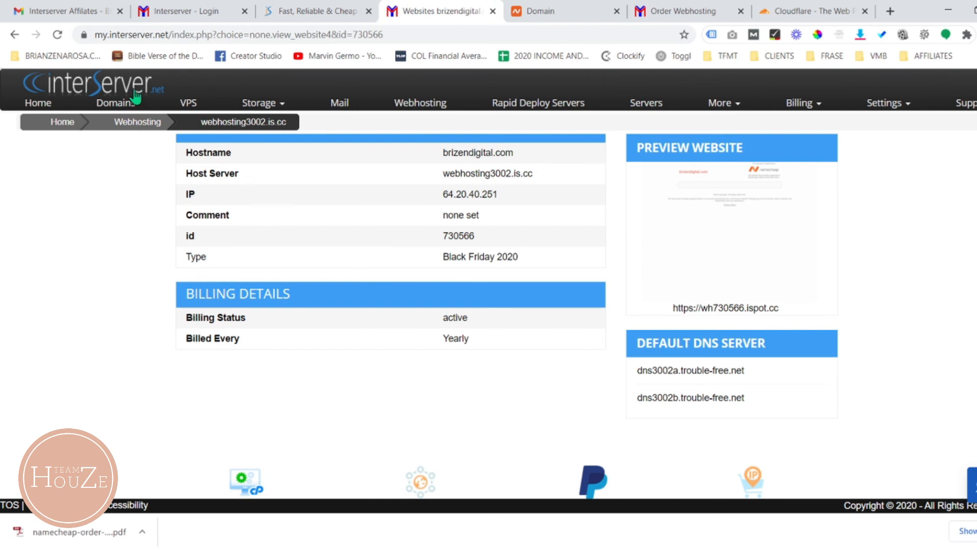